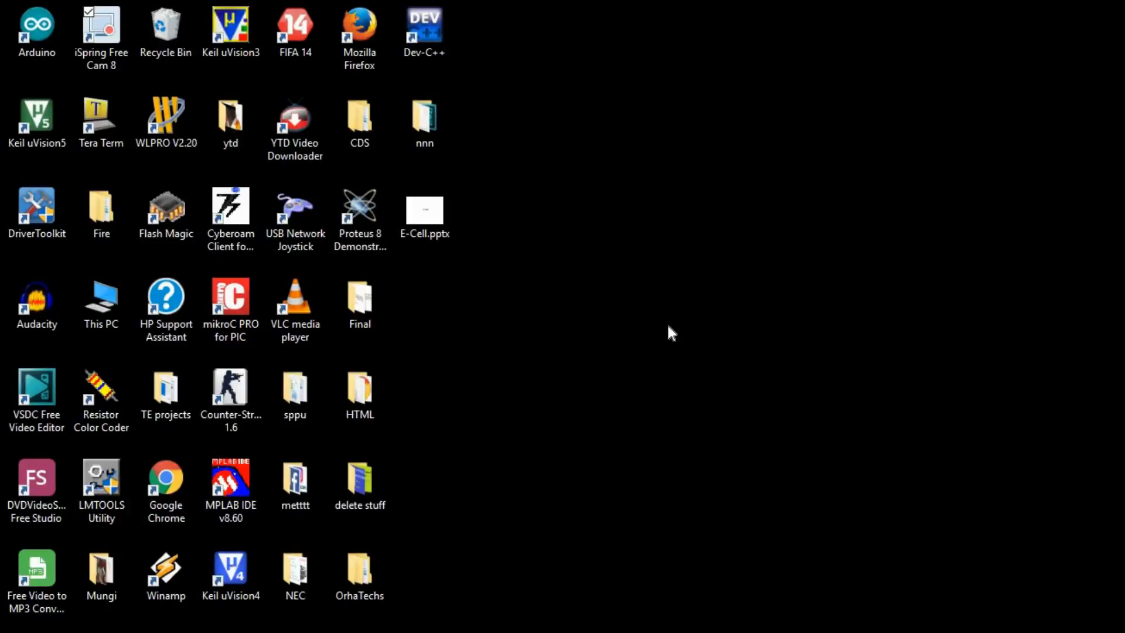
pyautogui.moveTo(465, 246)
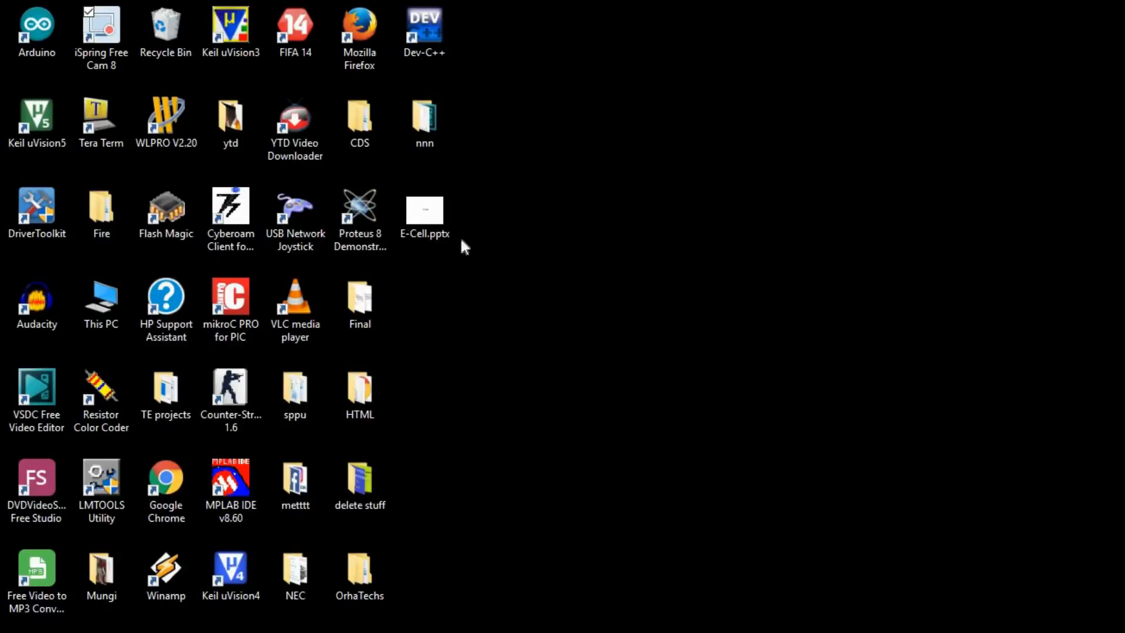
# Launch Keil uVision5 from its desktop shortcut.
pyautogui.click(36, 120)
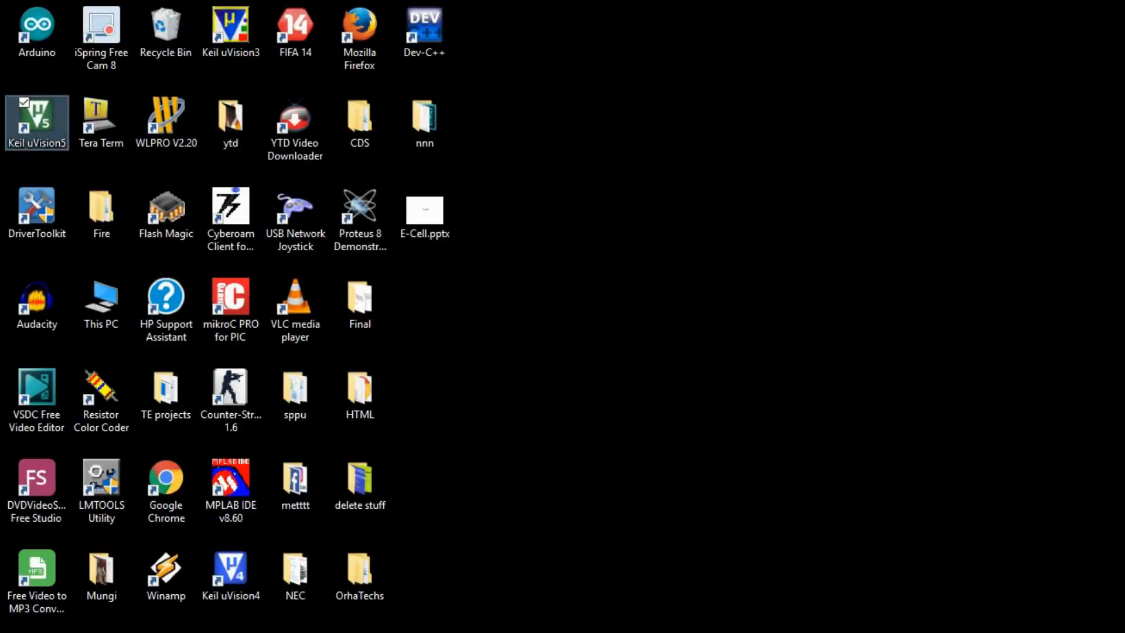
pyautogui.click(101, 207)
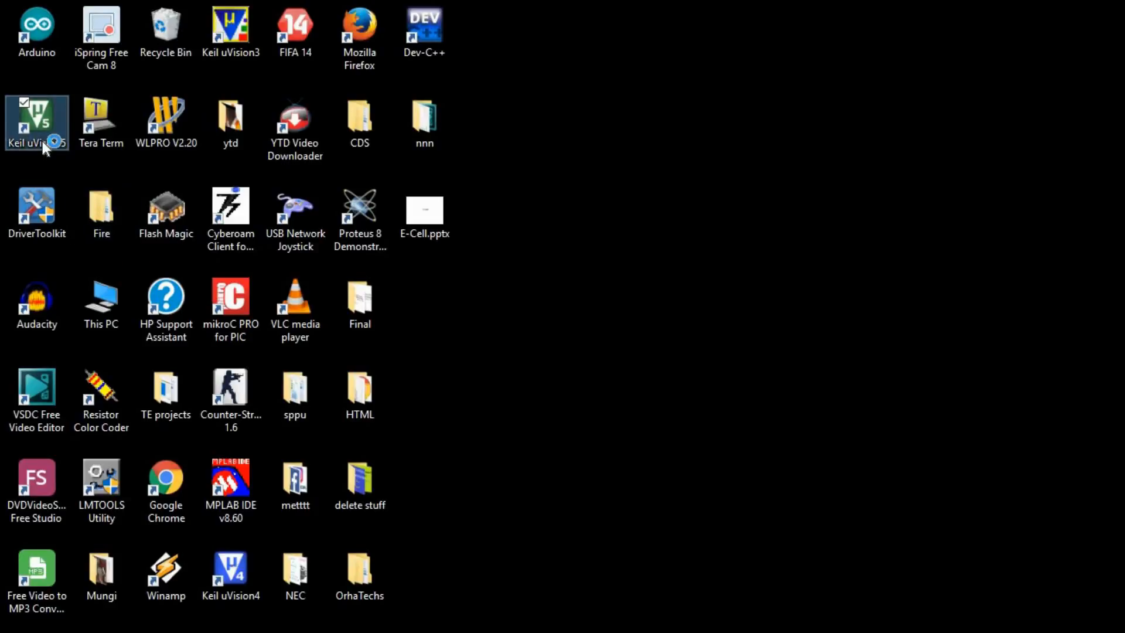
pyautogui.doubleClick(37, 122)
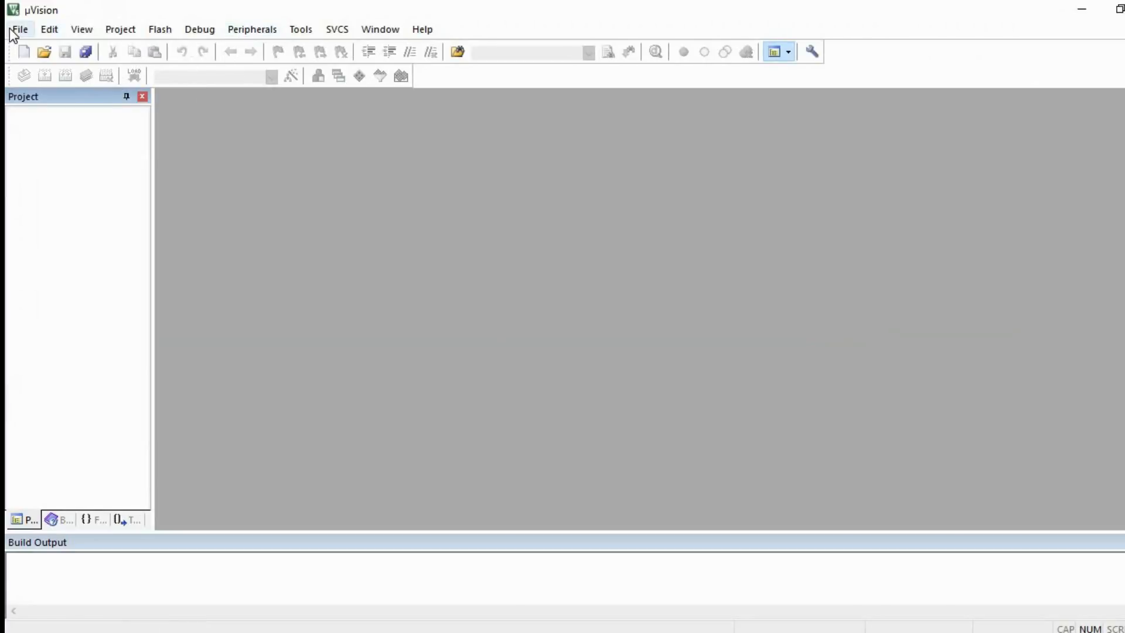
pyautogui.moveTo(438, 19)
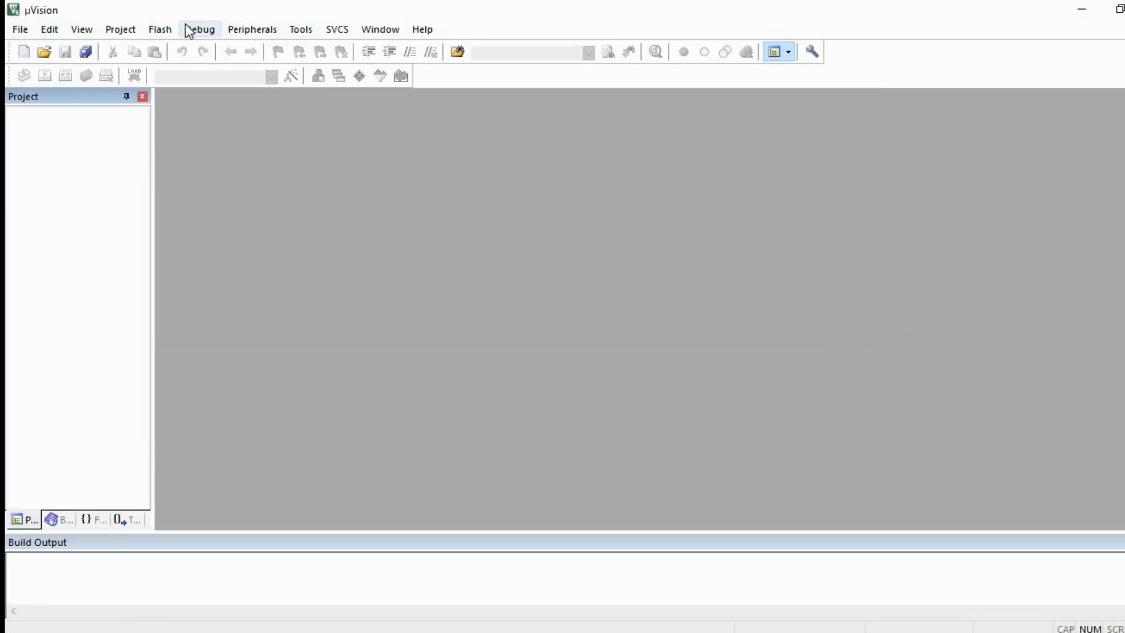
pyautogui.moveTo(120, 30)
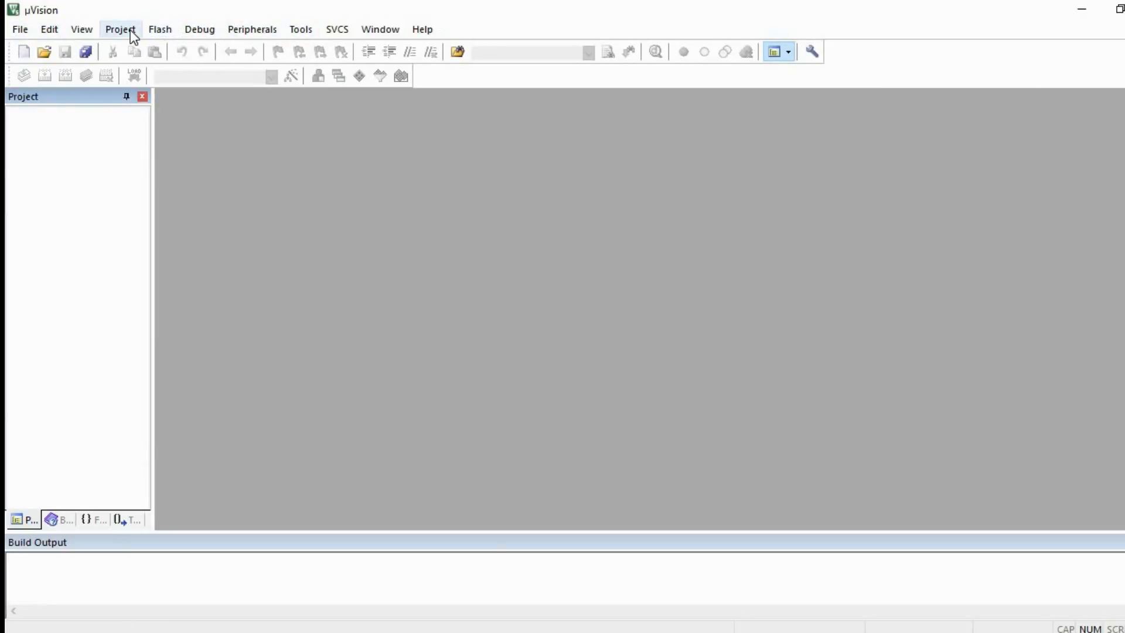
# Start a new µVision project from the Project menu.
pyautogui.click(119, 30)
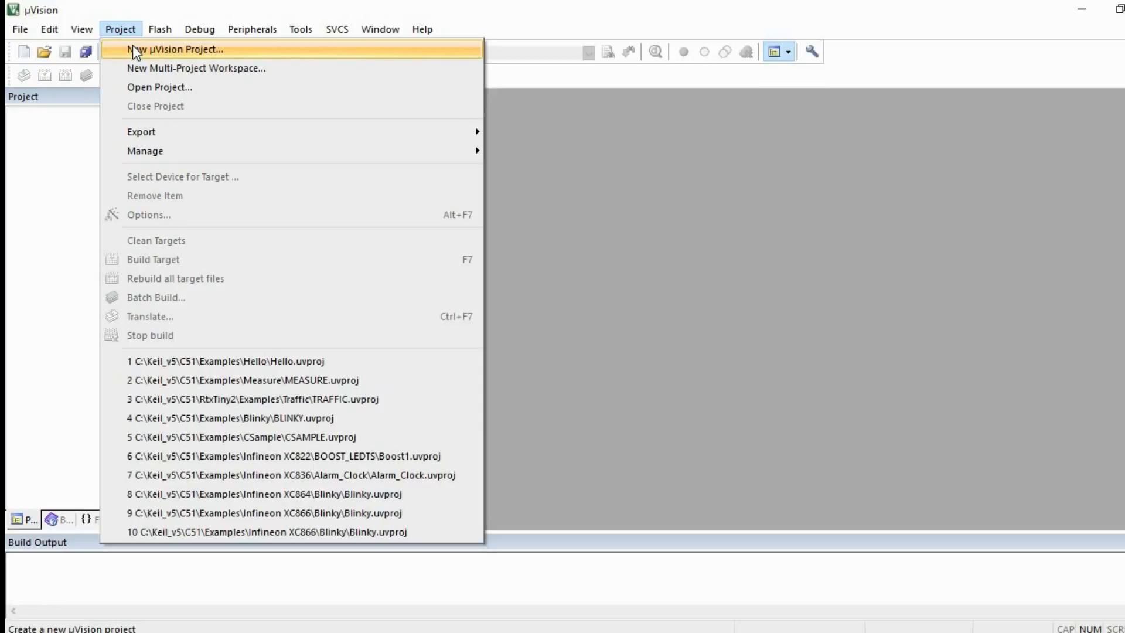
pyautogui.click(119, 28)
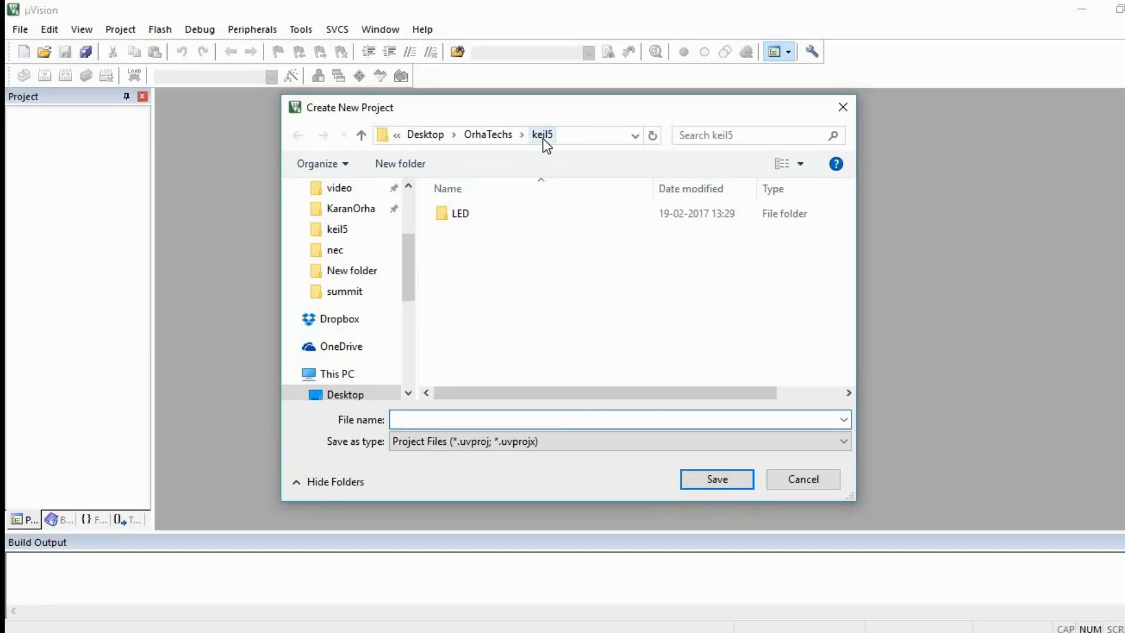
# Save the new project as 'ledblink' inside the LED folder.
pyautogui.click(460, 213)
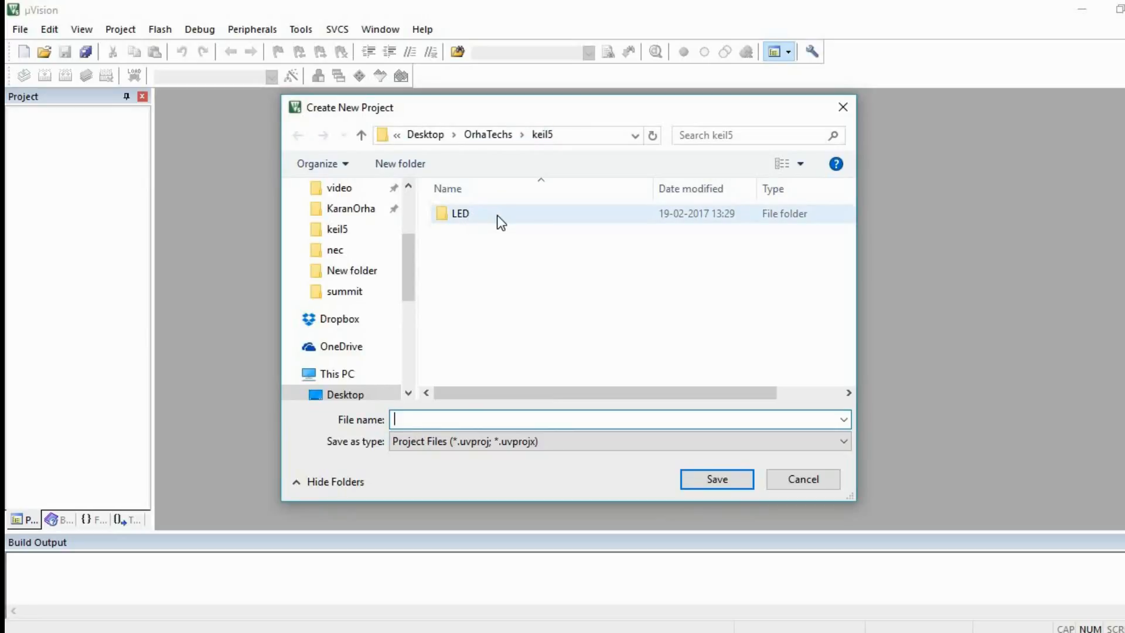
pyautogui.doubleClick(459, 213)
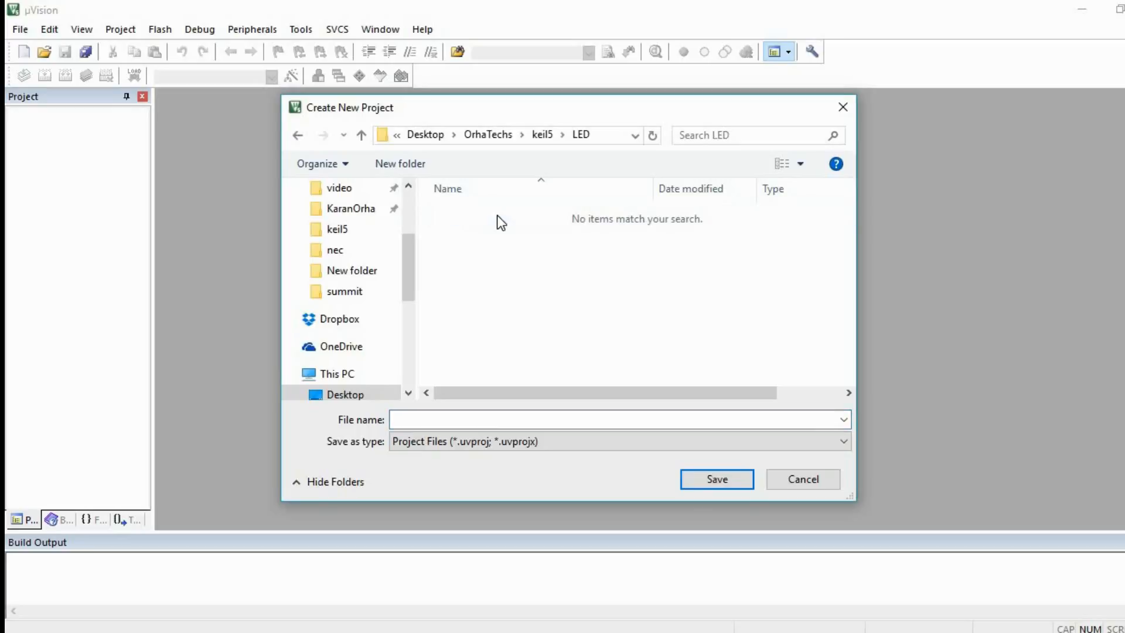
pyautogui.moveTo(586, 286)
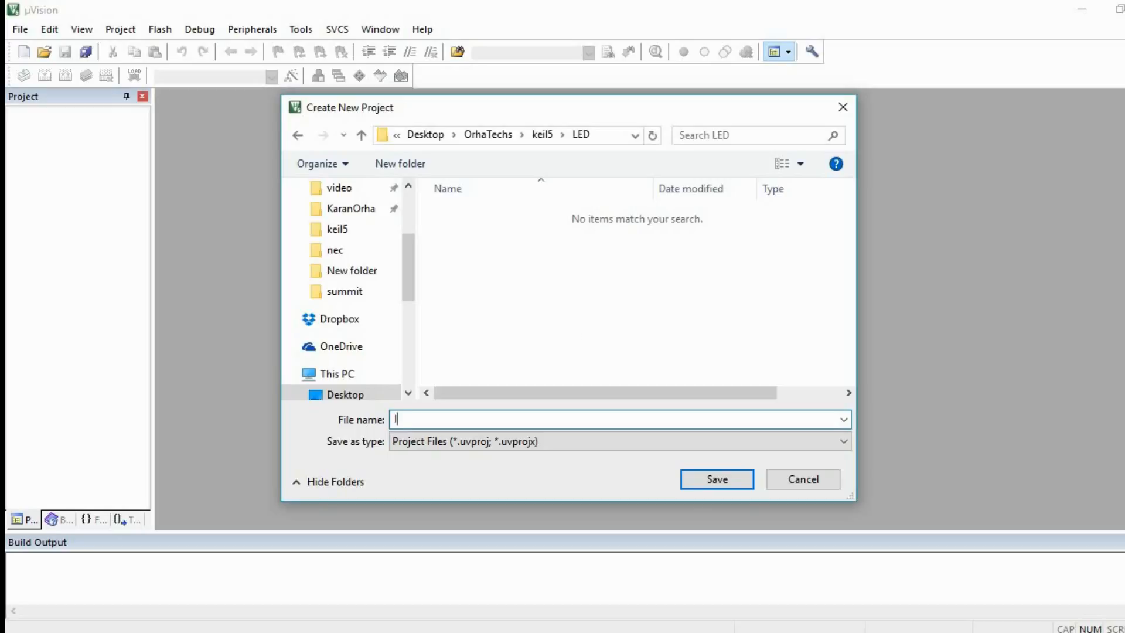
pyautogui.write('ledblink')
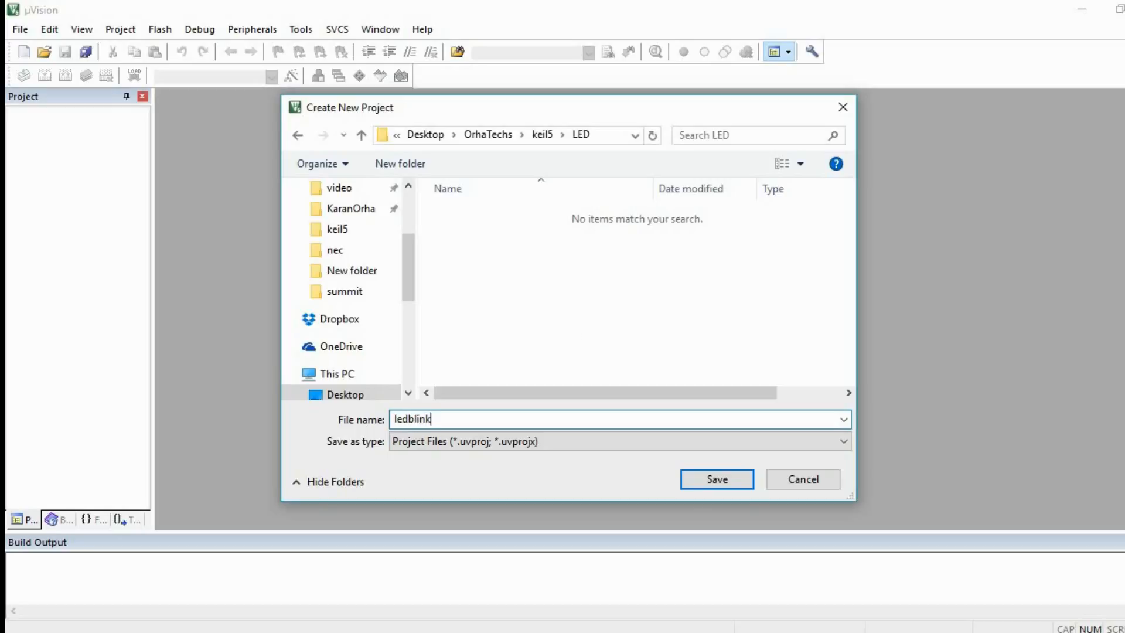
pyautogui.click(714, 478)
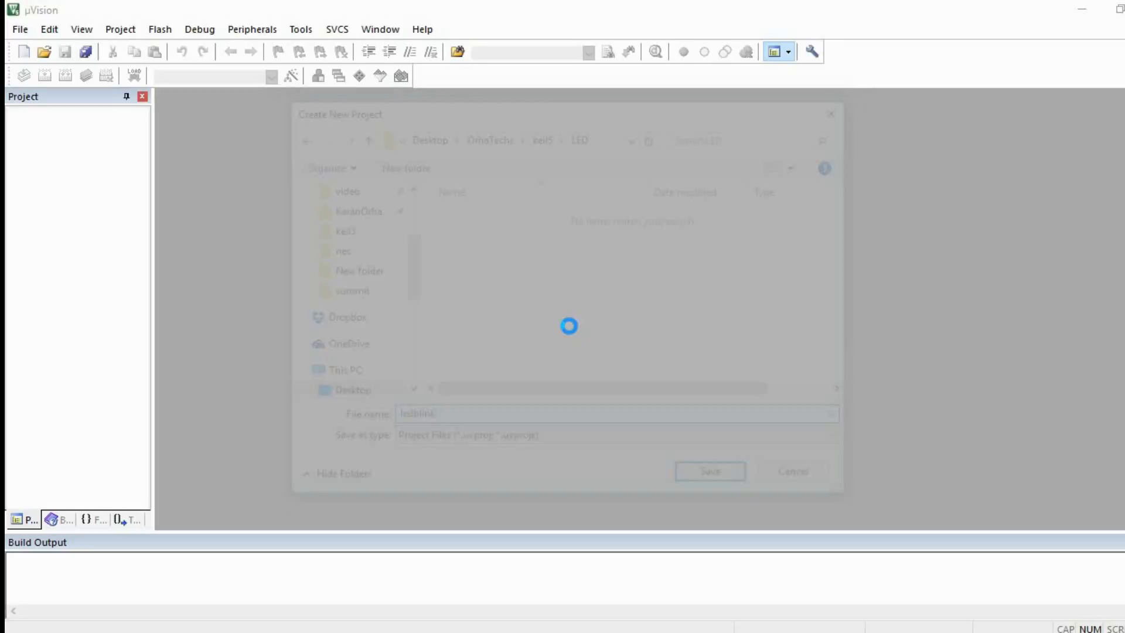
# Select the Atmel AT89S52 as the project's target device.
pyautogui.click(708, 471)
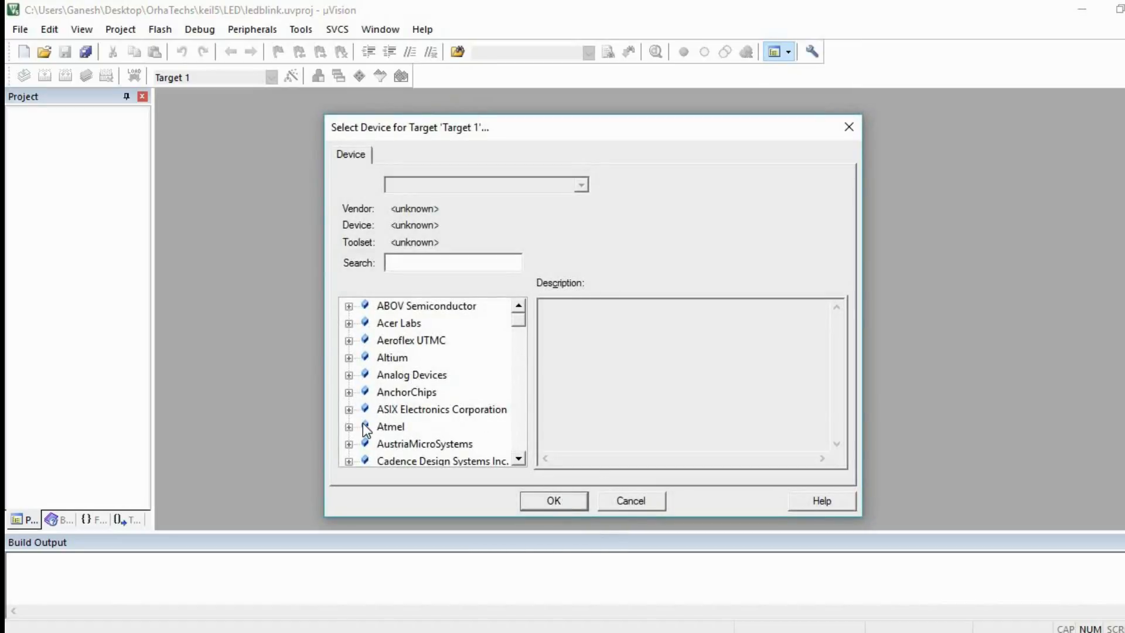
pyautogui.moveTo(359, 432)
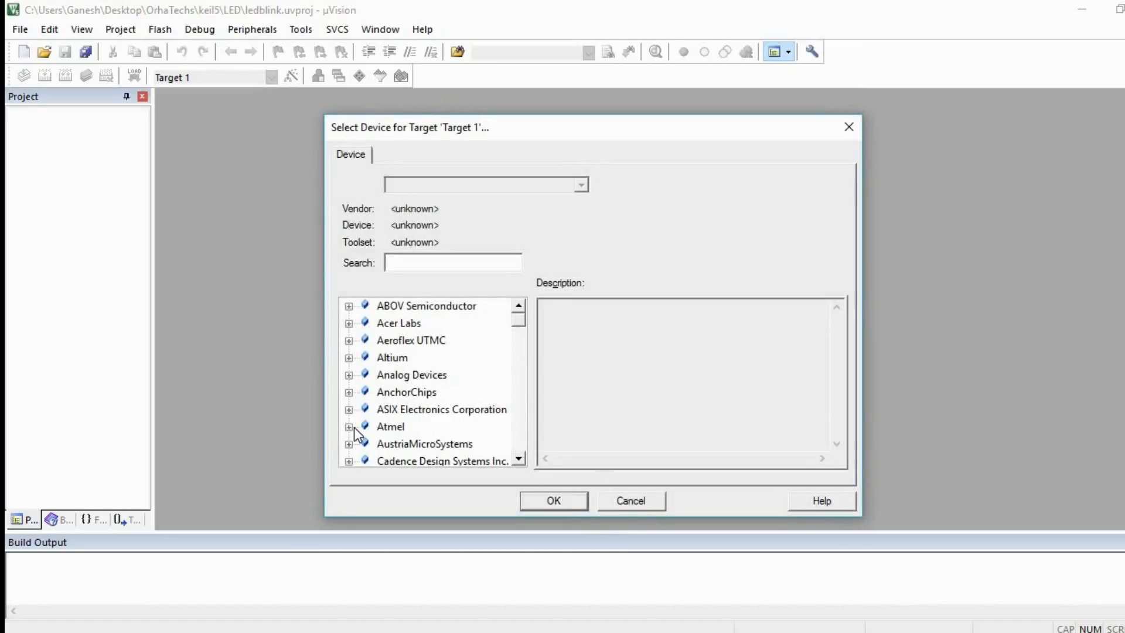
pyautogui.click(349, 426)
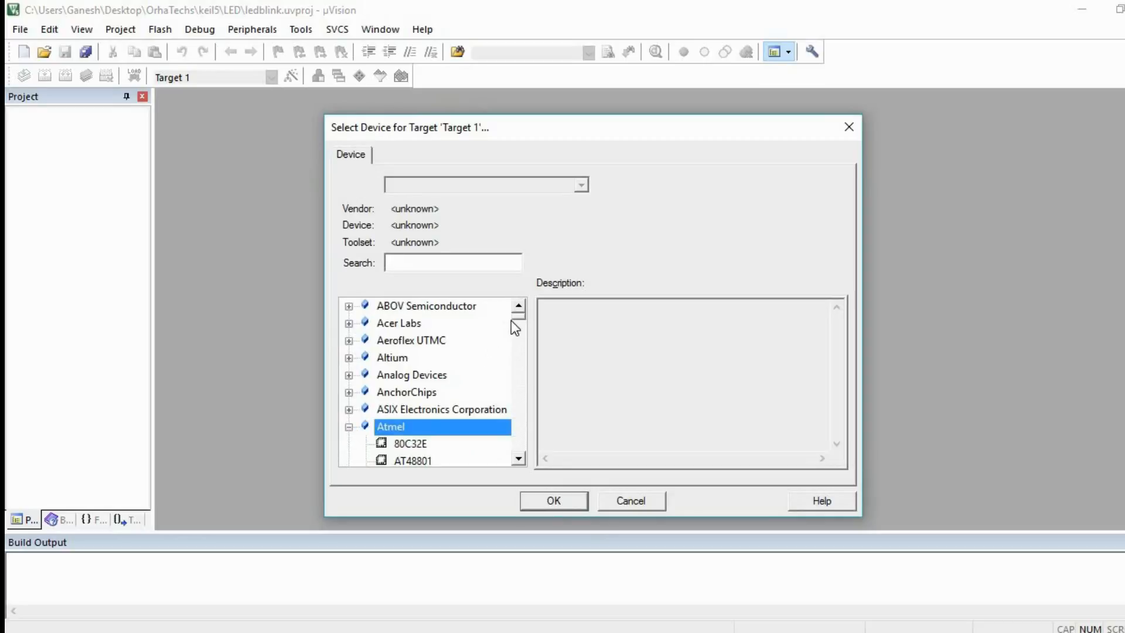
pyautogui.scroll(-3)
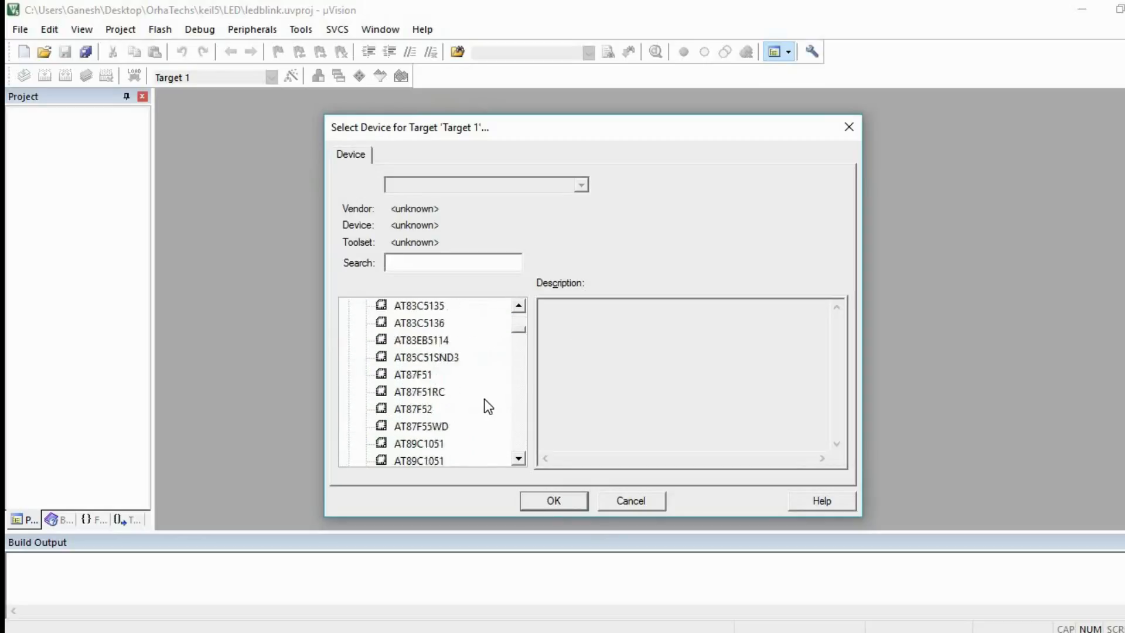
pyautogui.scroll(-3)
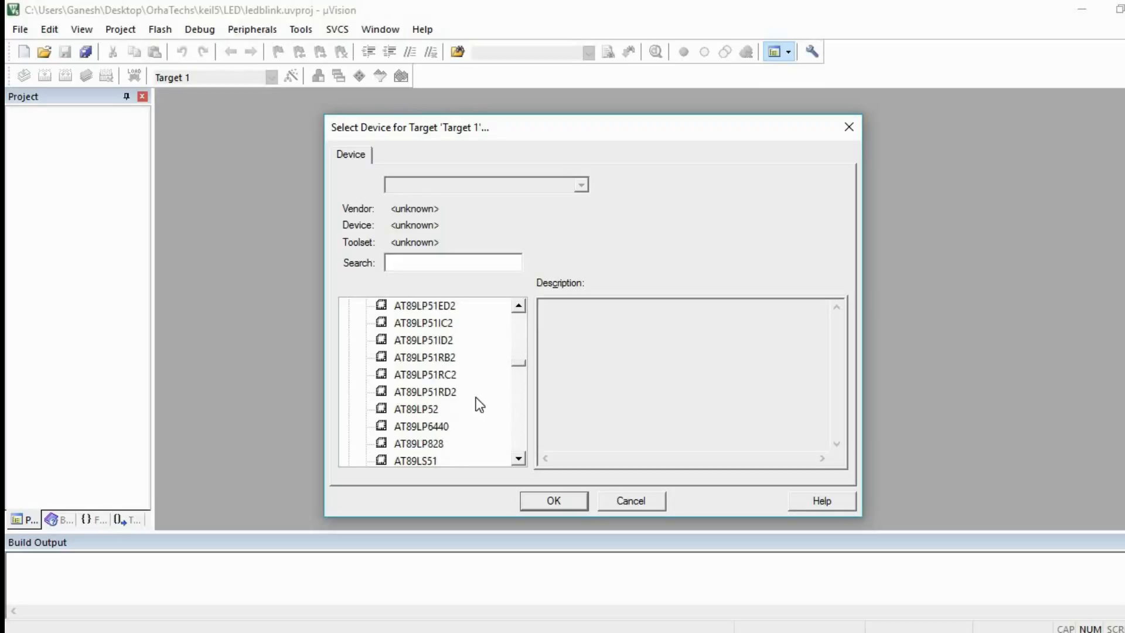
pyautogui.scroll(-3)
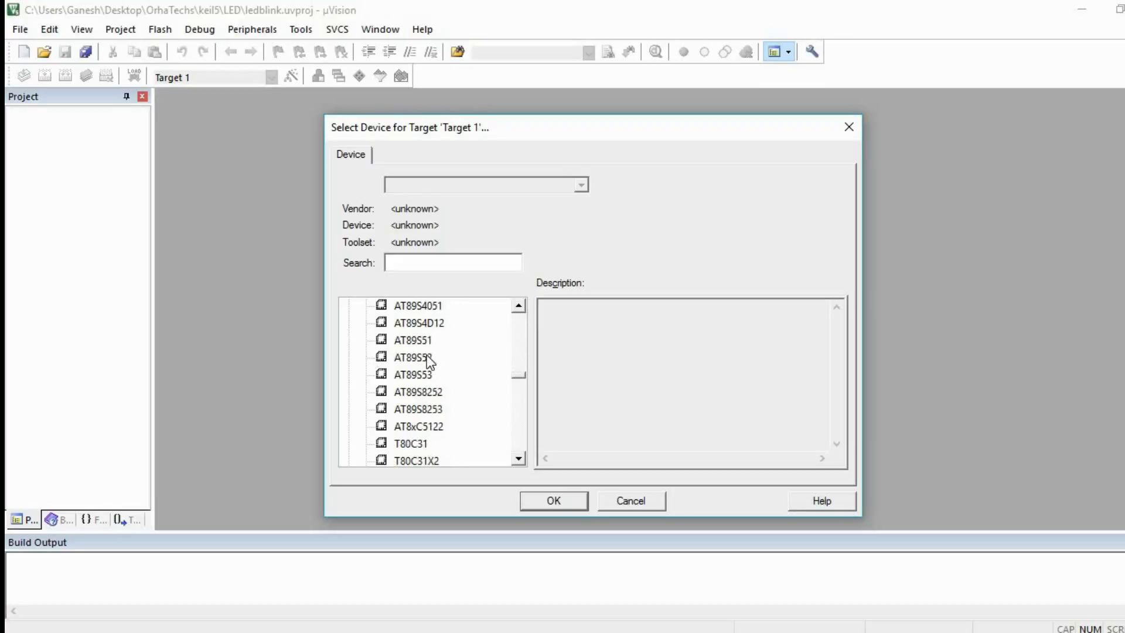
pyautogui.click(413, 357)
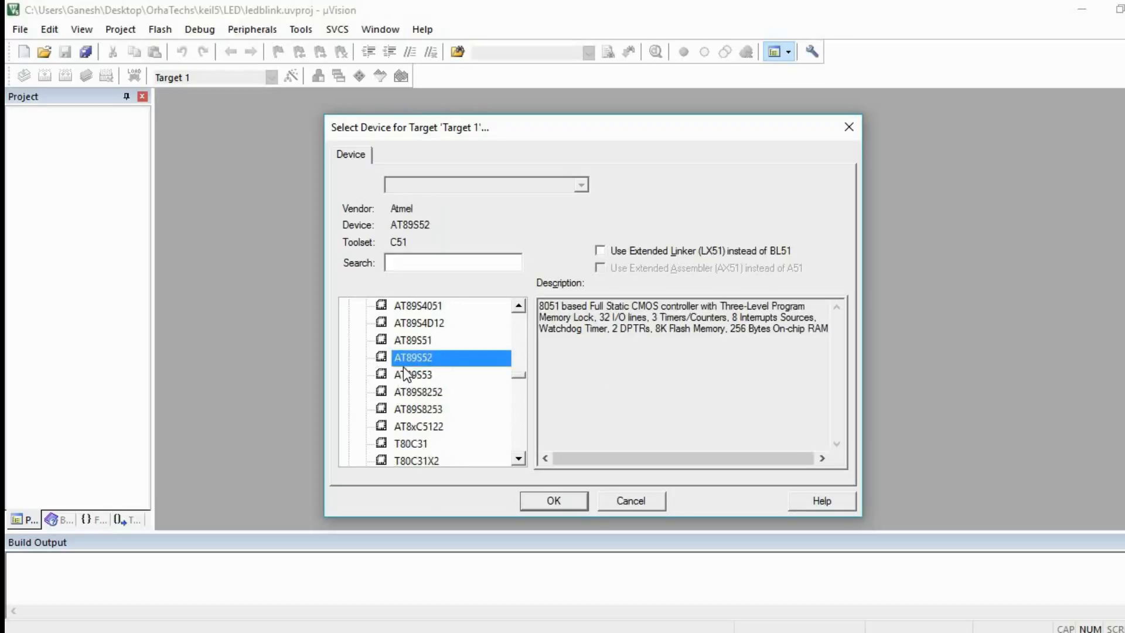
pyautogui.moveTo(566, 430)
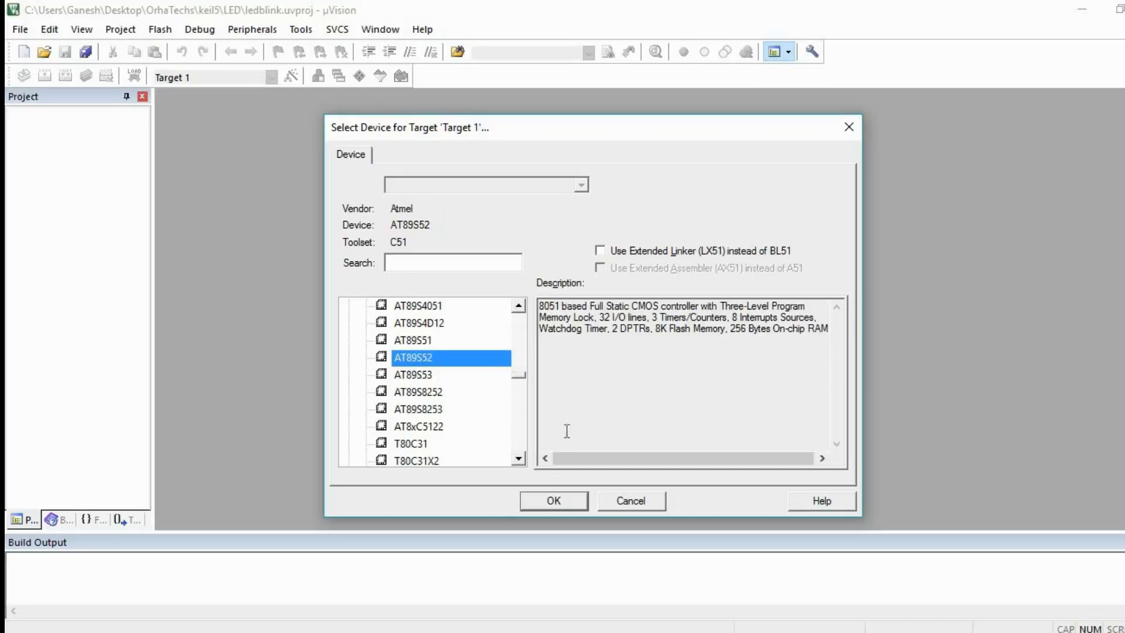
# Confirm the AT89S52 device and decline copying STARTUP.A51 into the project.
pyautogui.click(552, 500)
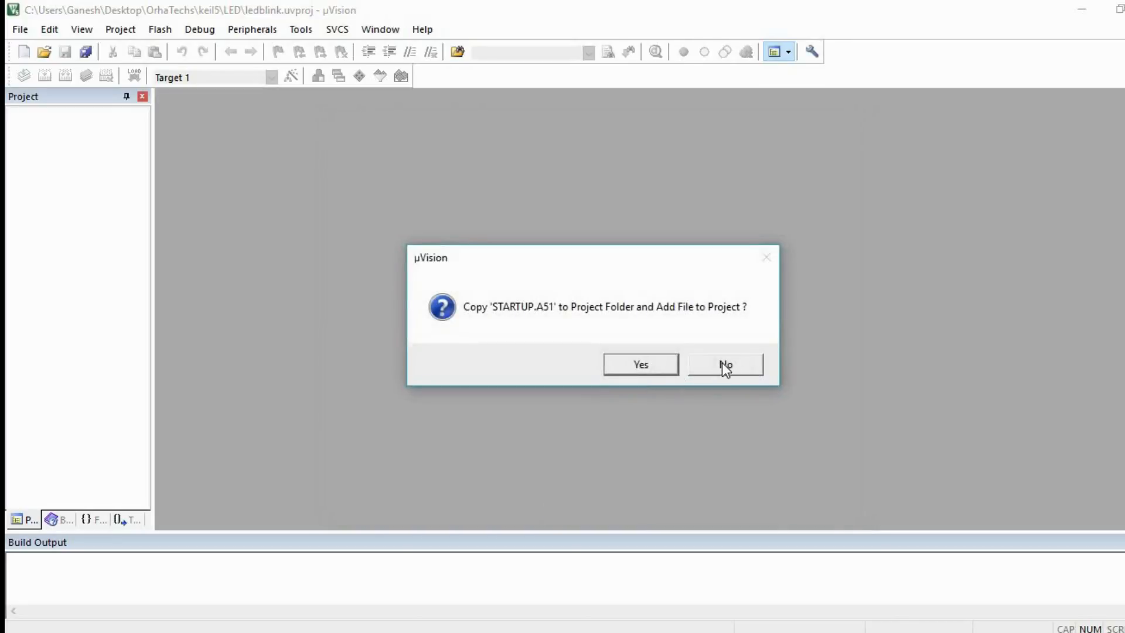
pyautogui.moveTo(716, 360)
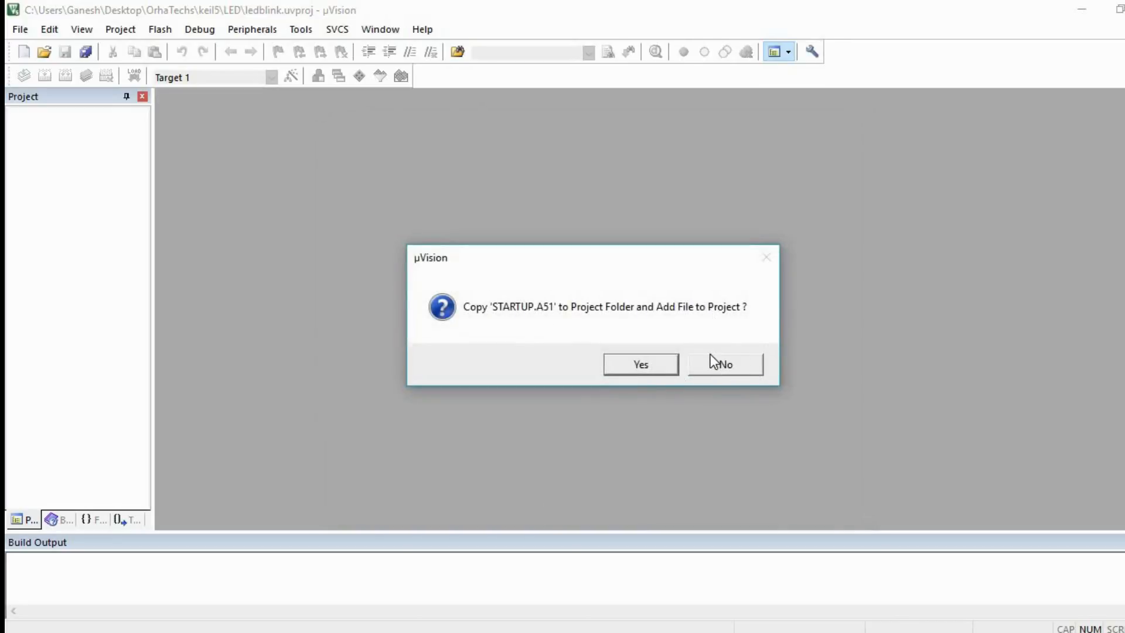
pyautogui.click(724, 363)
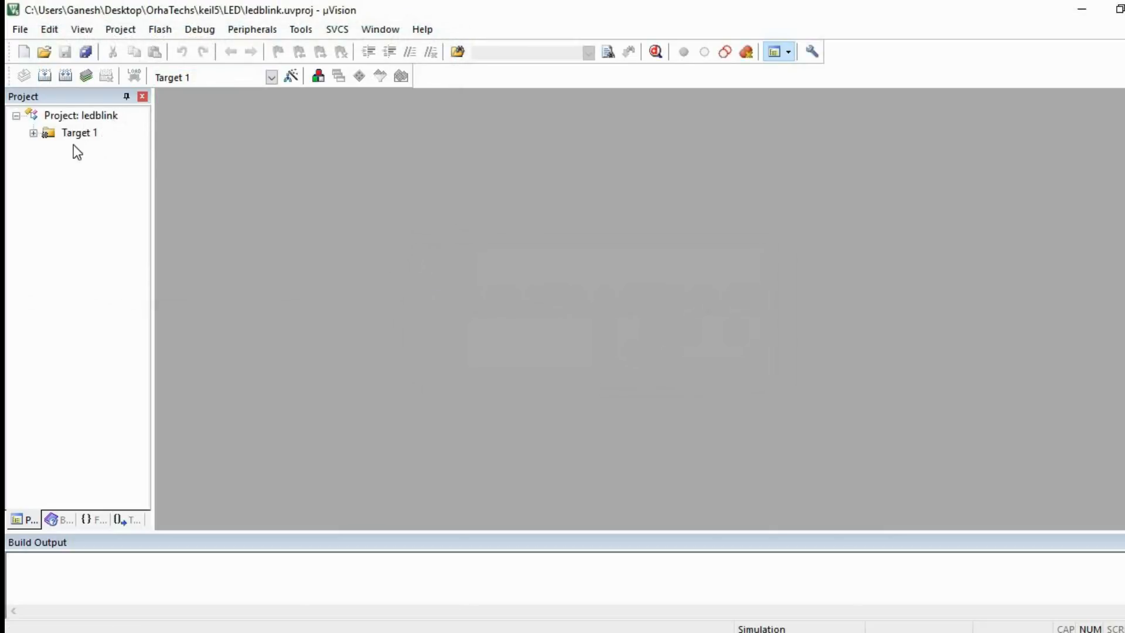
pyautogui.moveTo(141, 202)
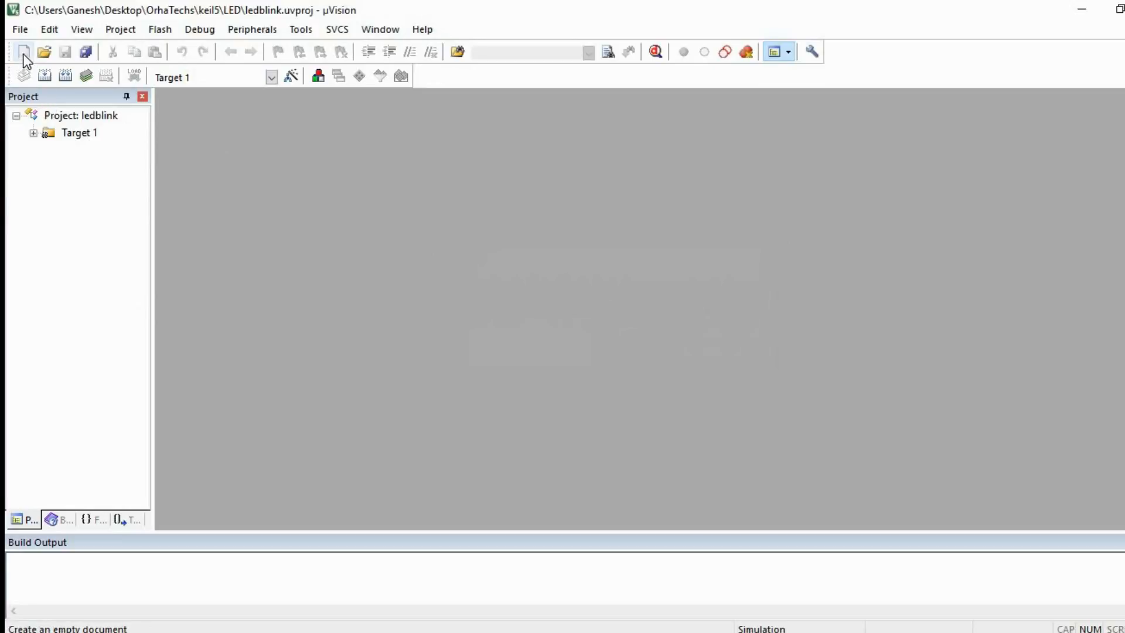
# Create a new source file and save it as ledblink.c in the LED folder.
pyautogui.click(23, 52)
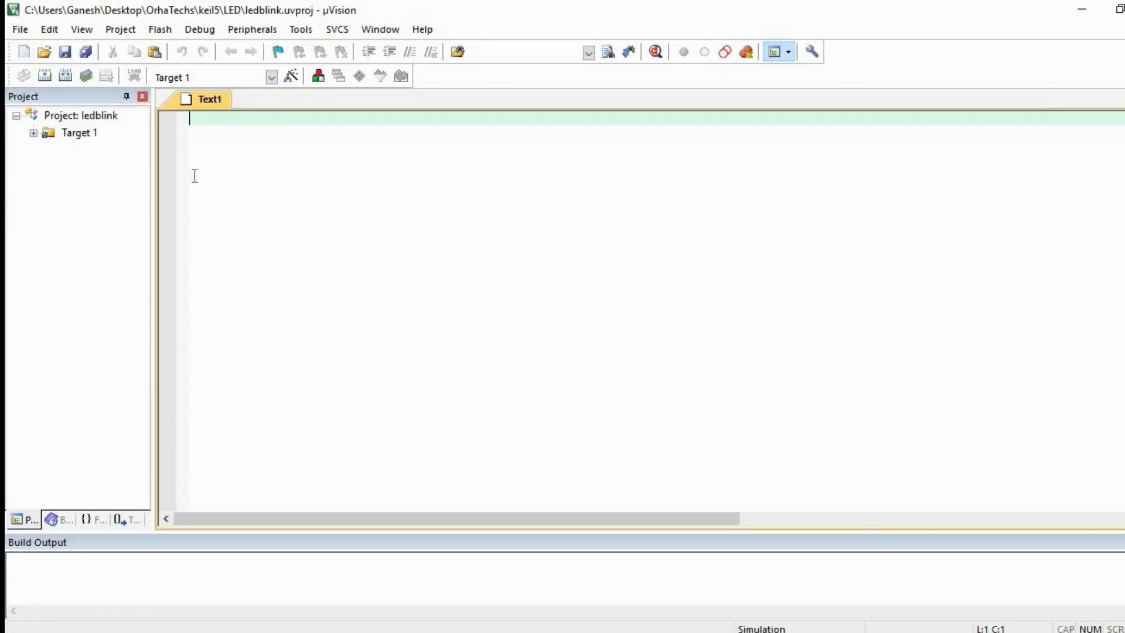
pyautogui.moveTo(419, 191)
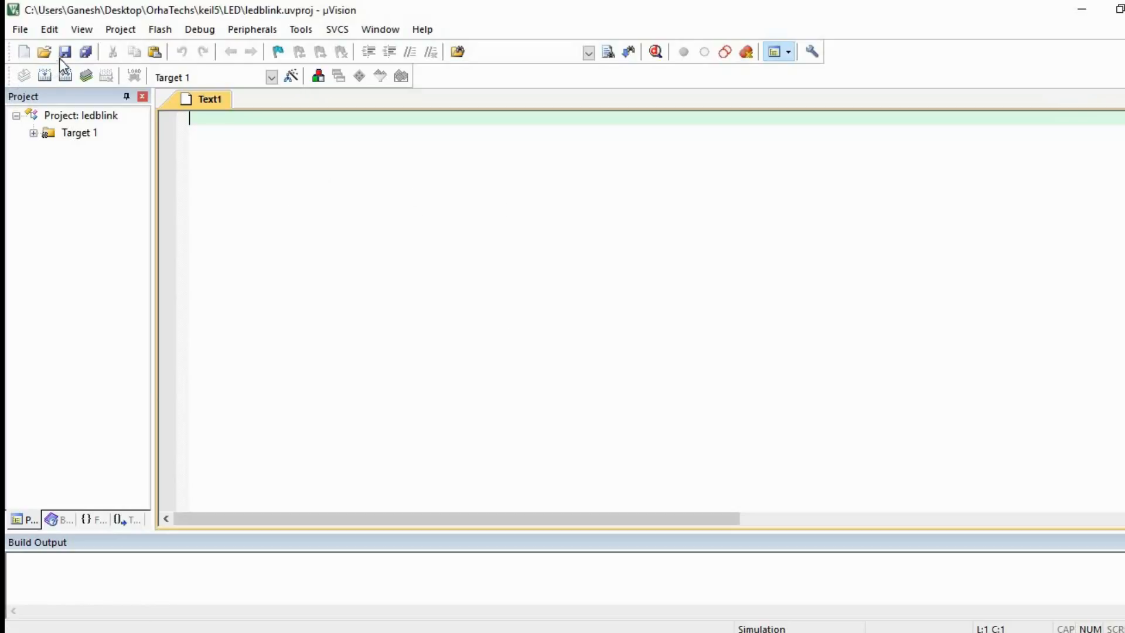
pyautogui.click(64, 51)
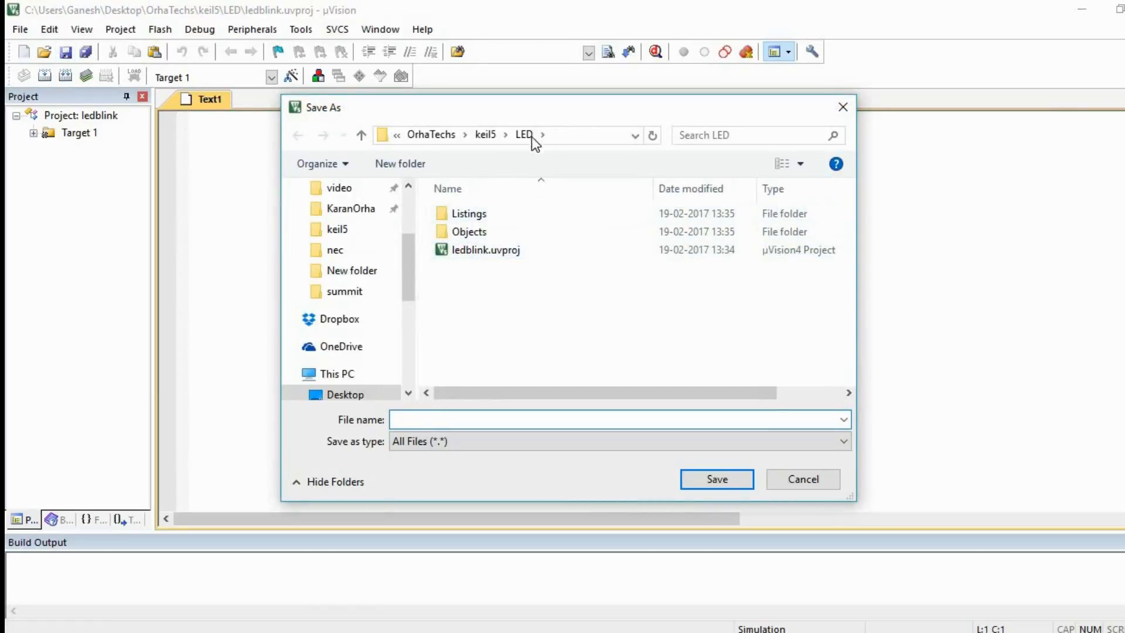
pyautogui.click(617, 420)
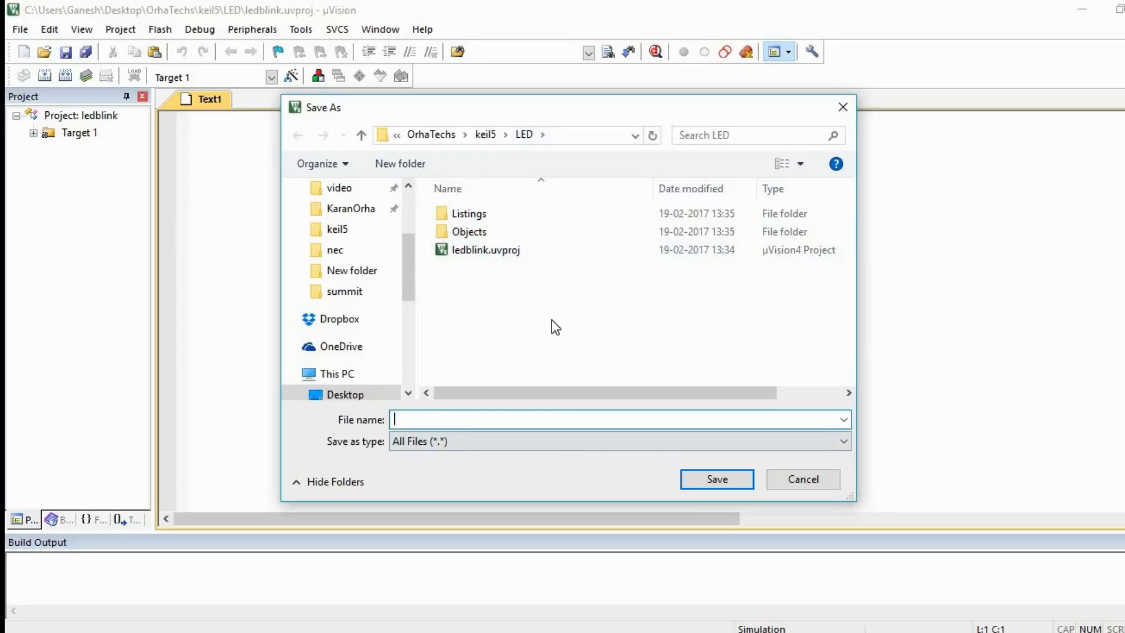
pyautogui.write('ledblink')
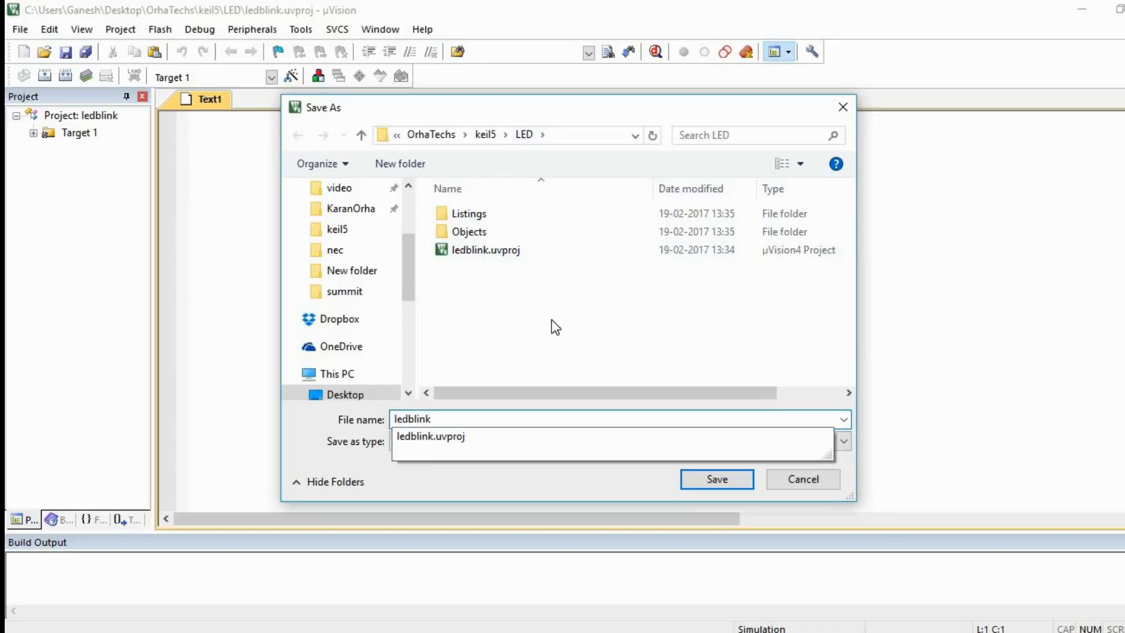
pyautogui.write('.')
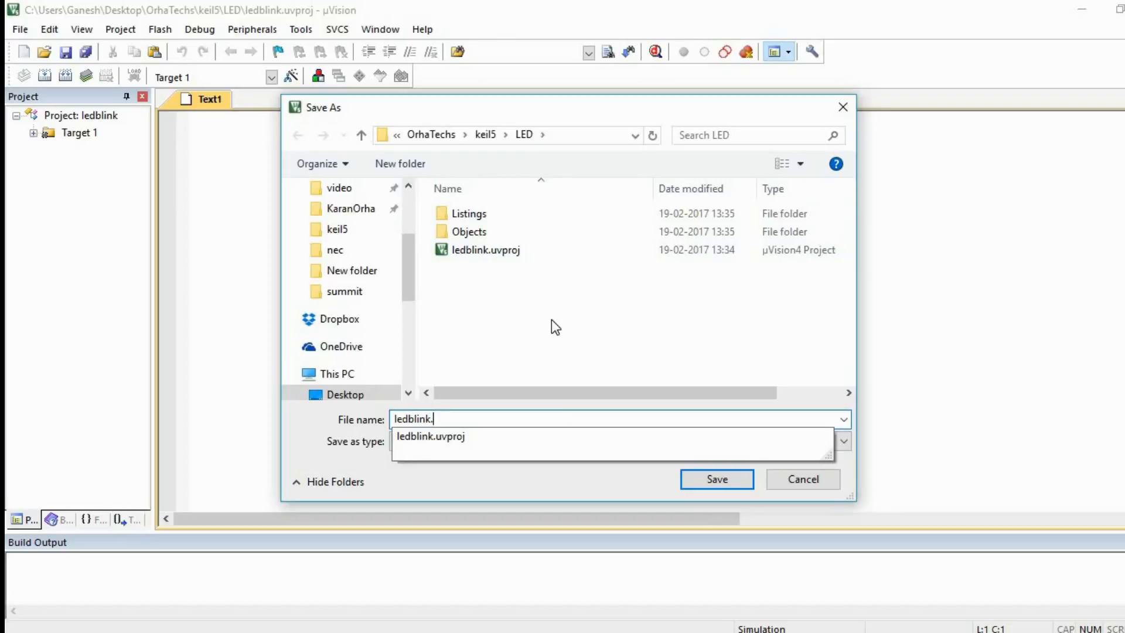
pyautogui.click(715, 478)
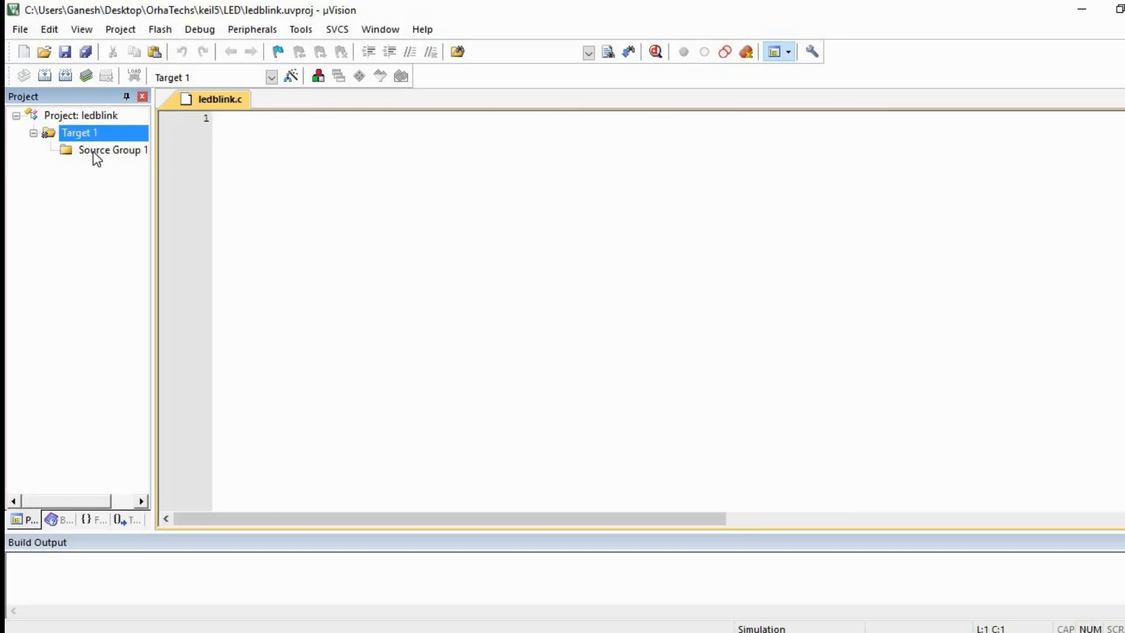
# Add ledblink.c to Source Group 1 of the ledblink project.
pyautogui.rightClick(112, 150)
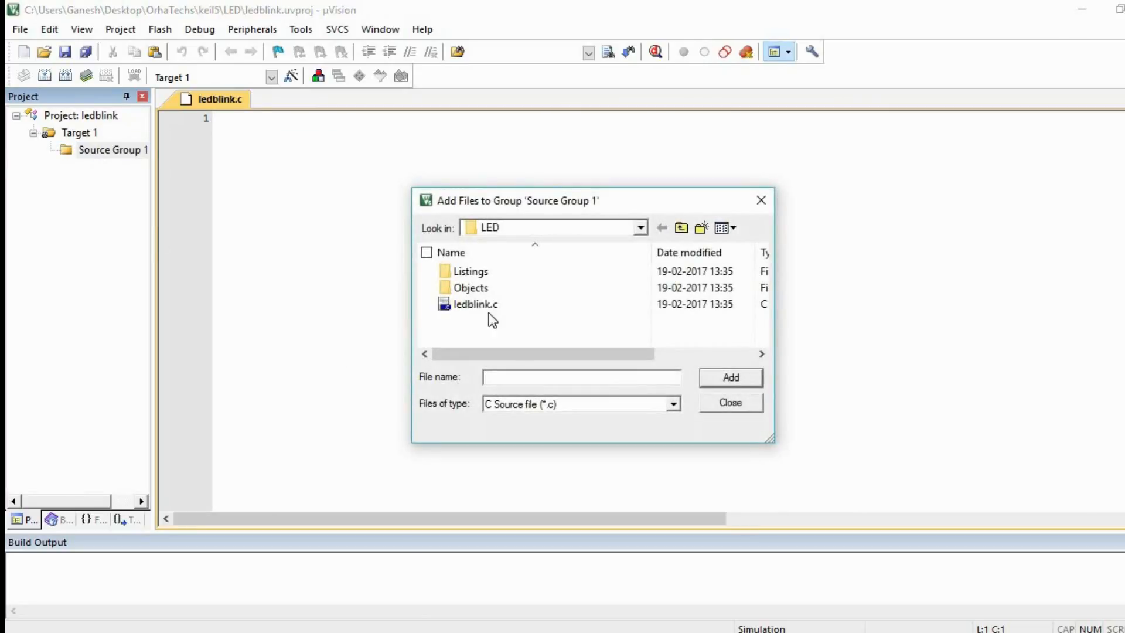
pyautogui.click(474, 303)
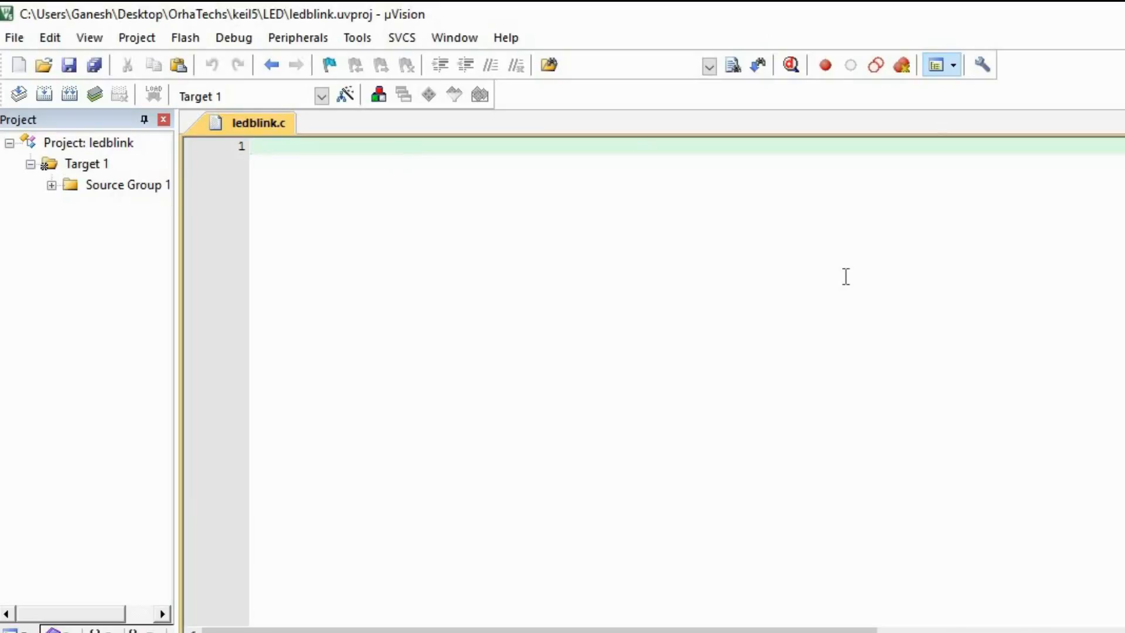
# Write #include<reg52.h> as the first line of ledblink.c, followed by blank lines.
pyautogui.write('#')
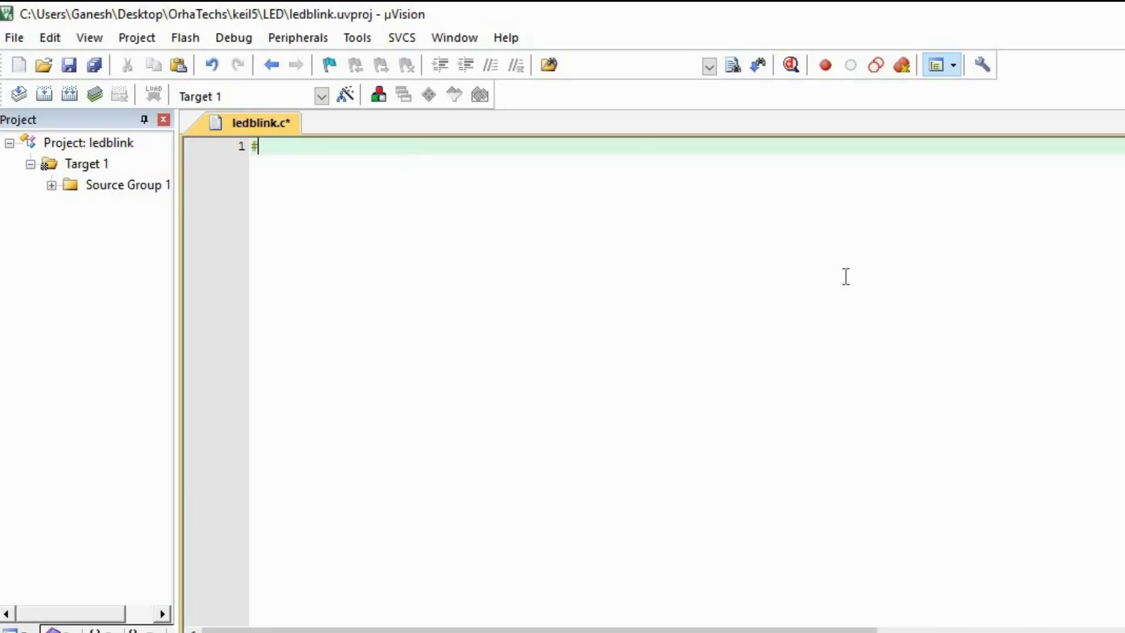
pyautogui.write('inclu')
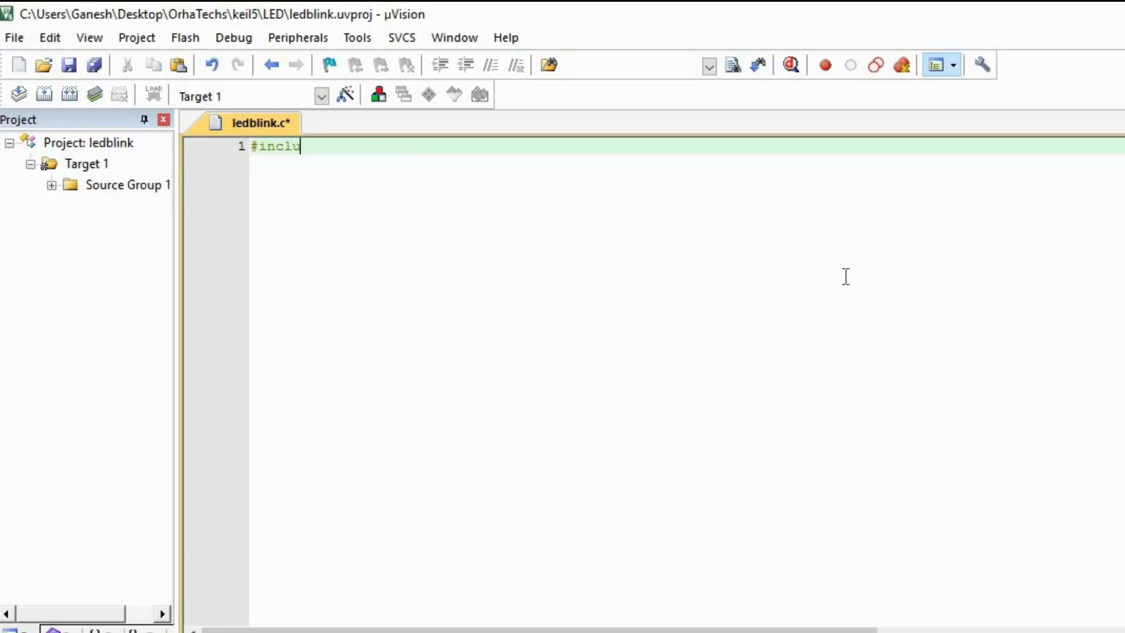
pyautogui.write('de<')
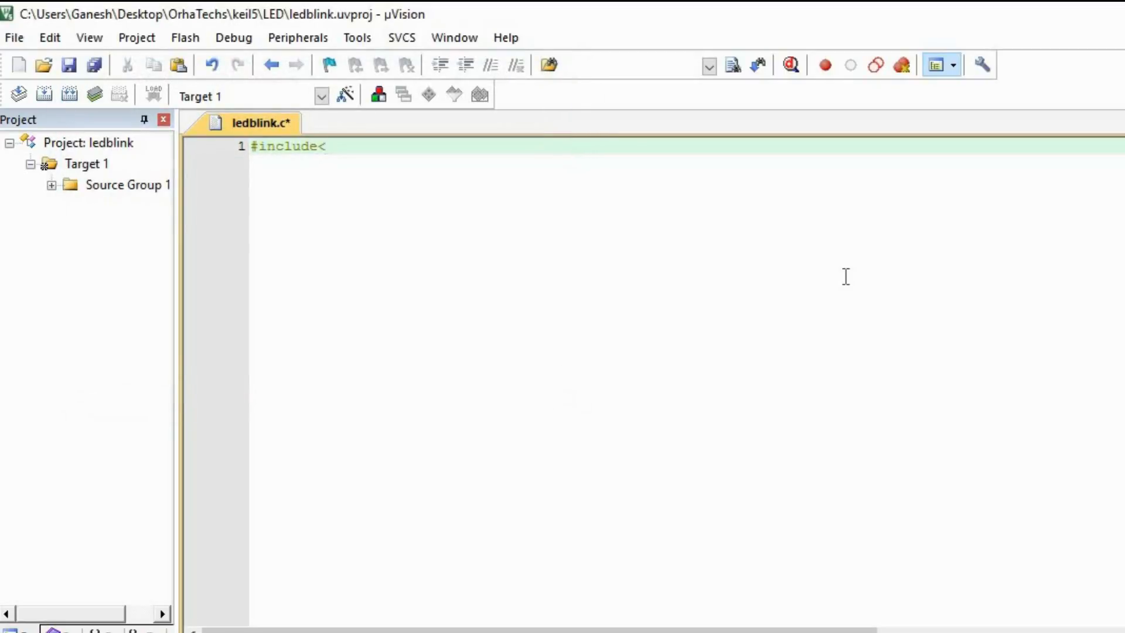
pyautogui.write('>')
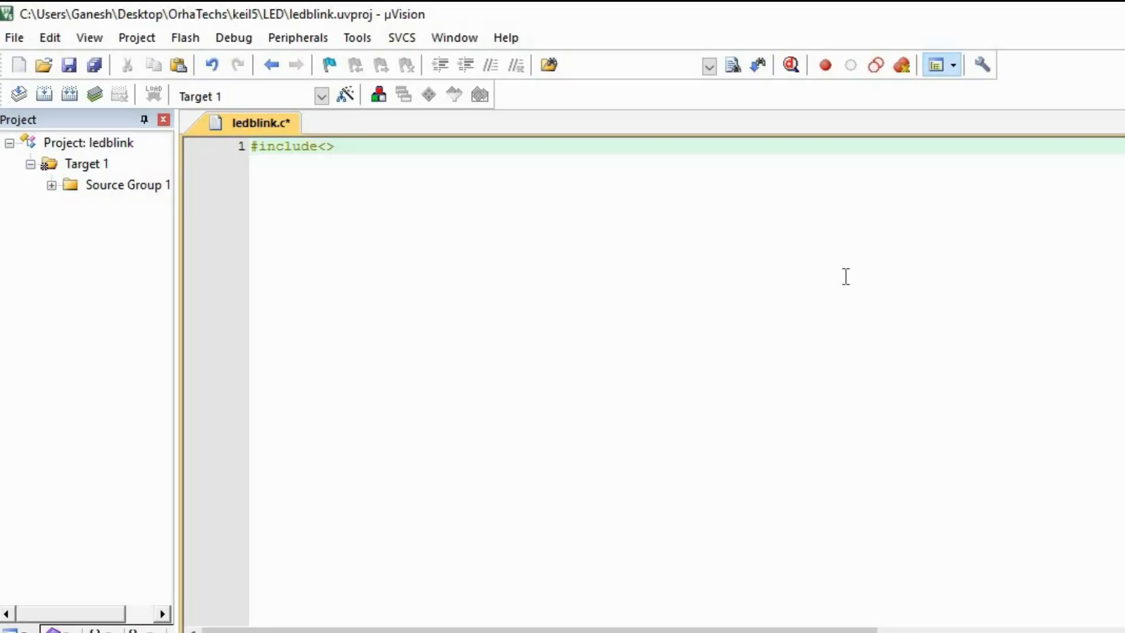
pyautogui.write('reg')
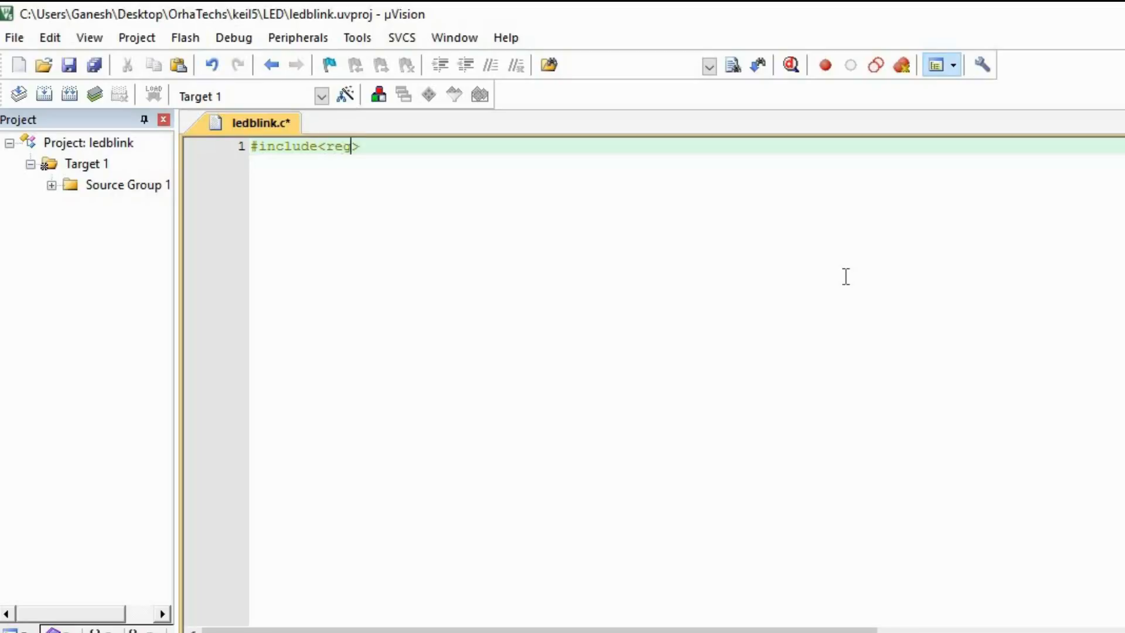
pyautogui.write('51')
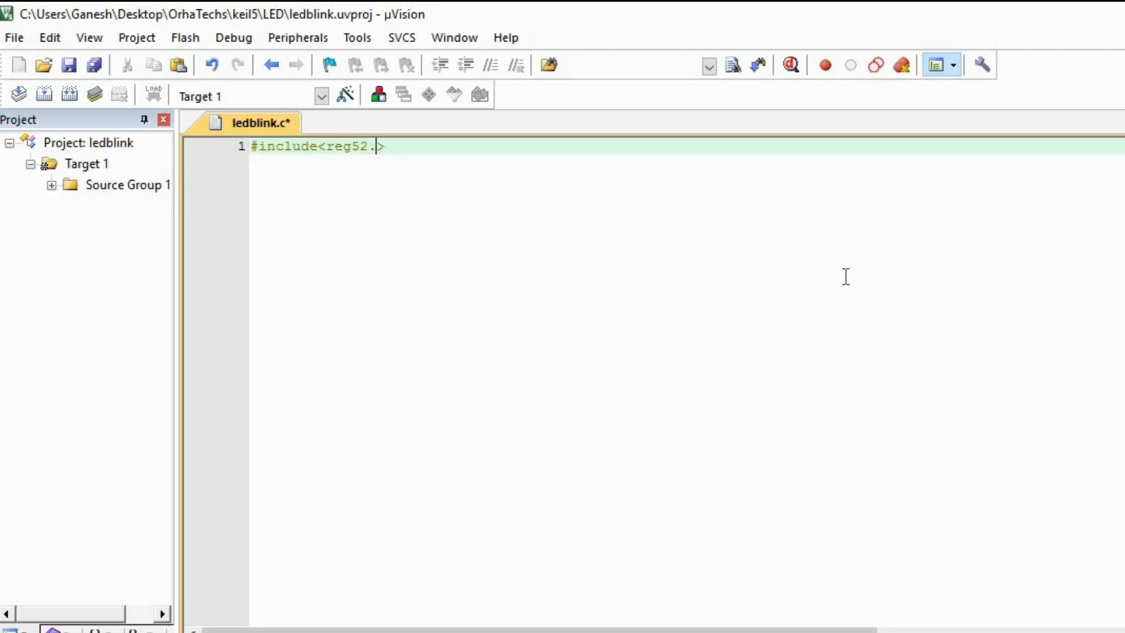
pyautogui.write('h')
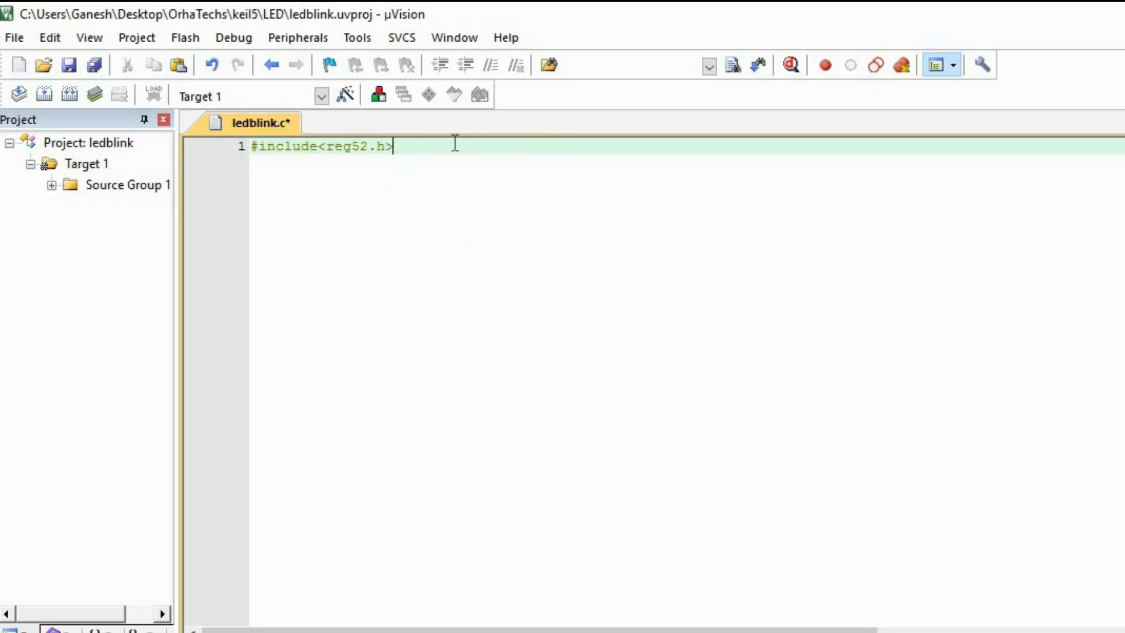
pyautogui.press('Enter')
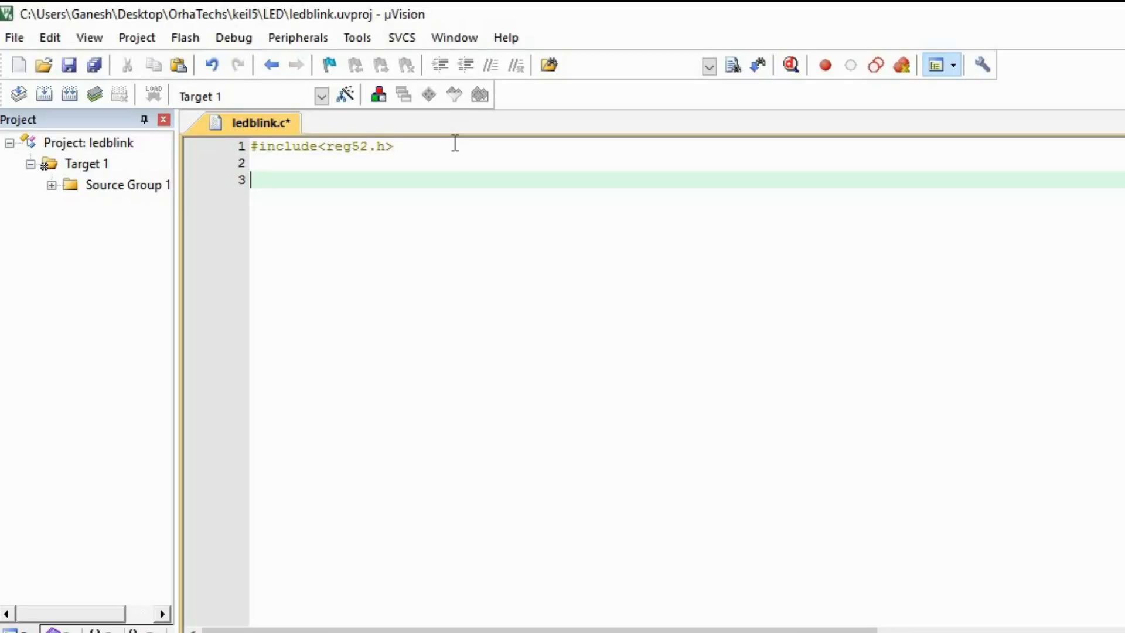
# Write the prototype void delay(int dly); on line 3, correcting the 'dealy' typo.
pyautogui.write('void')
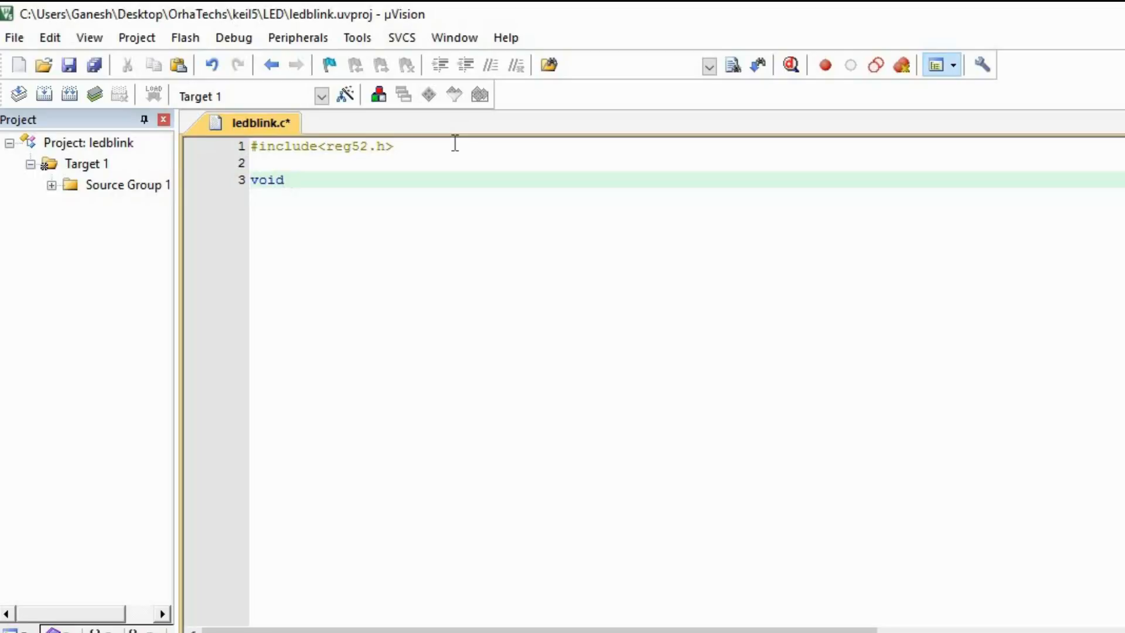
pyautogui.write('deal')
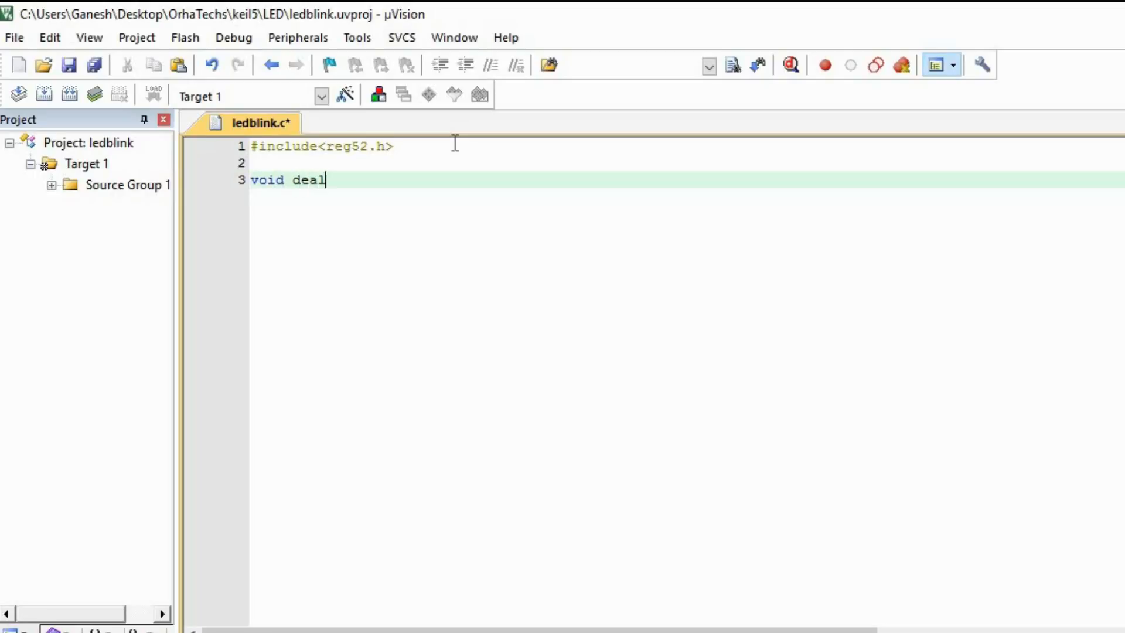
pyautogui.write('y()')
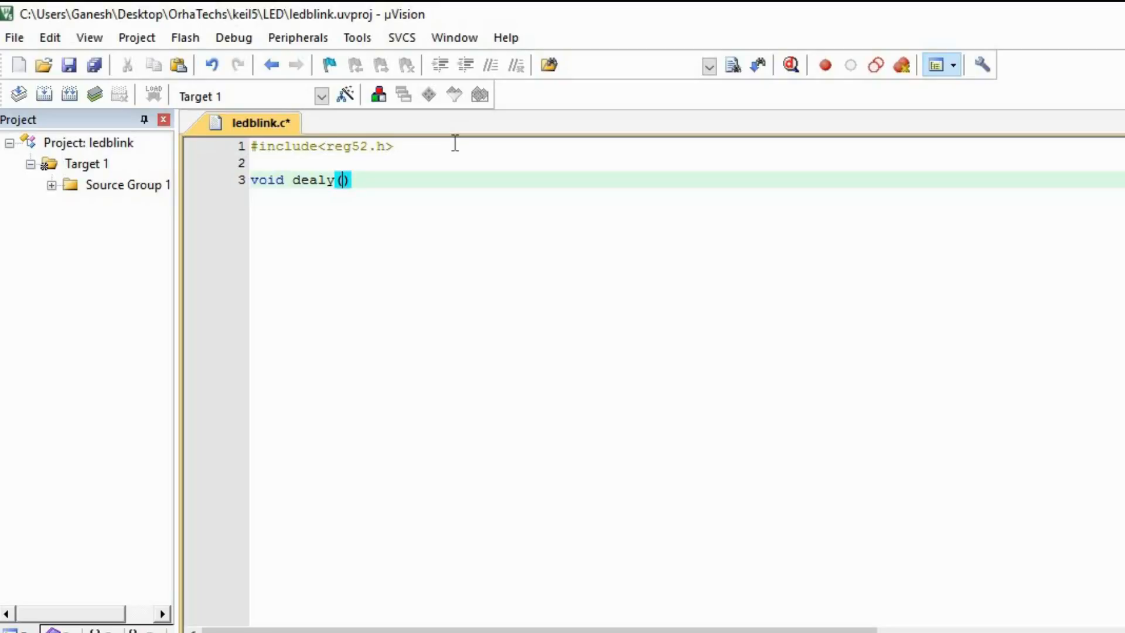
pyautogui.write('int')
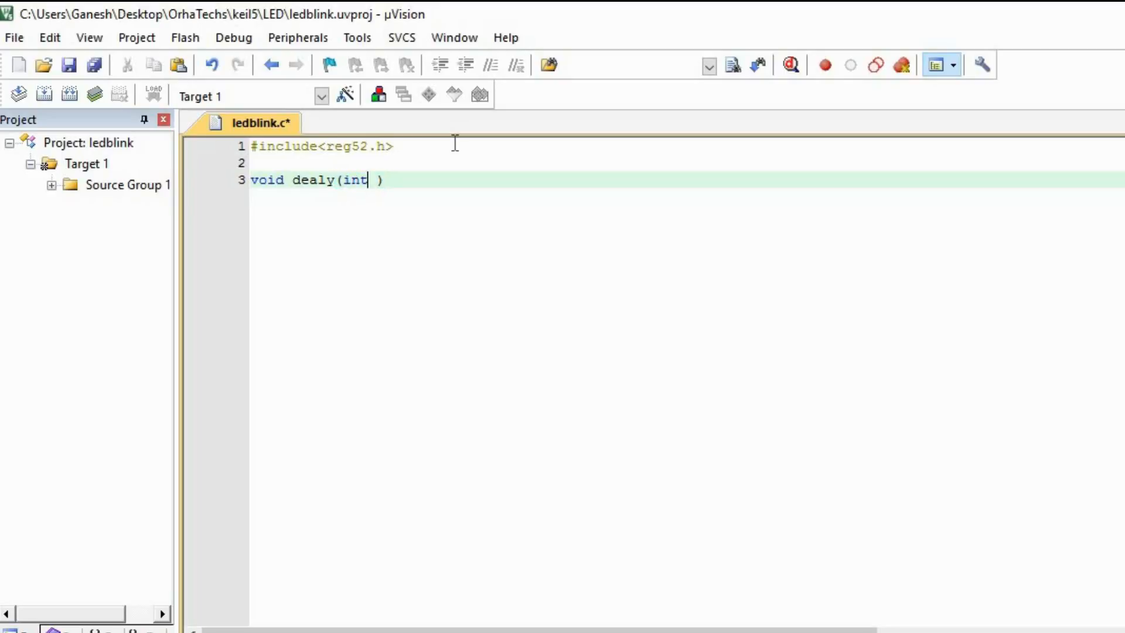
pyautogui.press('BackSpace')
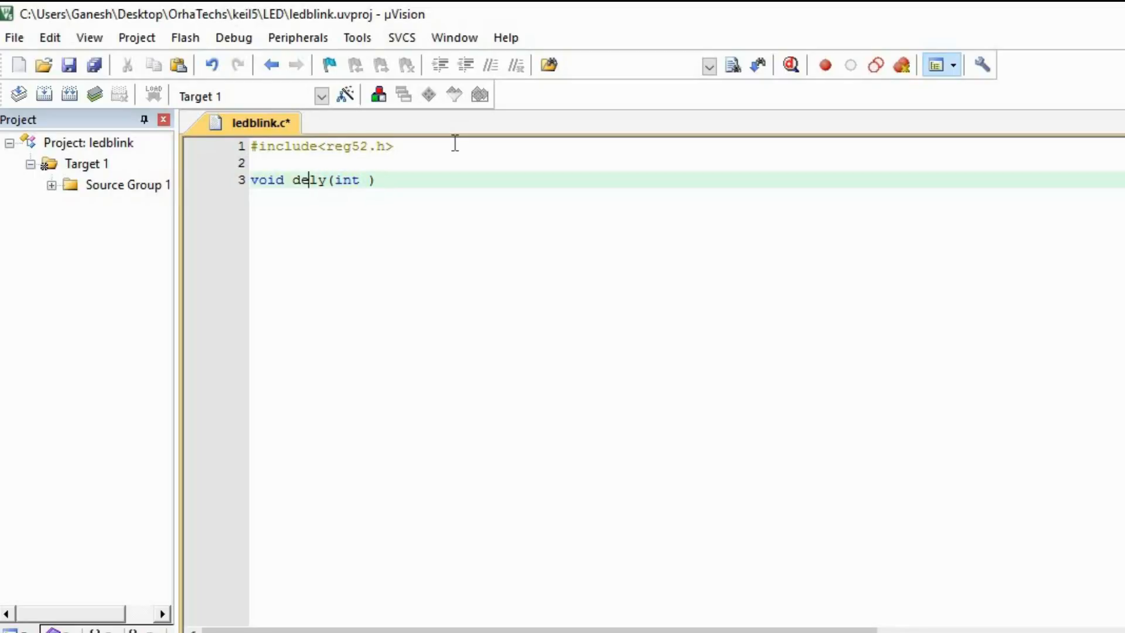
pyautogui.write('a')
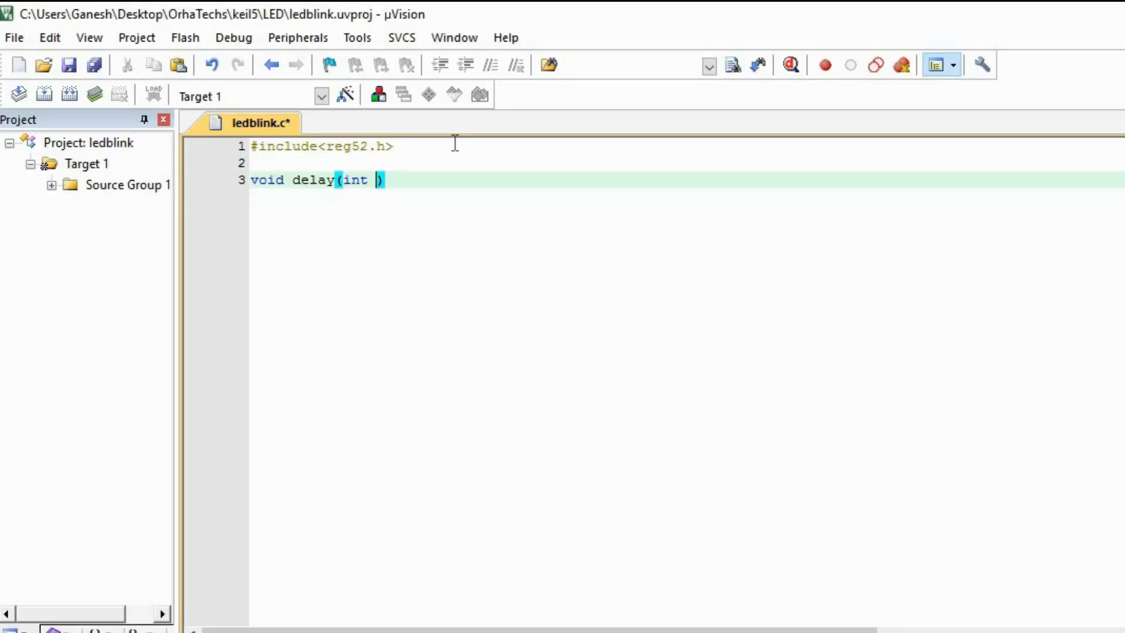
pyautogui.write('dly')
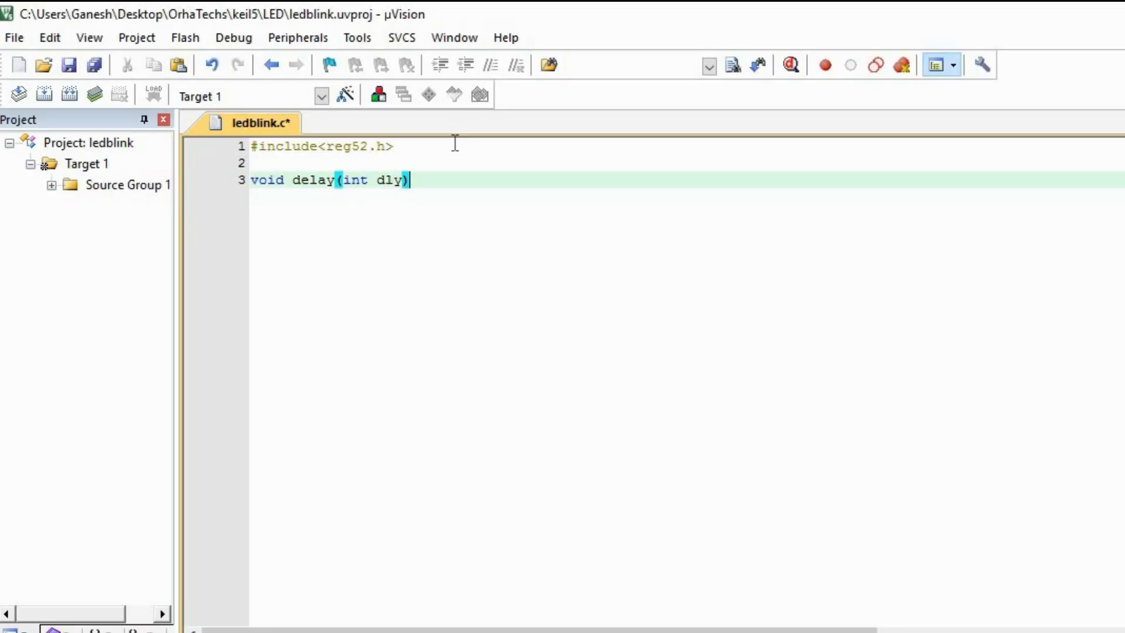
pyautogui.write(';')
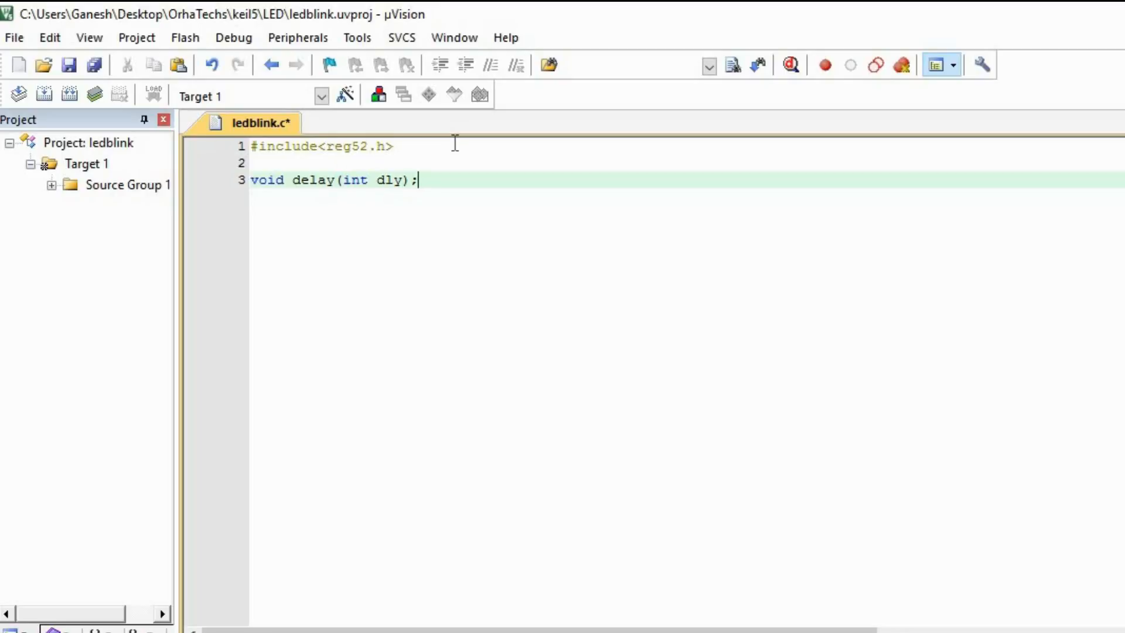
pyautogui.press('Enter')
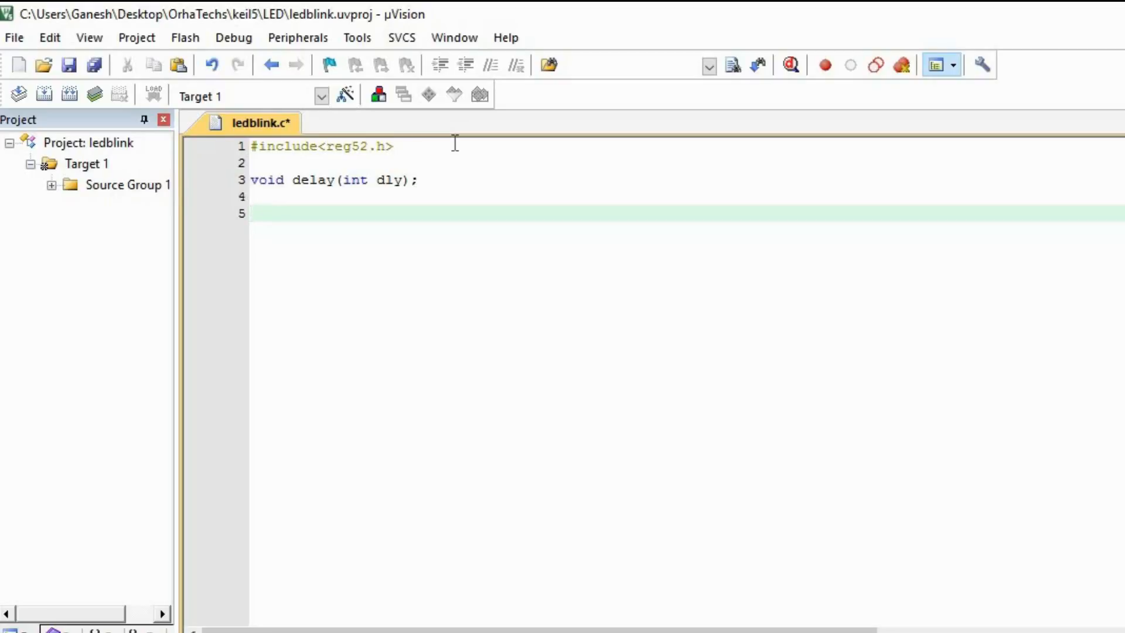
# Begin the delay(int dly) definition with braces and declare int i,j; in its body.
pyautogui.write('void d')
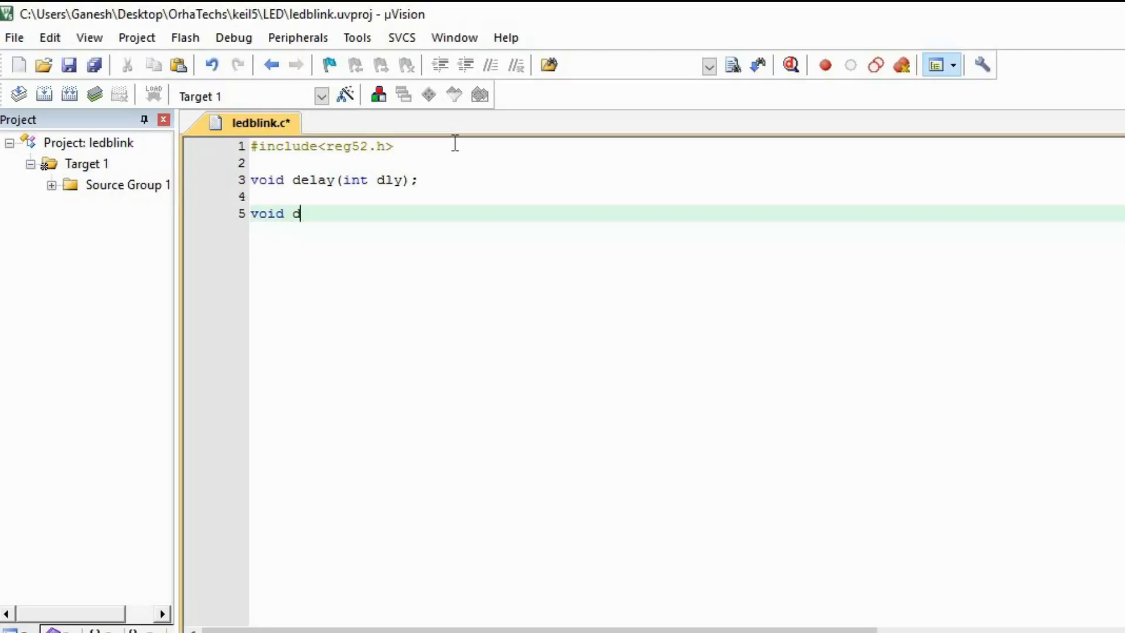
pyautogui.write('elay')
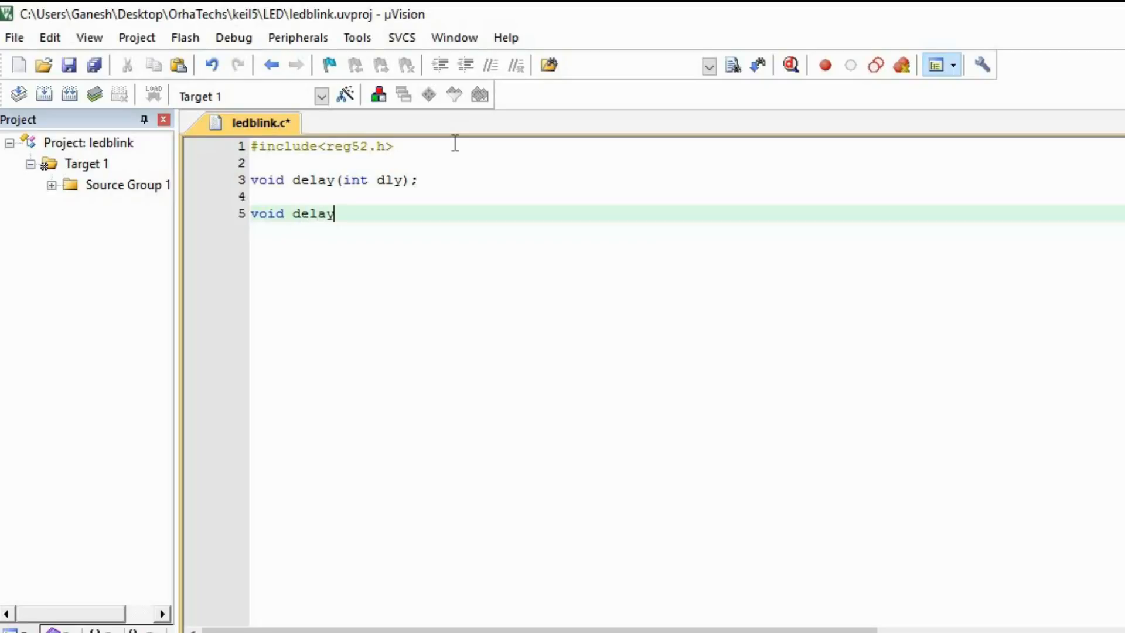
pyautogui.write('()')
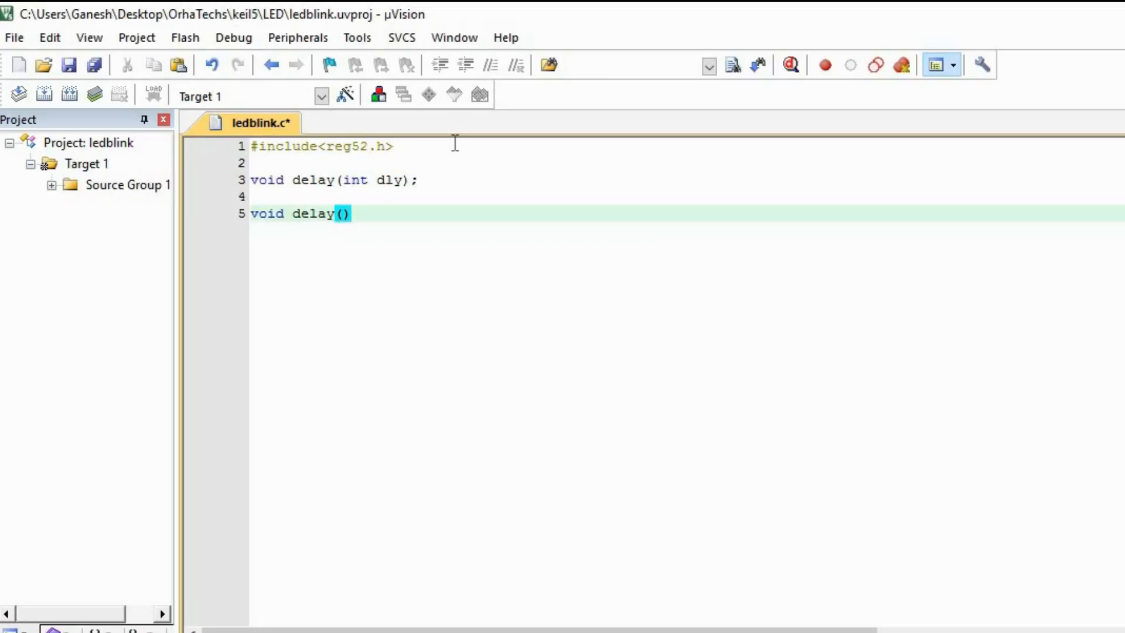
pyautogui.write('int dly')
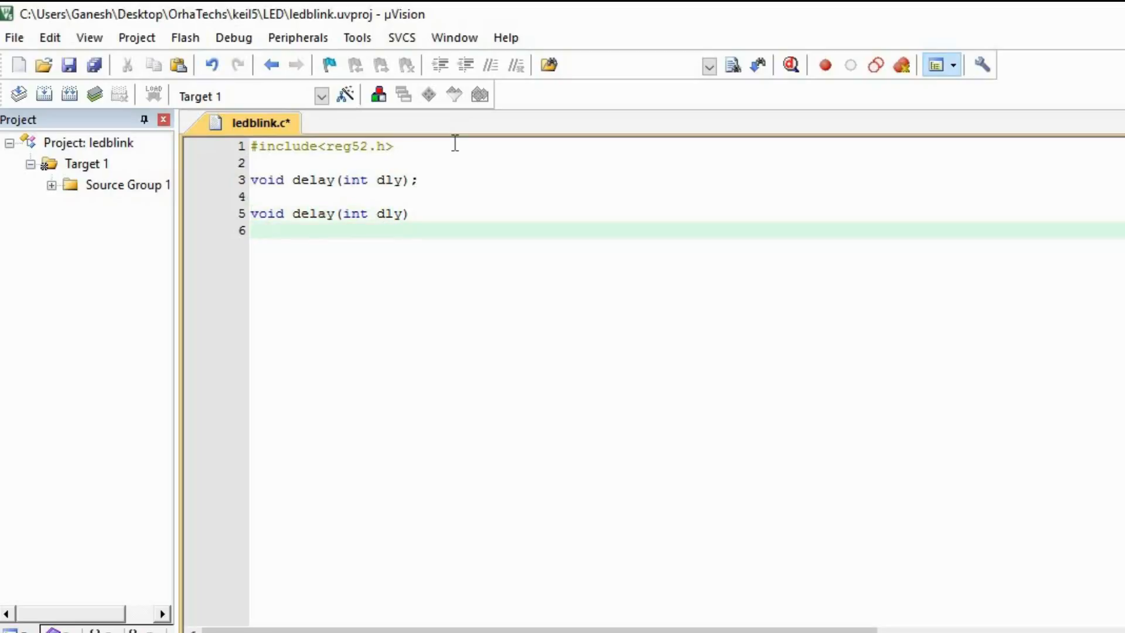
pyautogui.write('{')
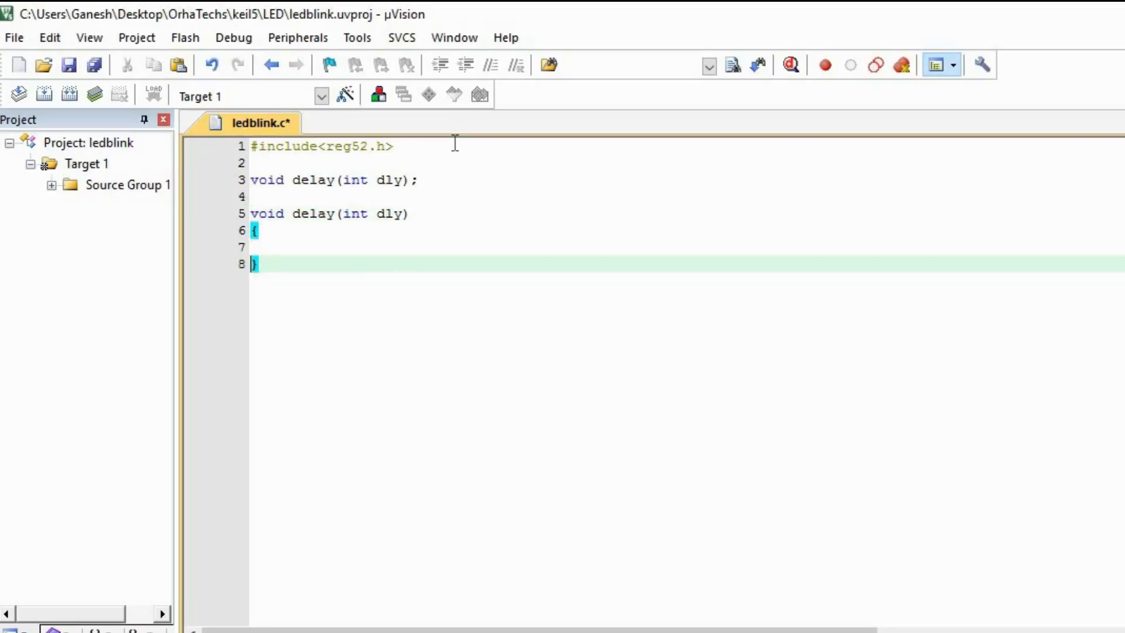
pyautogui.click(258, 248)
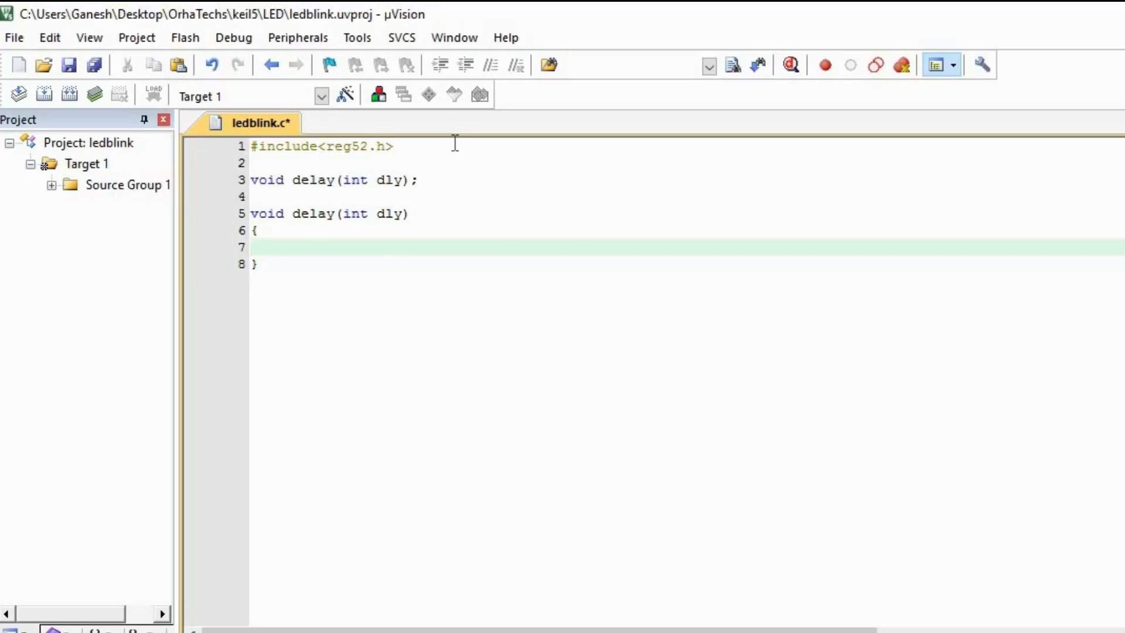
pyautogui.write('int')
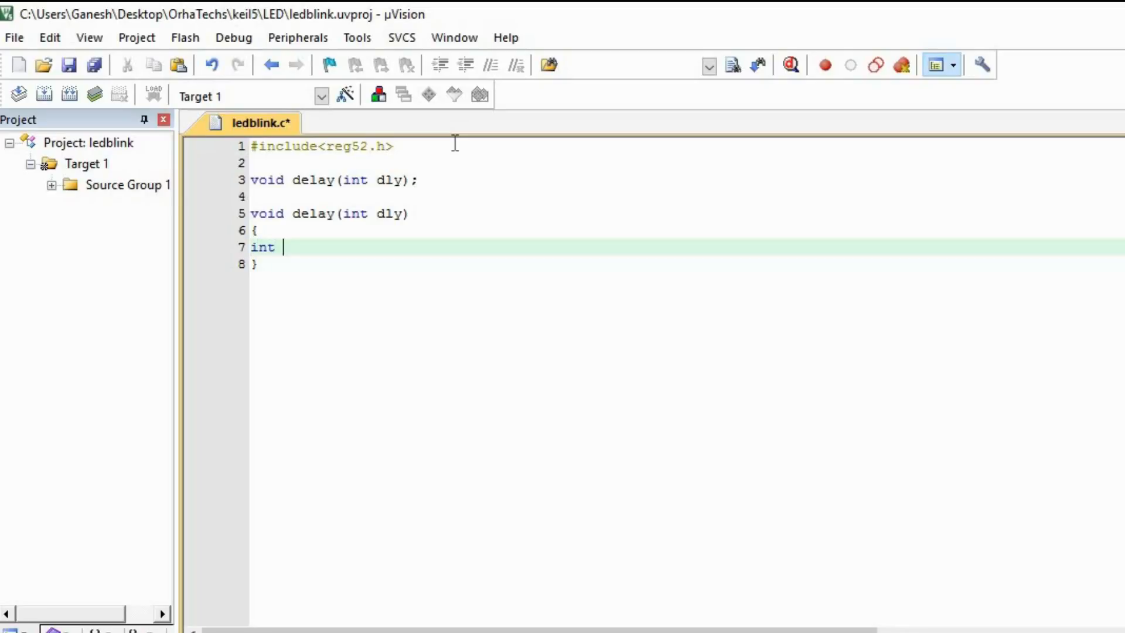
pyautogui.write('i,j;')
pyautogui.write('f')
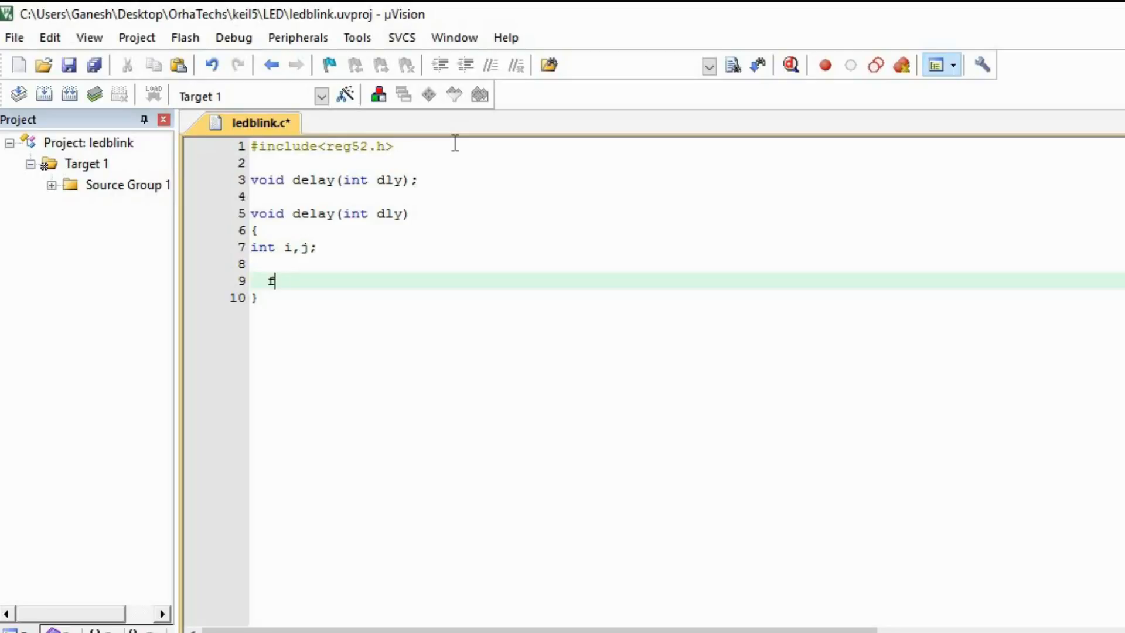
# Write the outer loop header for(i=0;i<dly;i++) inside the delay function.
pyautogui.write('or()')
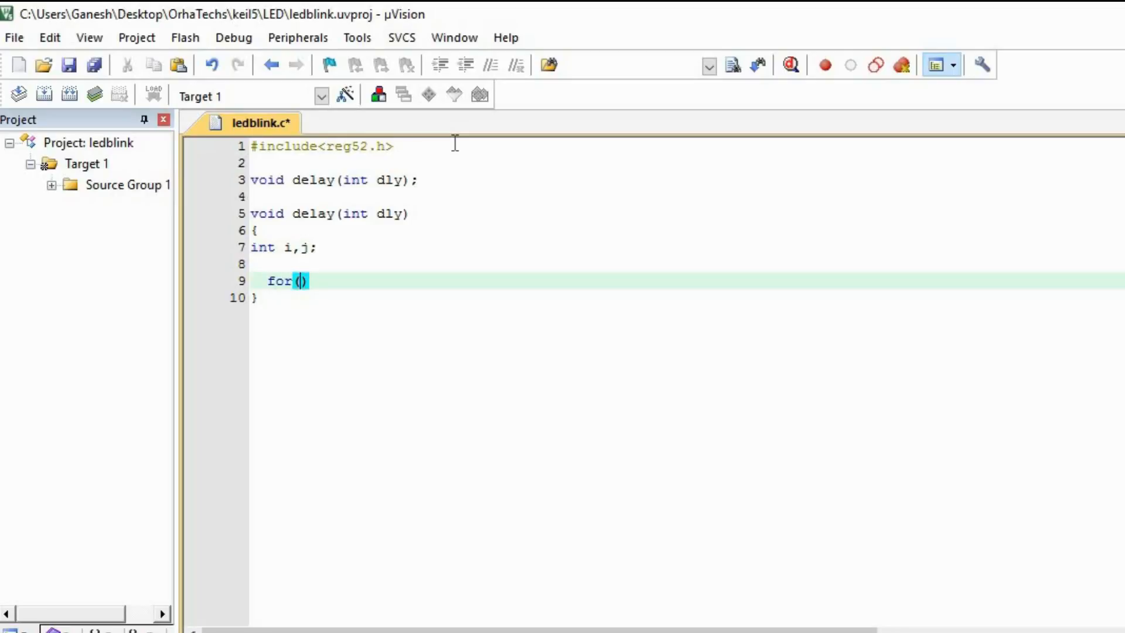
pyautogui.write('i=0')
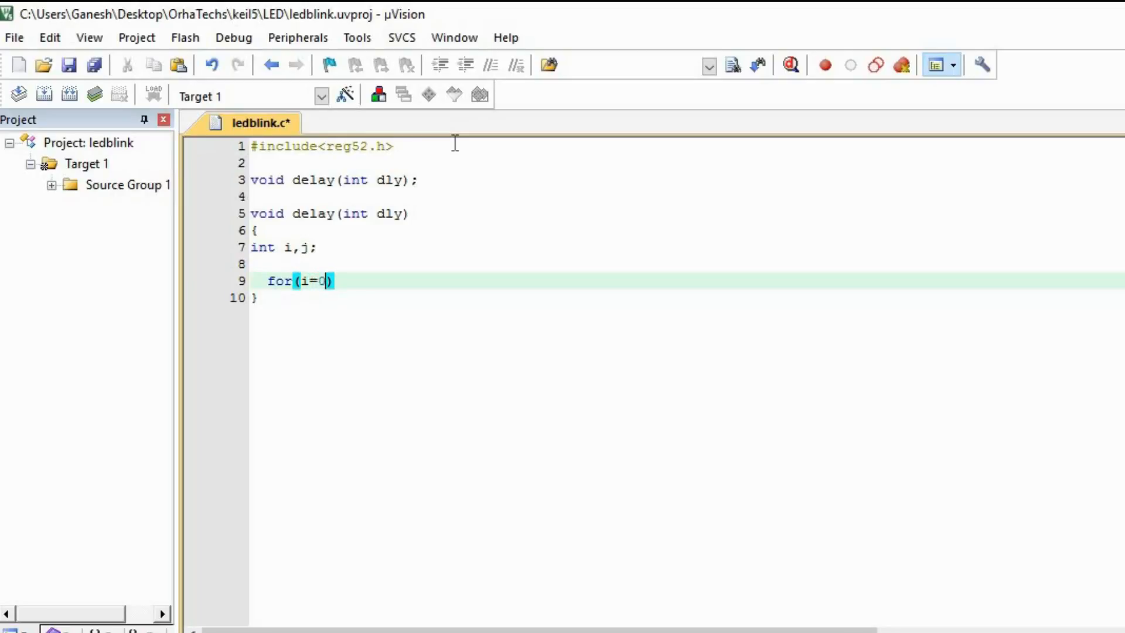
pyautogui.write(';-')
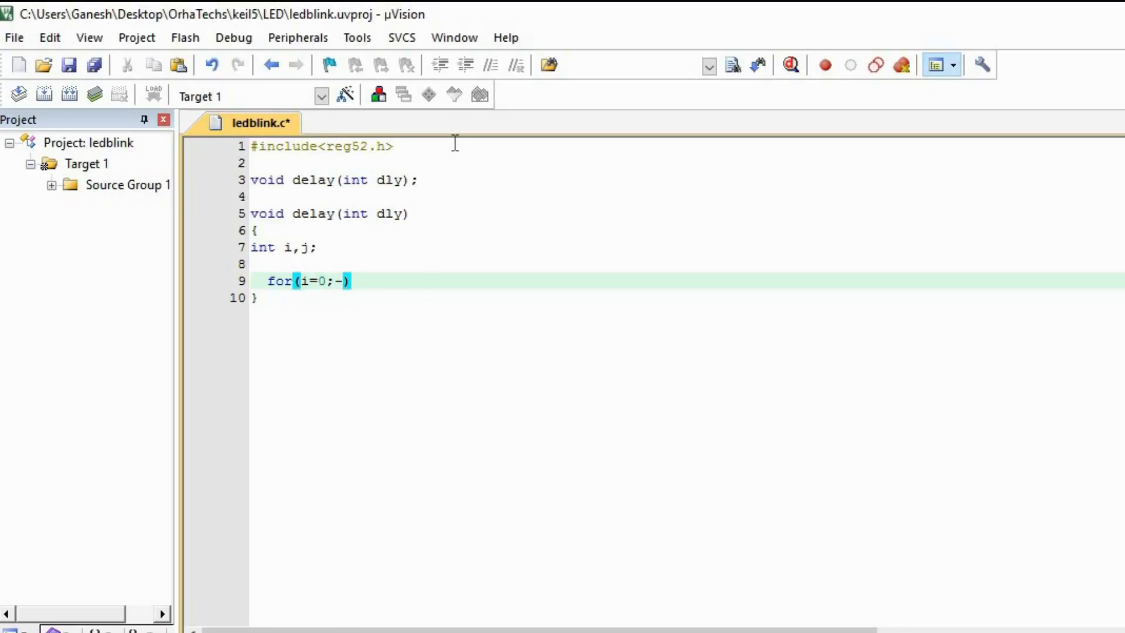
pyautogui.write('i')
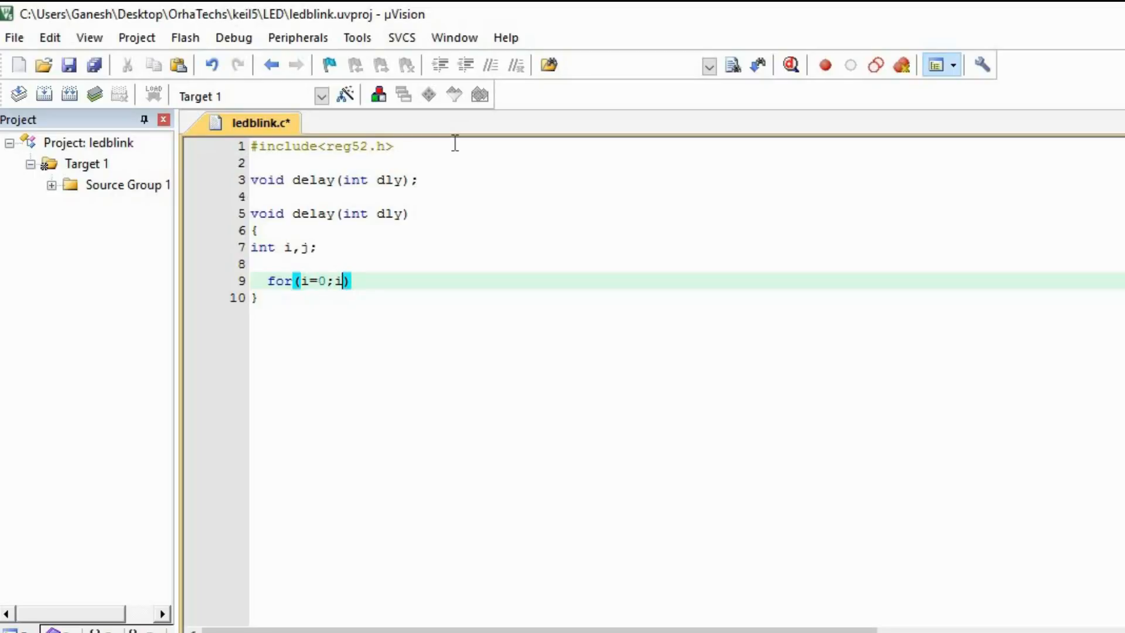
pyautogui.write('<d')
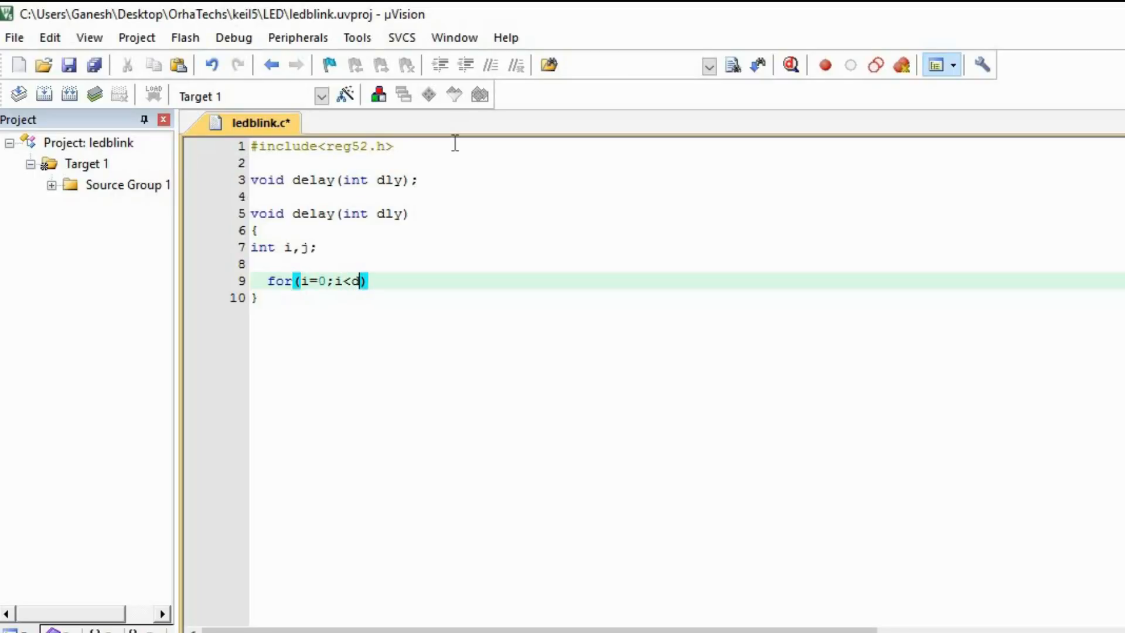
pyautogui.write('ly')
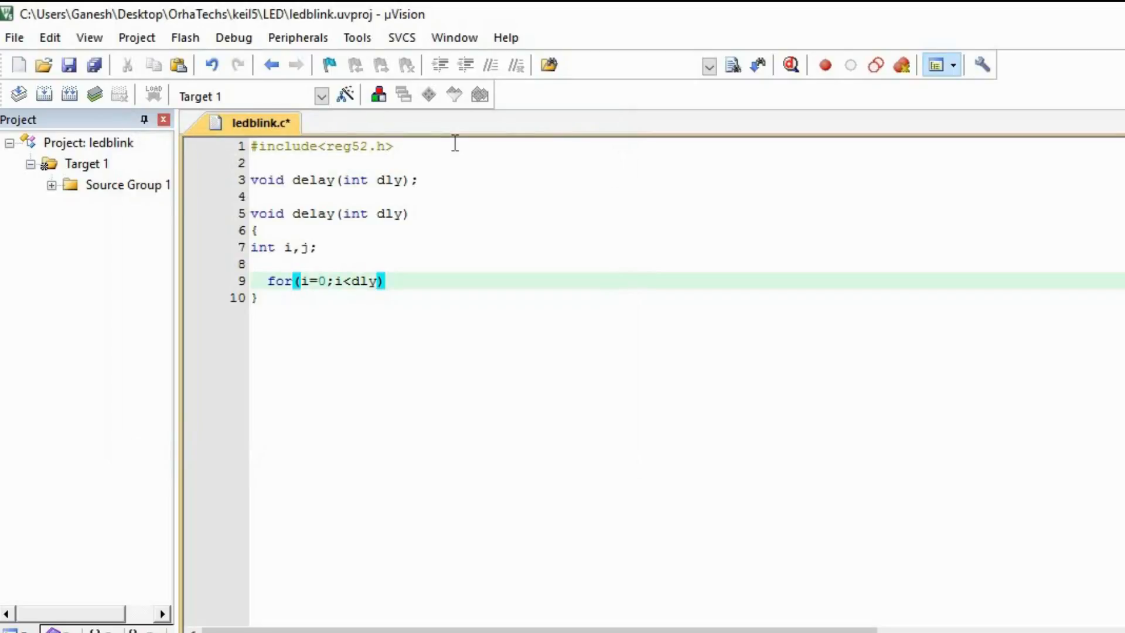
pyautogui.write(';i')
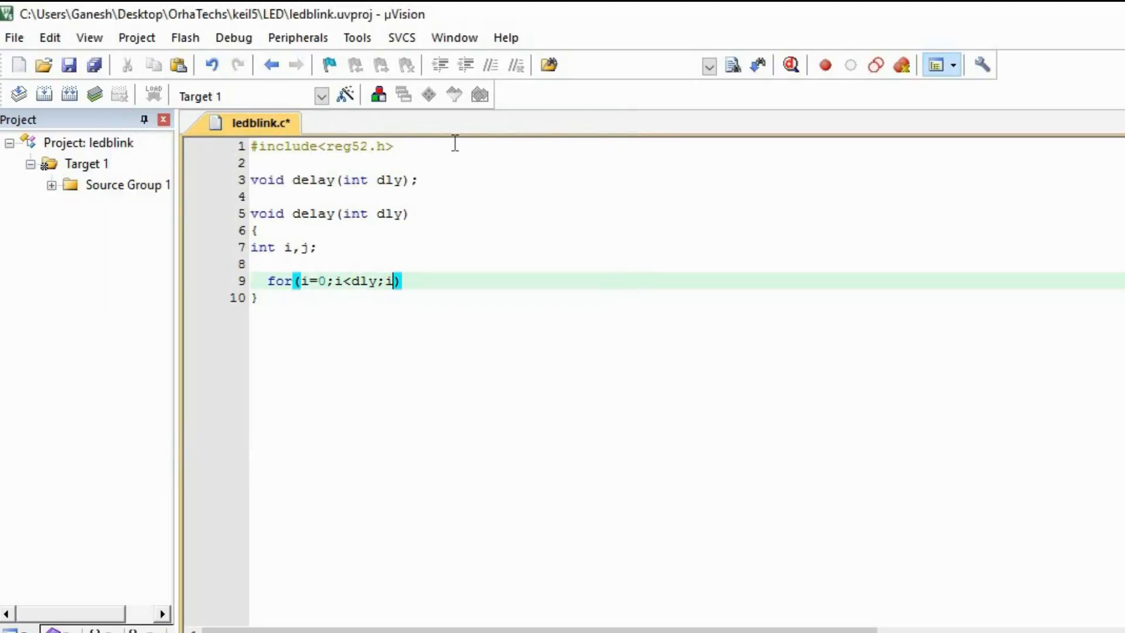
pyautogui.write('++')
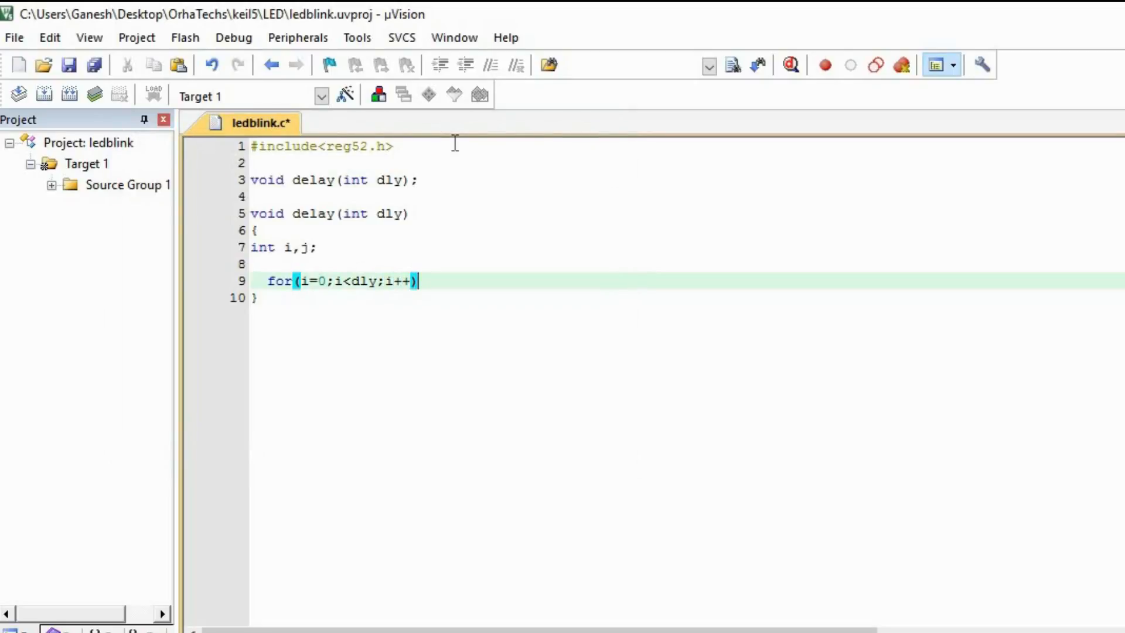
# Add an empty braced body under the loop and select the for line for copying.
pyautogui.press('enter')
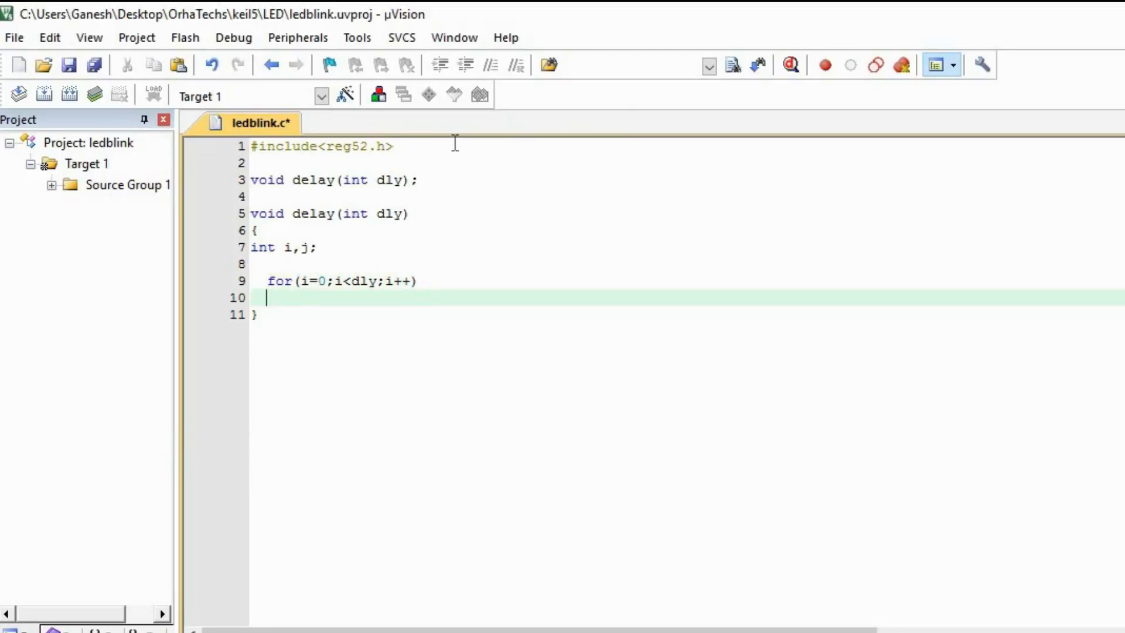
pyautogui.write('{}')
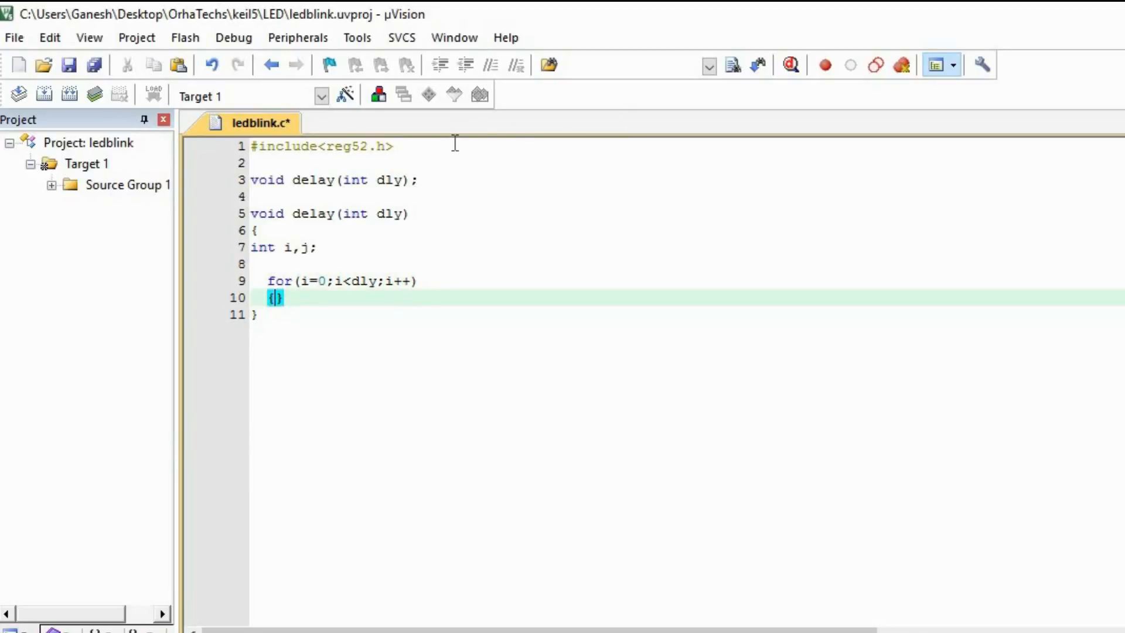
pyautogui.press('Return')
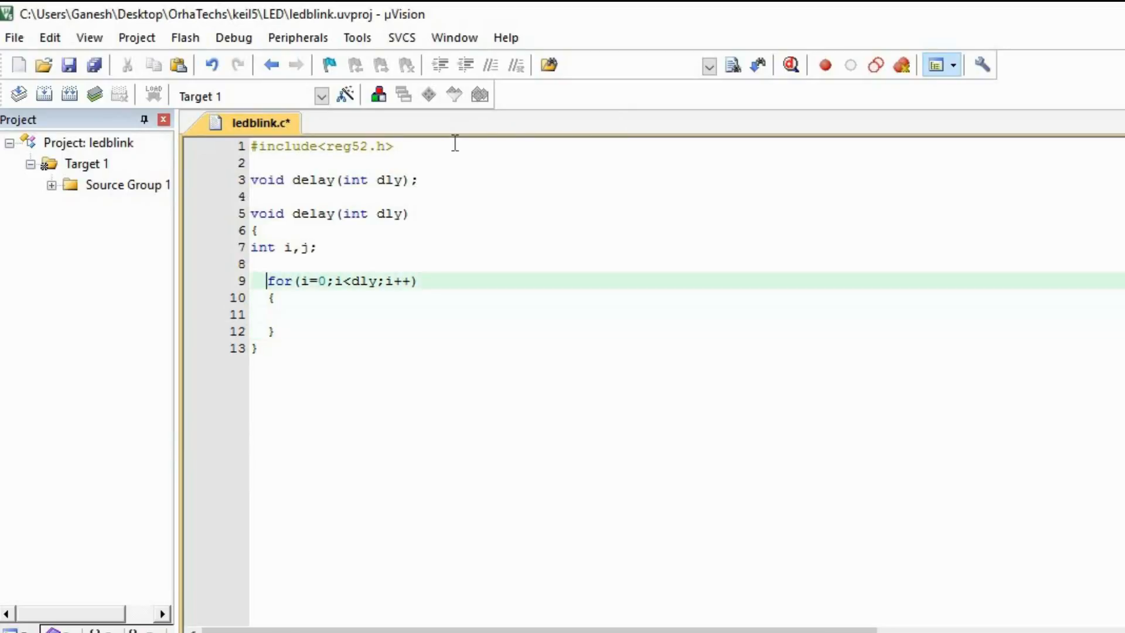
pyautogui.moveTo(267, 280); pyautogui.dragTo(274, 330)
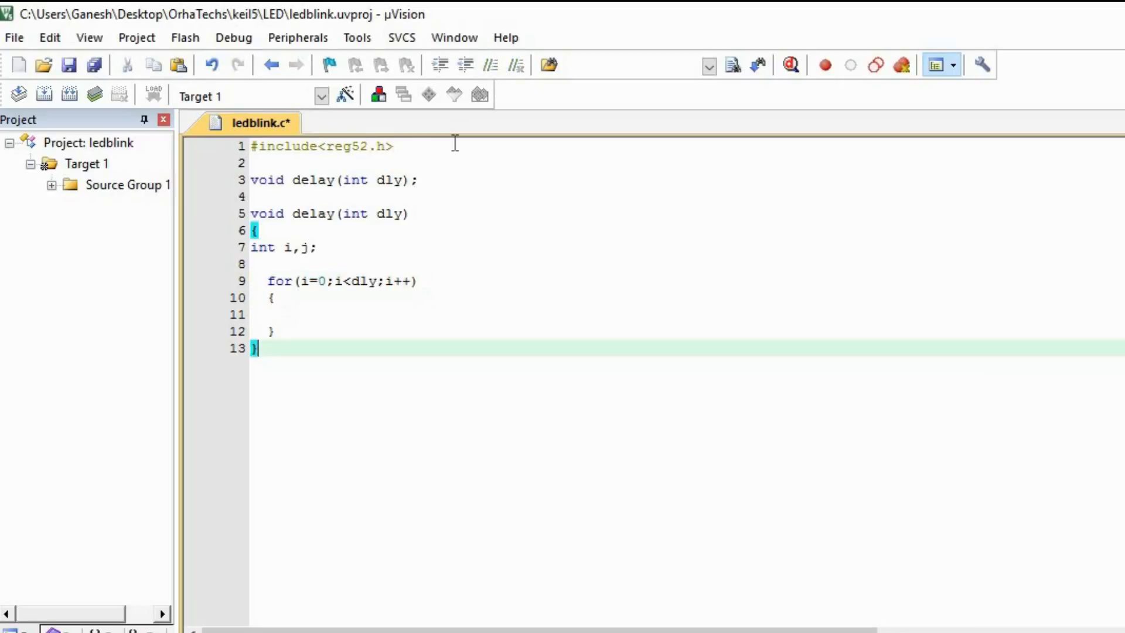
pyautogui.click(269, 314)
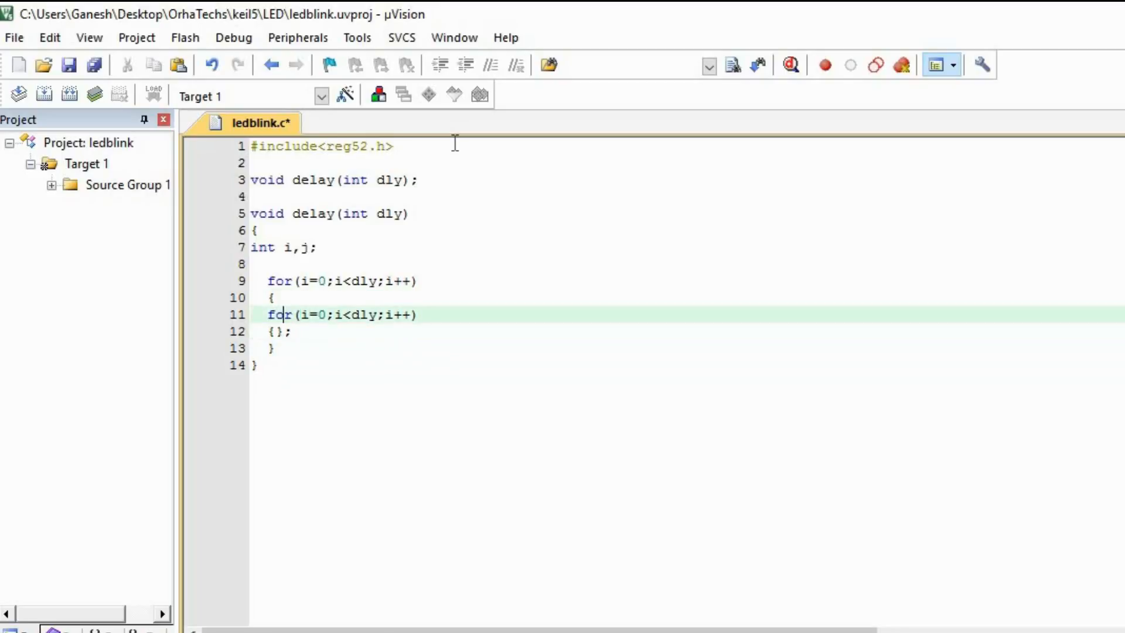
# Edit the copied loop into for(j=0;j<500;j++) nested inside the outer i loop.
pyautogui.write('j=0')
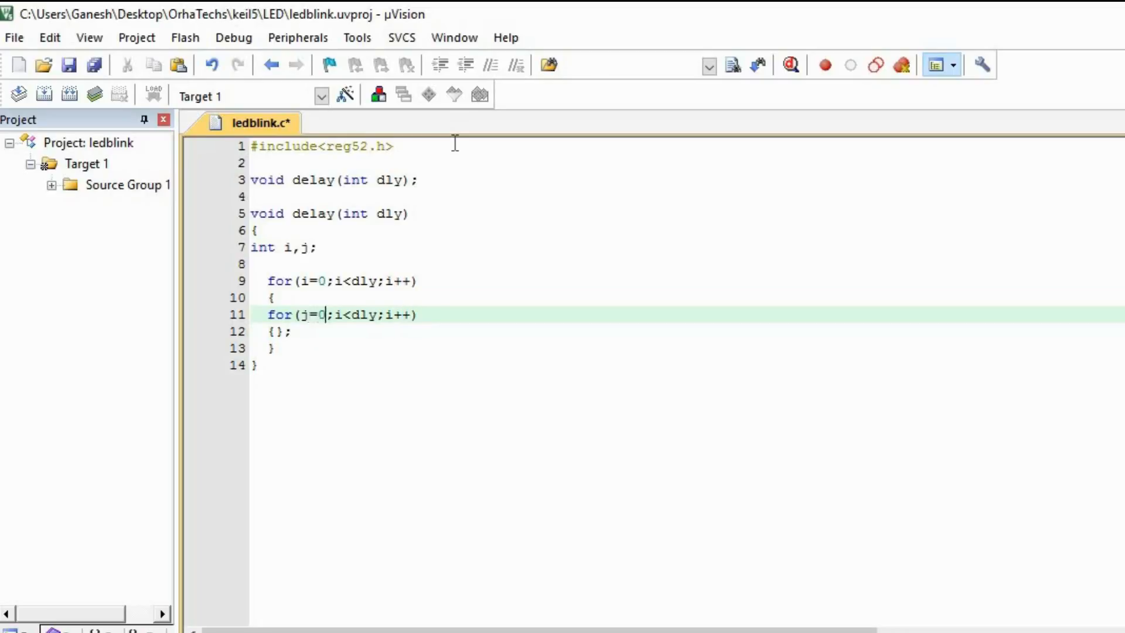
pyautogui.write('j')
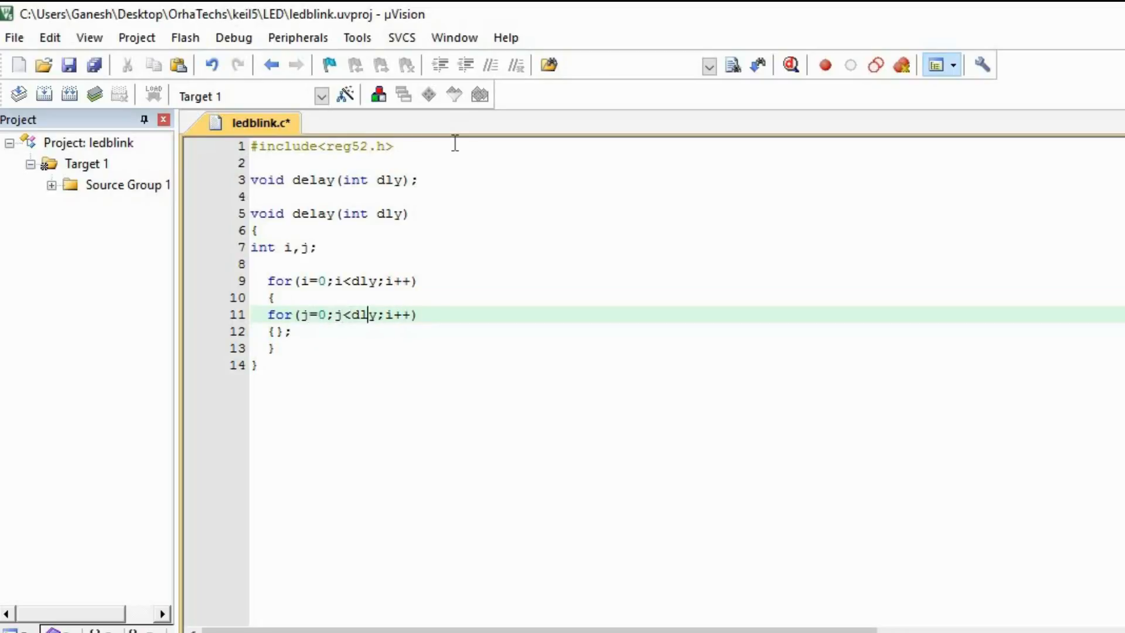
pyautogui.press('Backspace')
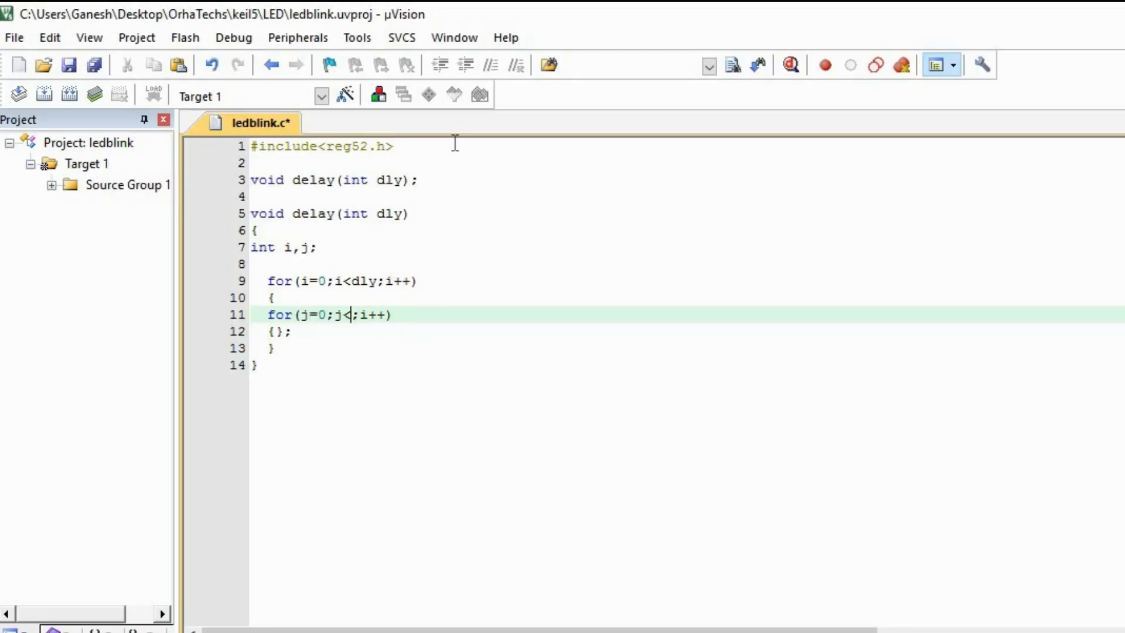
pyautogui.write('500')
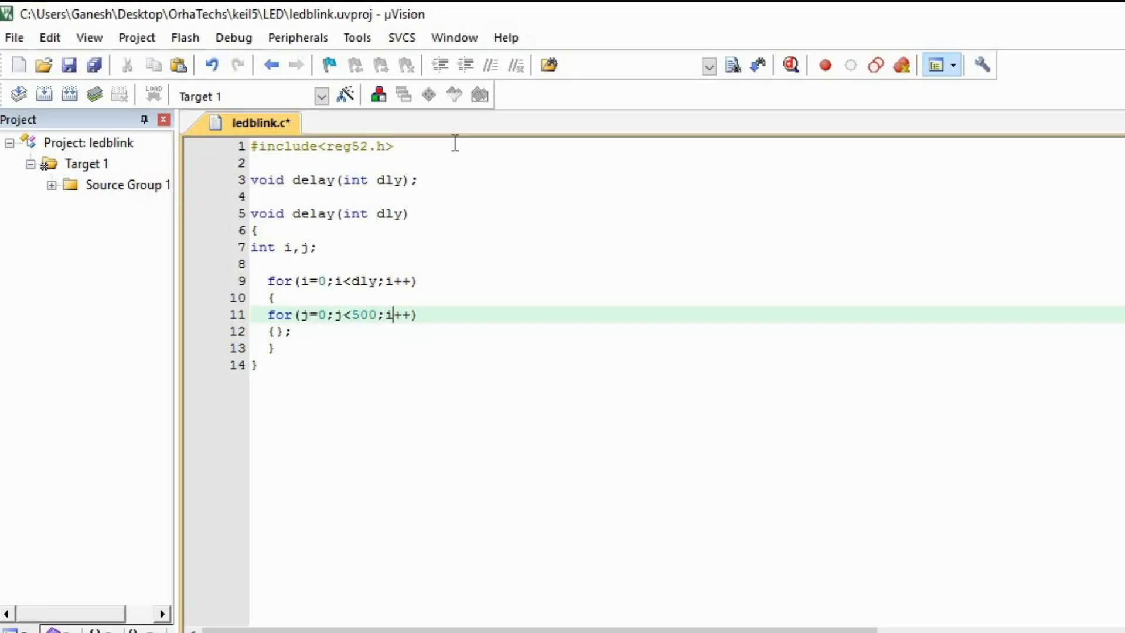
pyautogui.write('j')
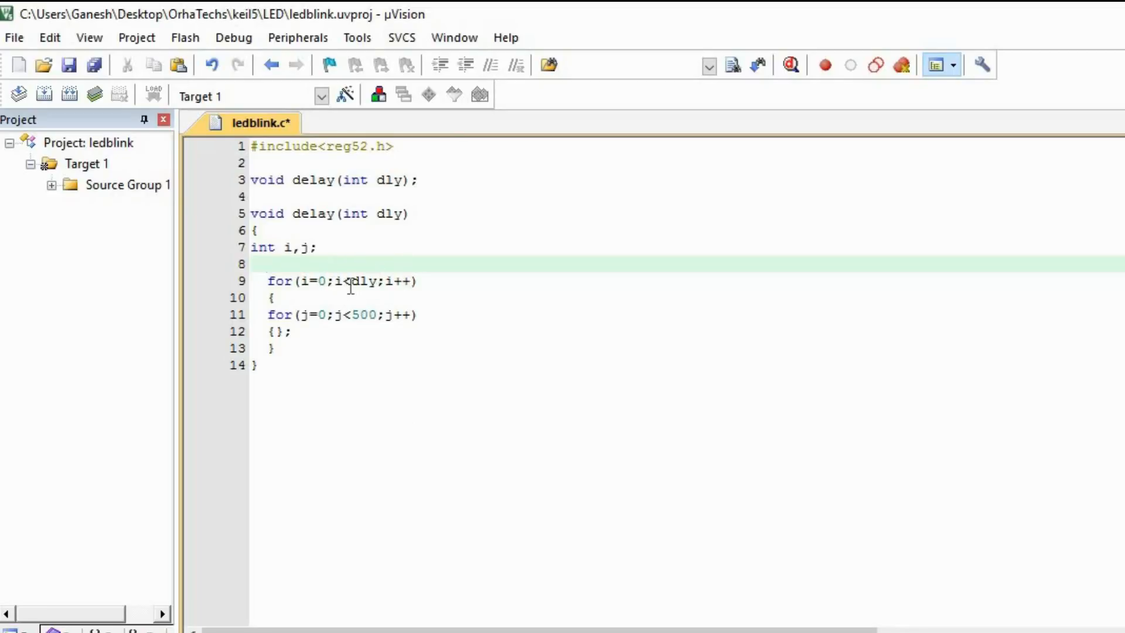
pyautogui.doubleClick(360, 280)
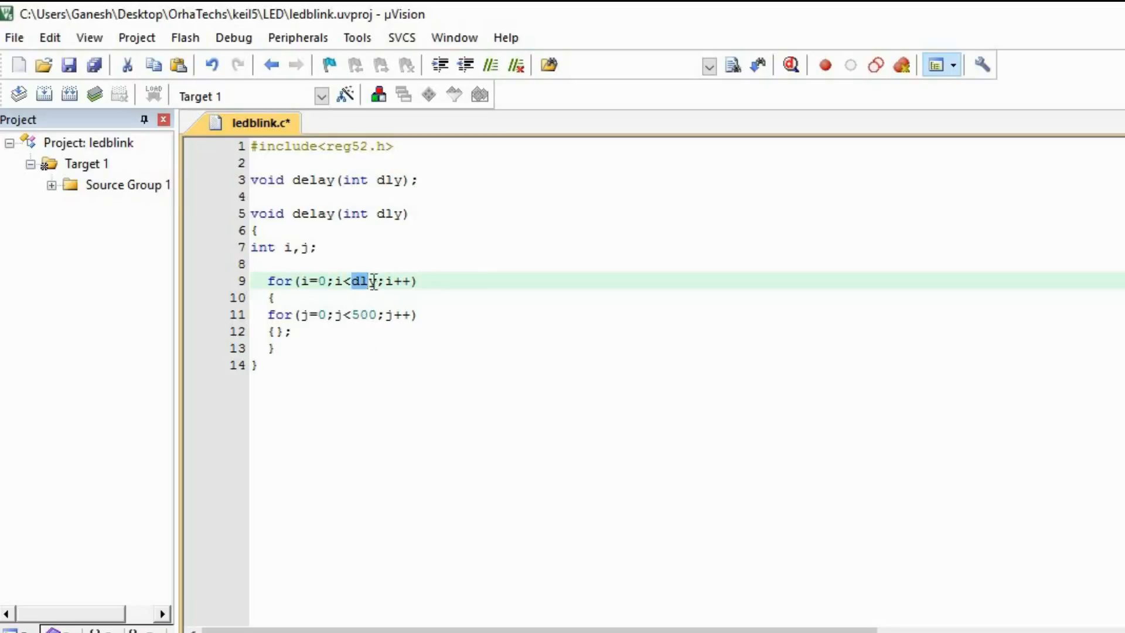
pyautogui.click(376, 297)
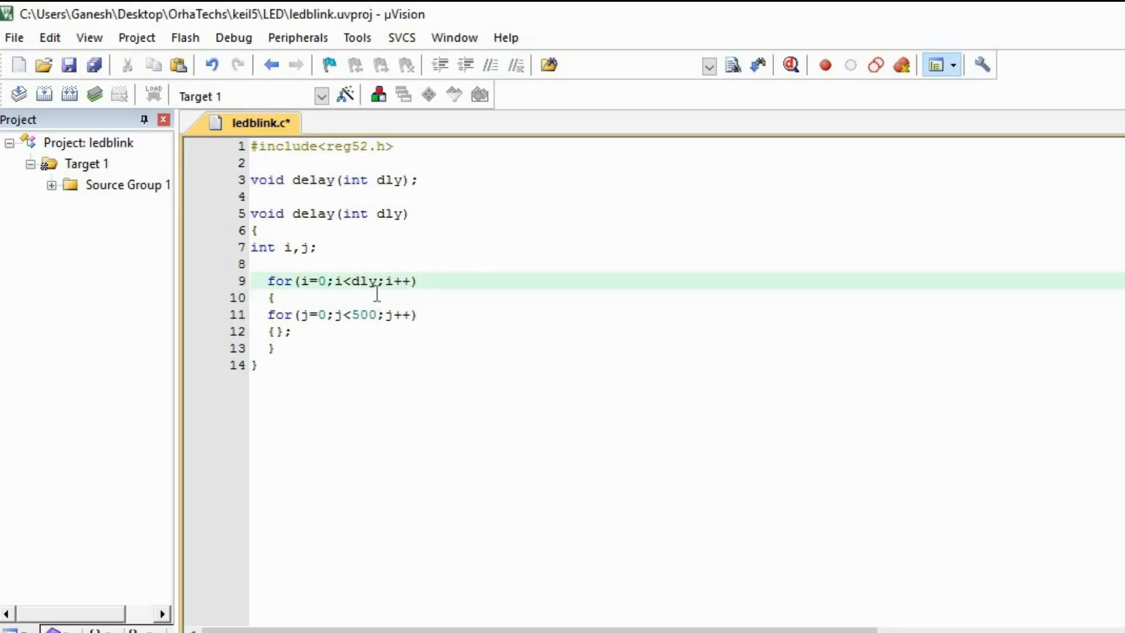
pyautogui.click(341, 314)
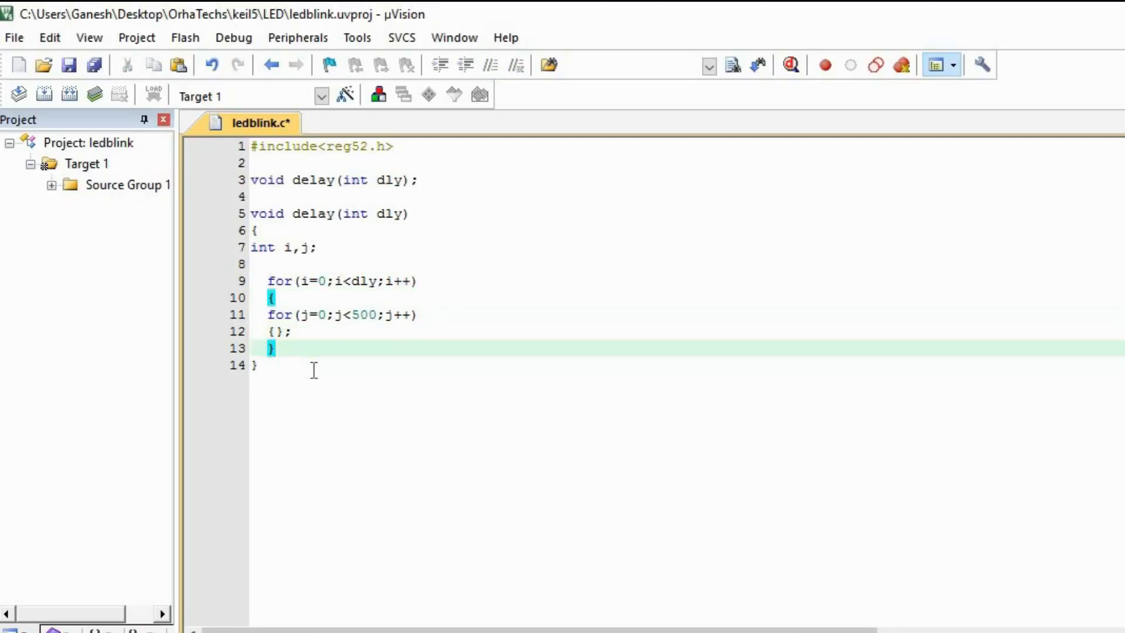
# Add a void main() function with braces after the delay function.
pyautogui.press('Enter')
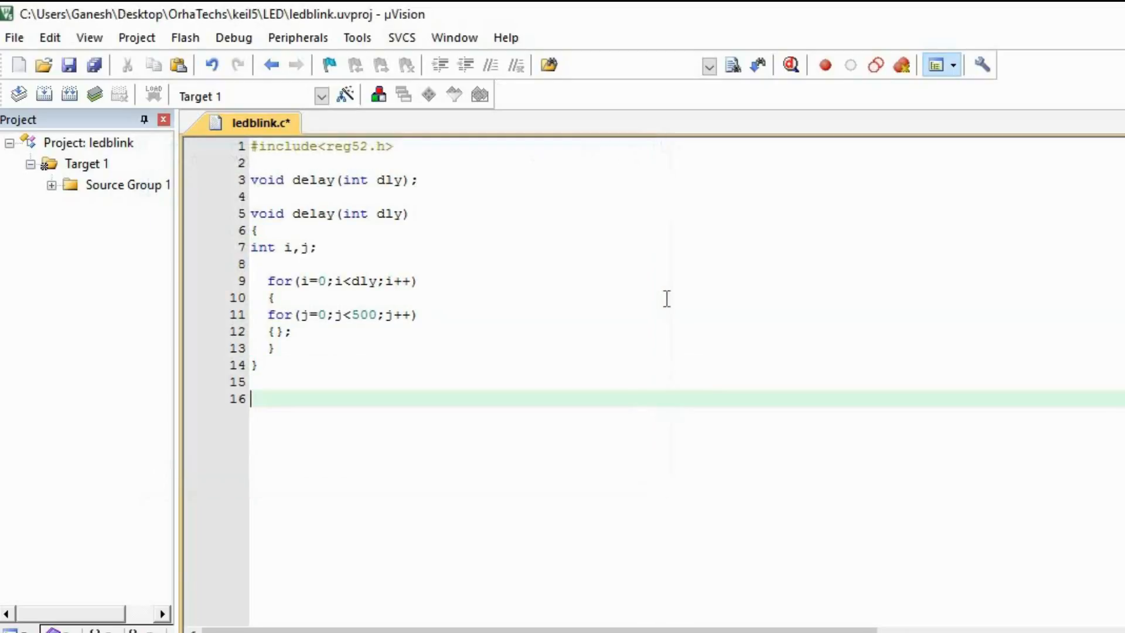
pyautogui.write('voi')
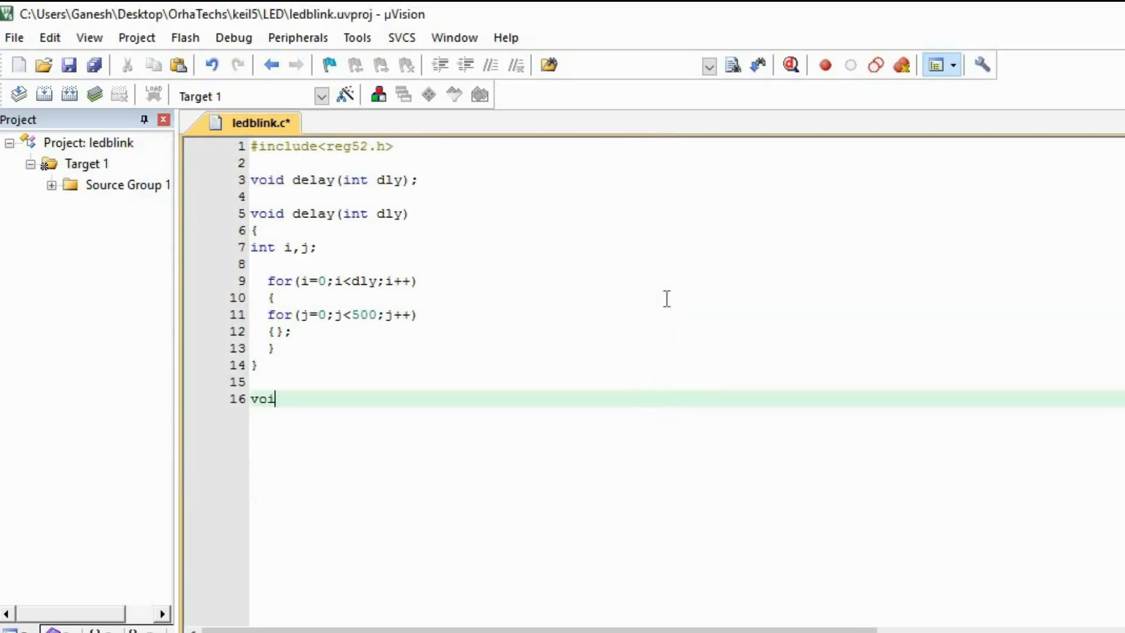
pyautogui.write('d main')
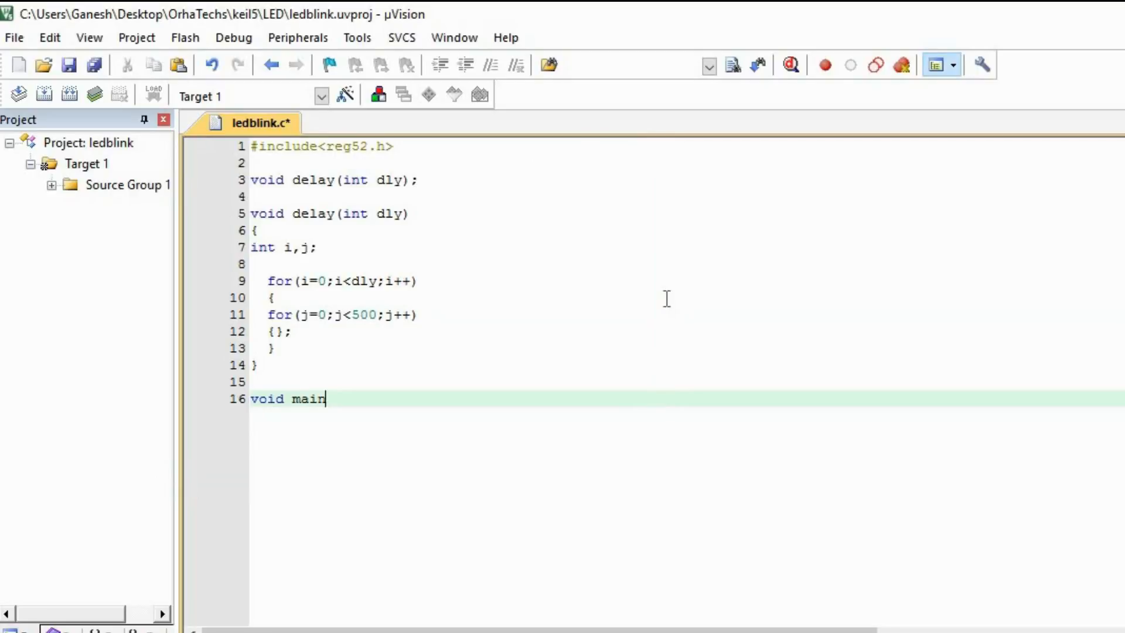
pyautogui.write('()')
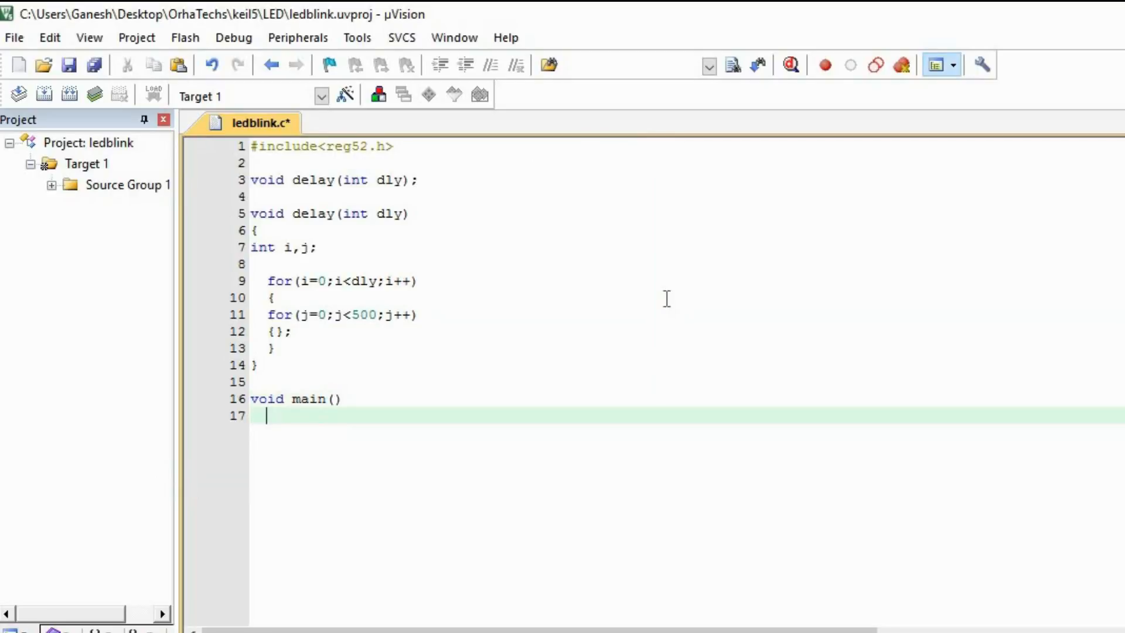
pyautogui.write('{}')
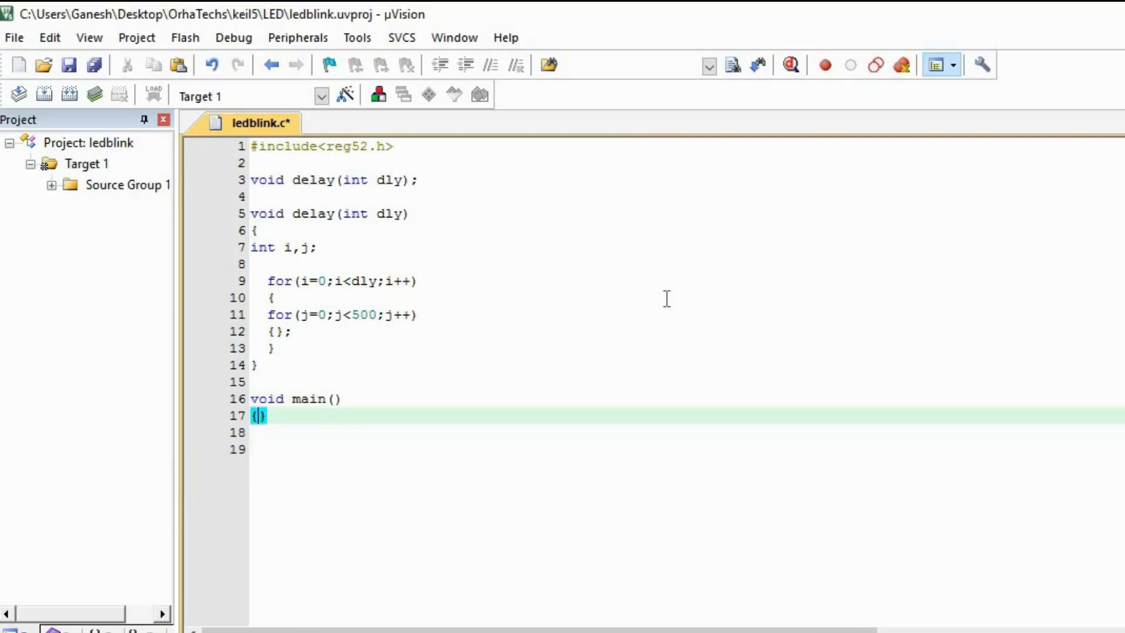
pyautogui.press('enter')
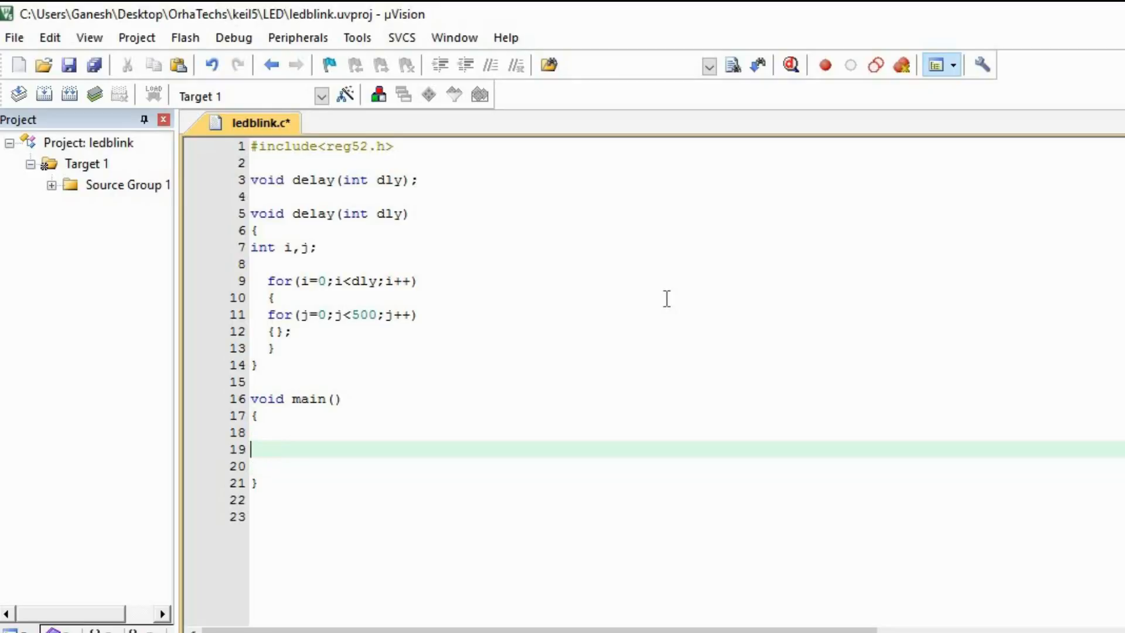
# Write while(1) inside main and open an indented blank line in its body.
pyautogui.write('while')
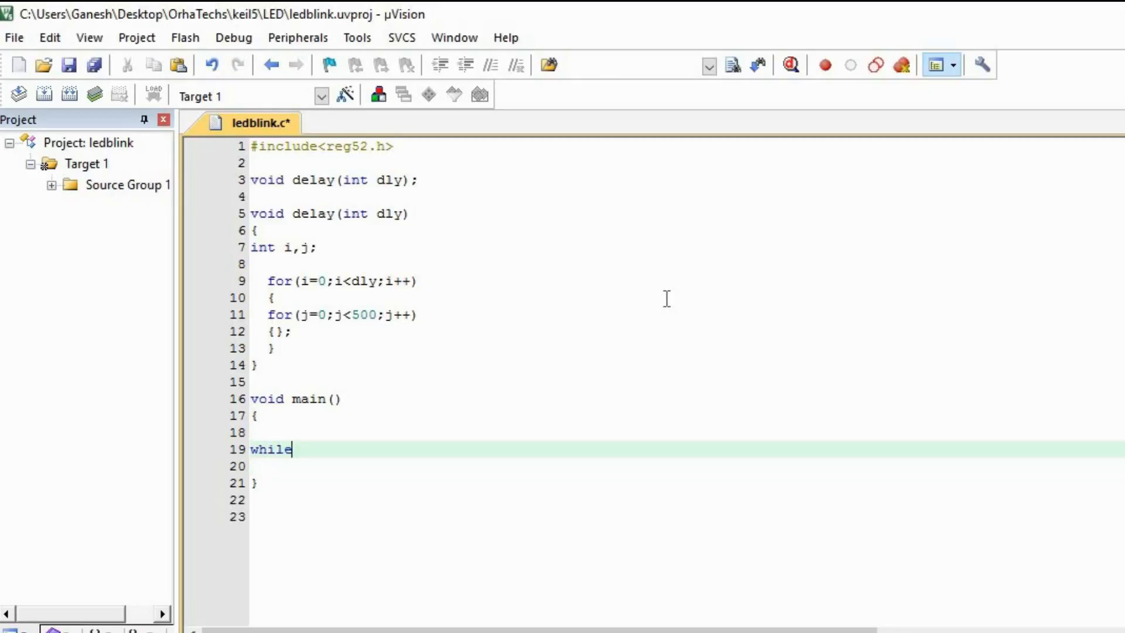
pyautogui.write('(1)')
pyautogui.click(687, 465)
pyautogui.write('{')
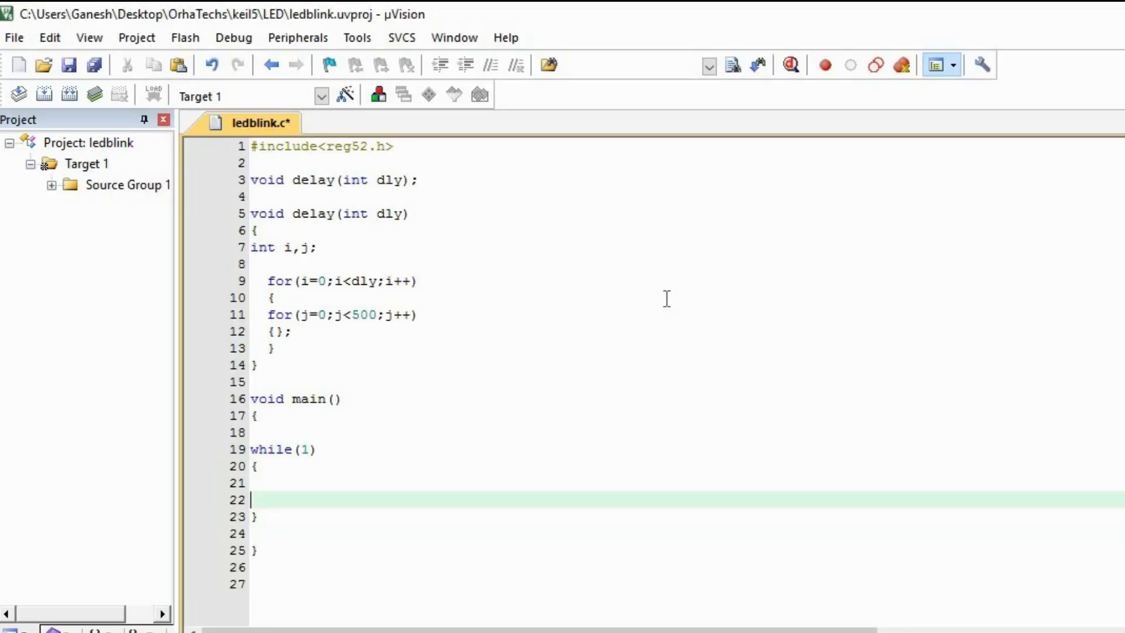
pyautogui.press('enter')
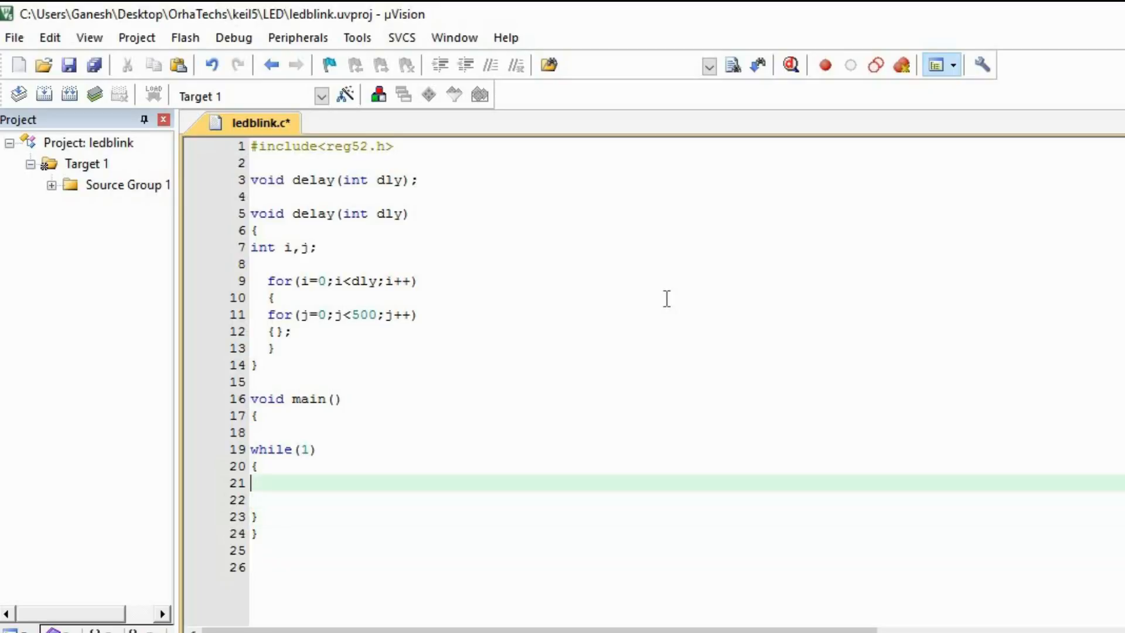
pyautogui.press('Enter')
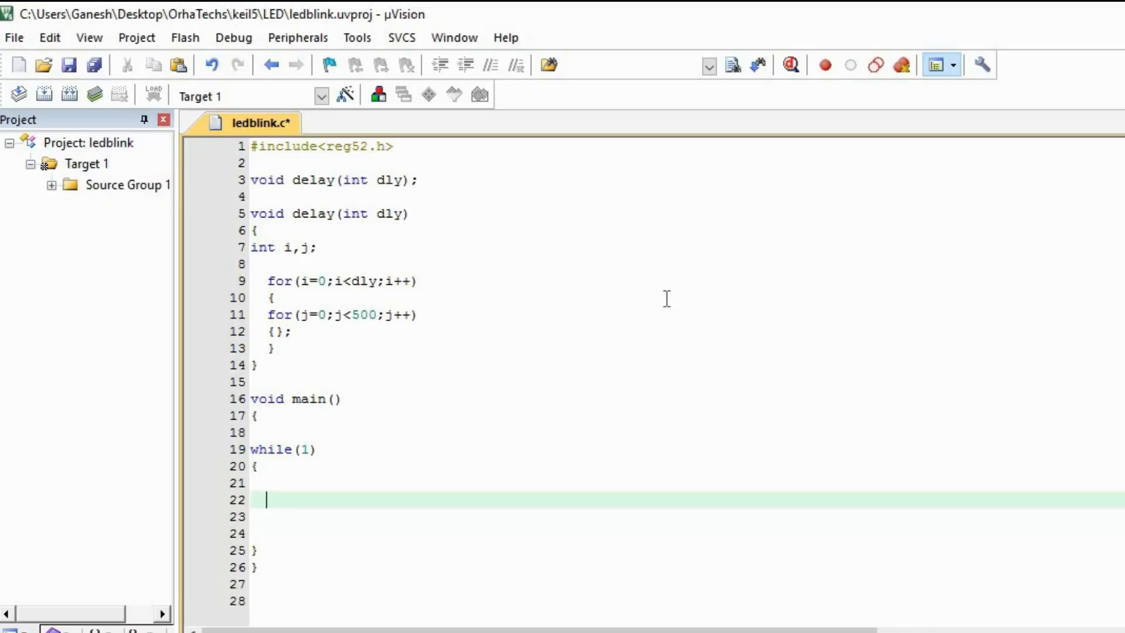
# Write P1=0x0F; followed by a delay() call on the next line of the loop.
pyautogui.write('P1=')
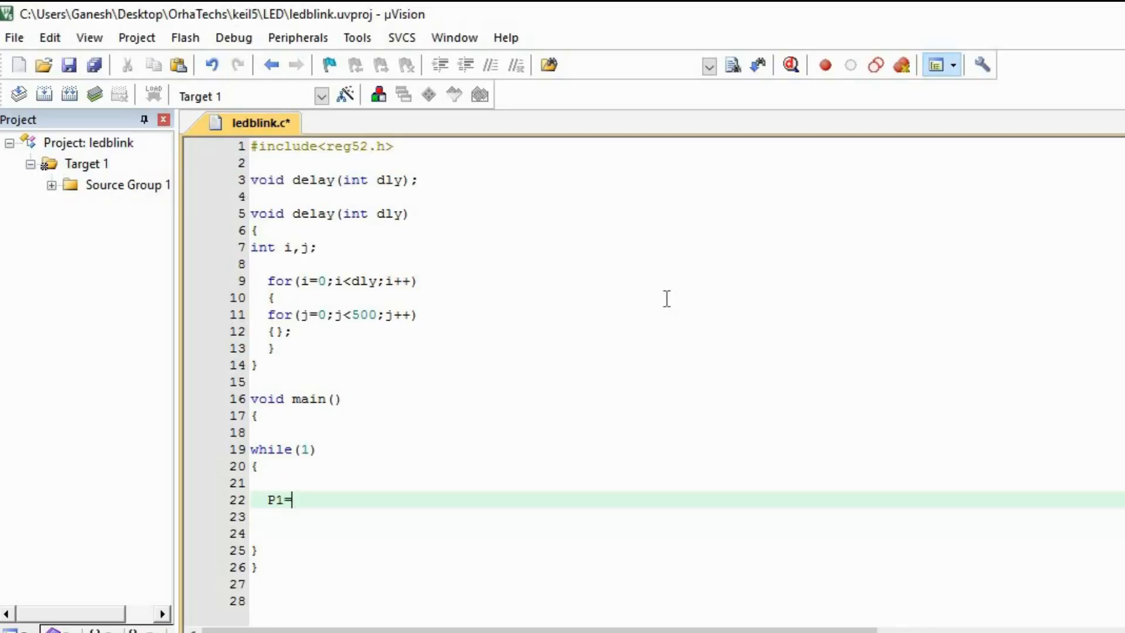
pyautogui.write('0x0')
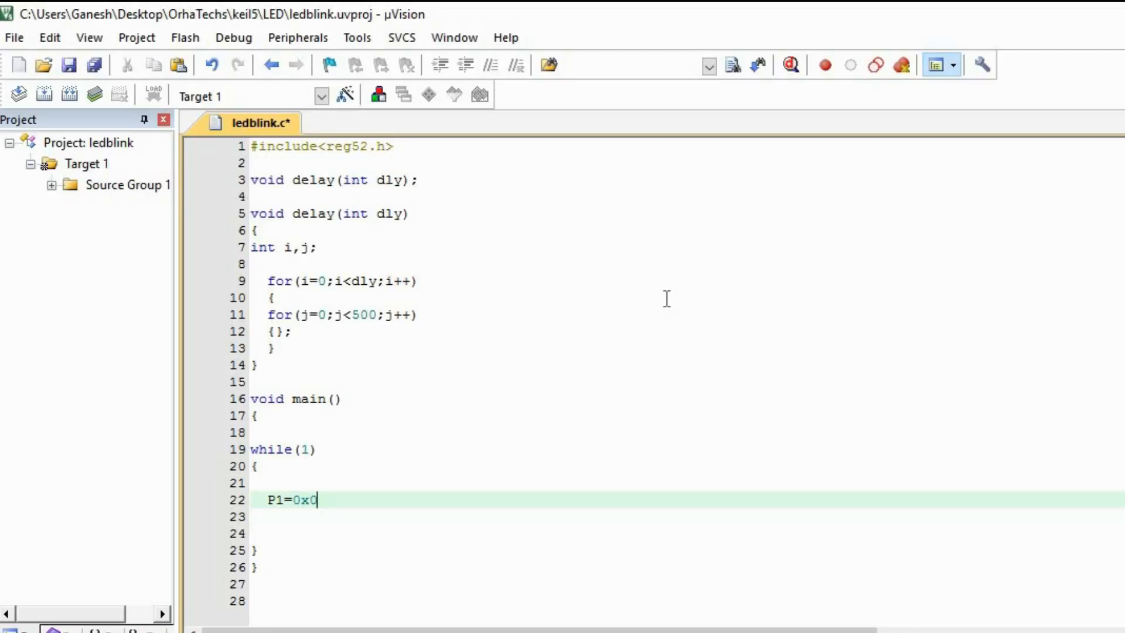
pyautogui.write('F')
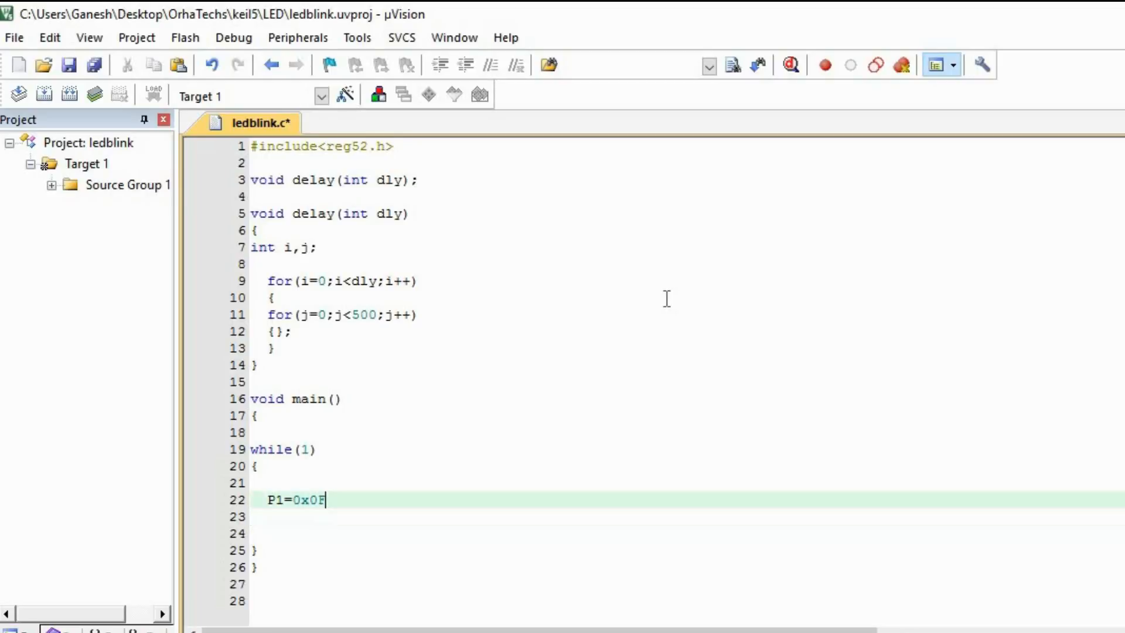
pyautogui.press('enter')
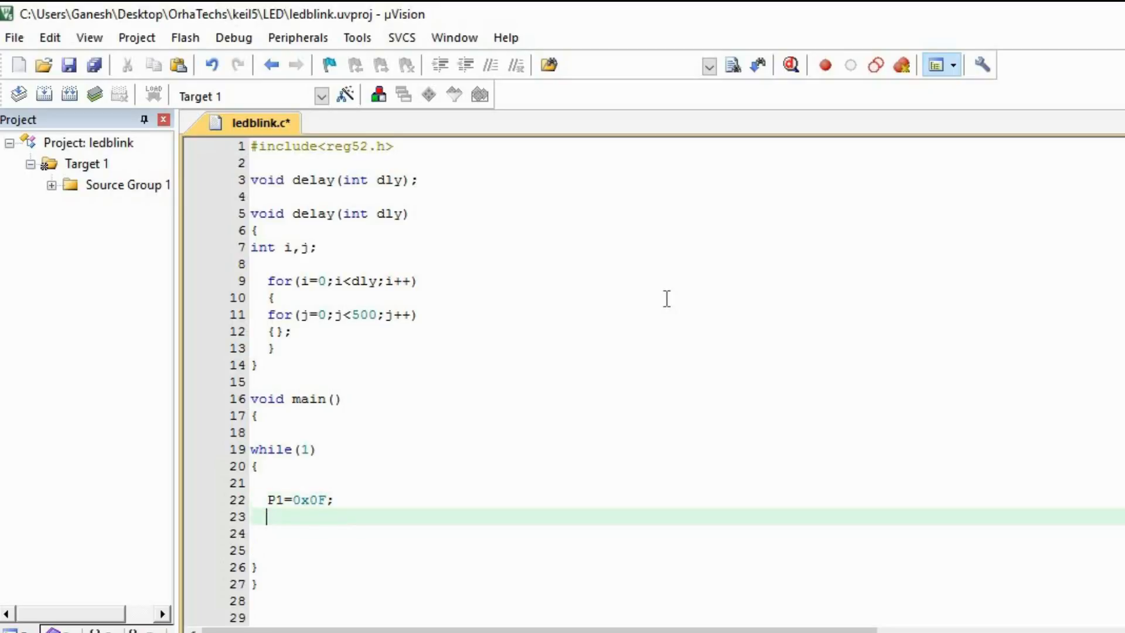
pyautogui.click(330, 500)
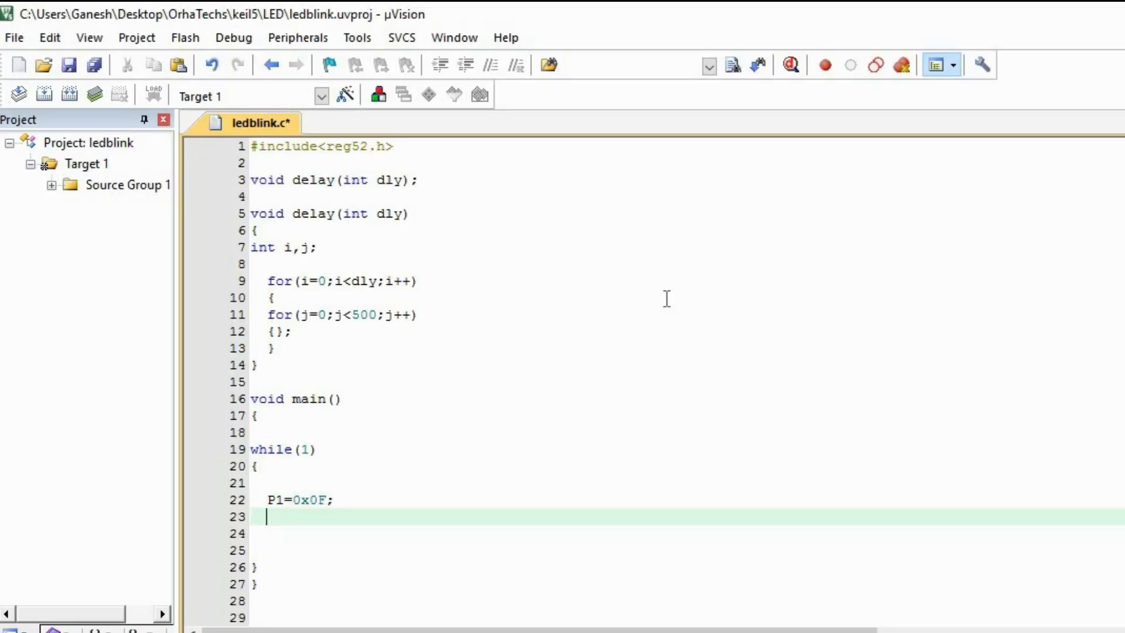
pyautogui.write('delay')
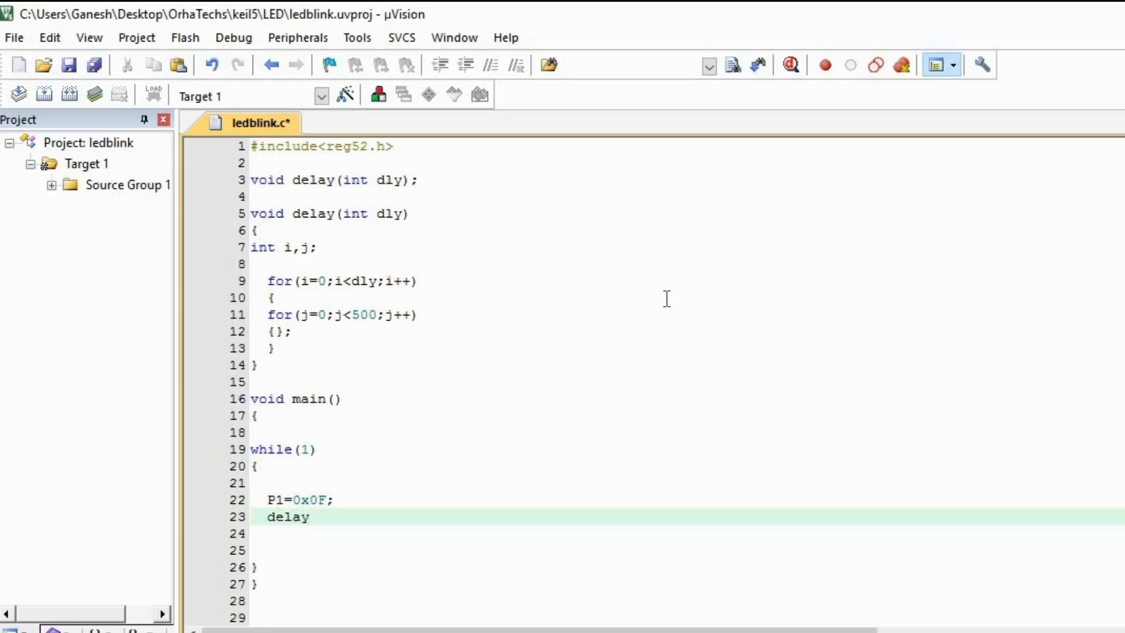
pyautogui.write('()')
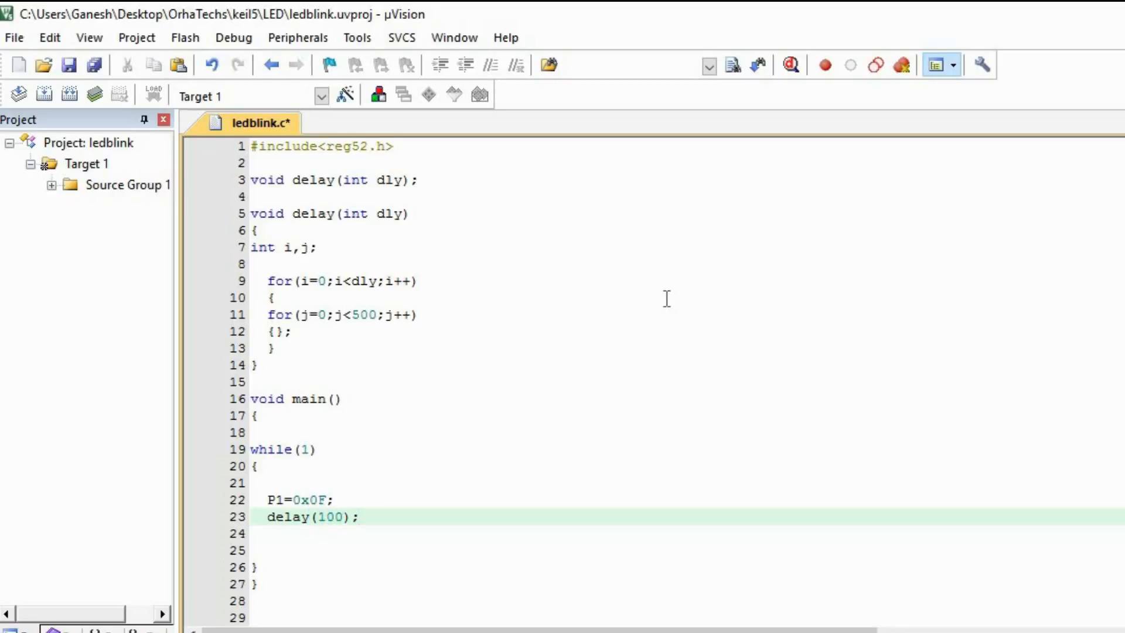
pyautogui.moveTo(148, 237)
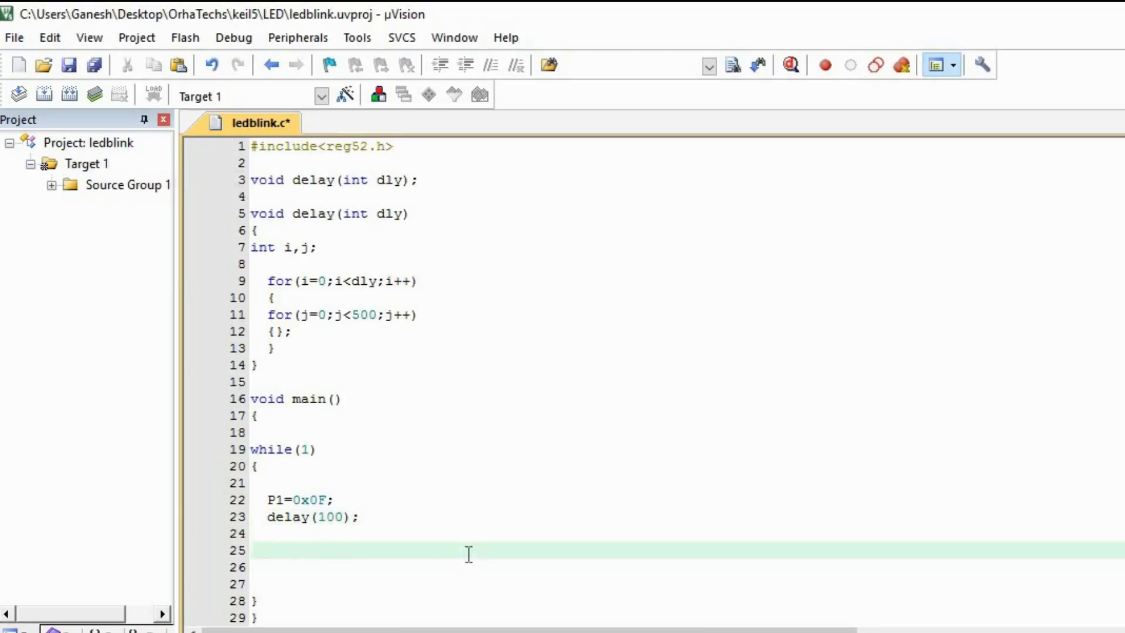
# Write P1=0xF0; and delay(100); below the first pair to complete the toggle pattern.
pyautogui.write('p1')
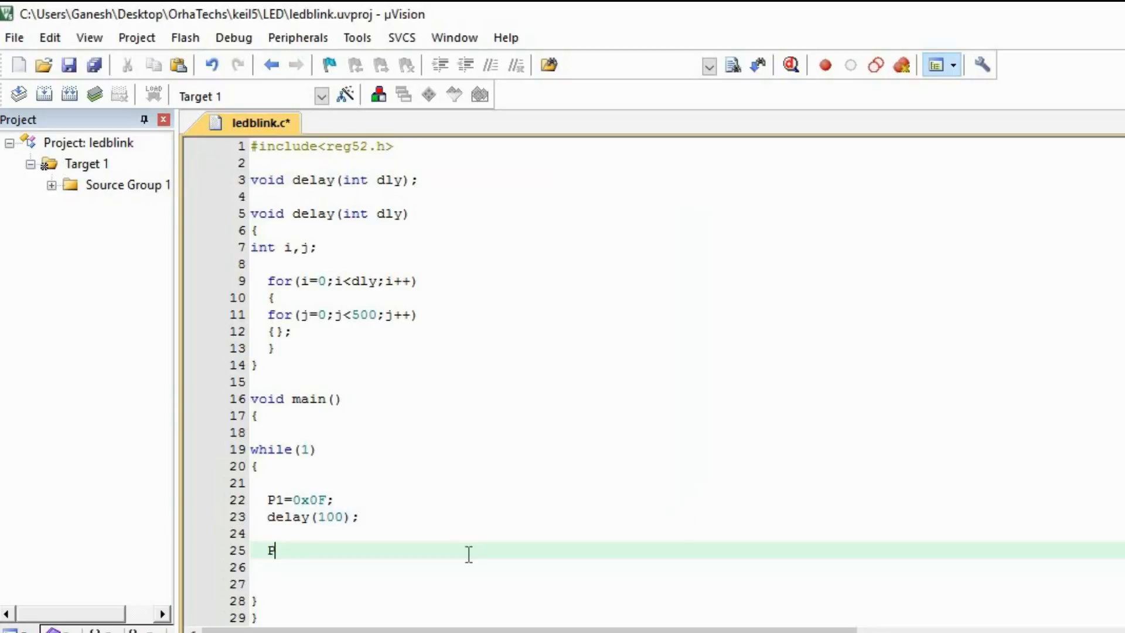
pyautogui.write('1=0')
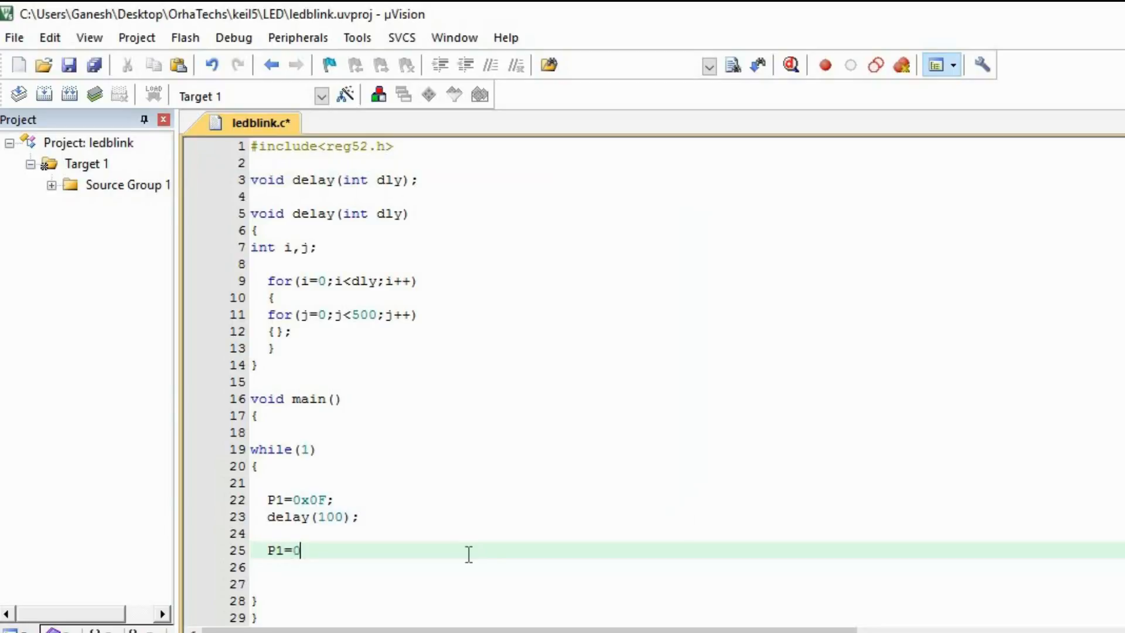
pyautogui.write('x')
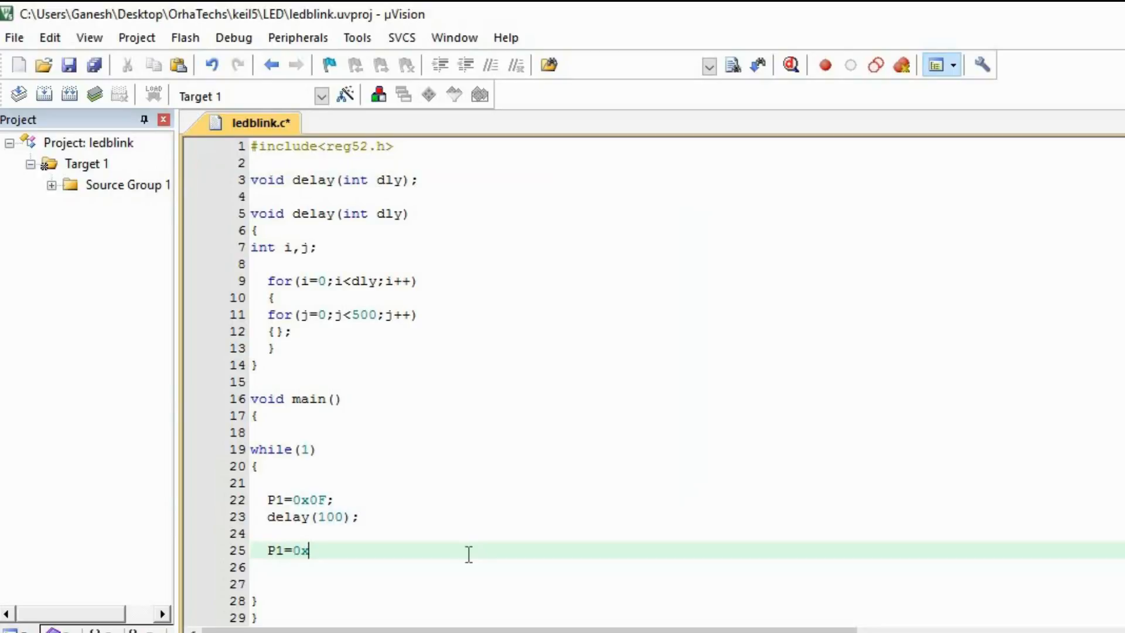
pyautogui.write('F')
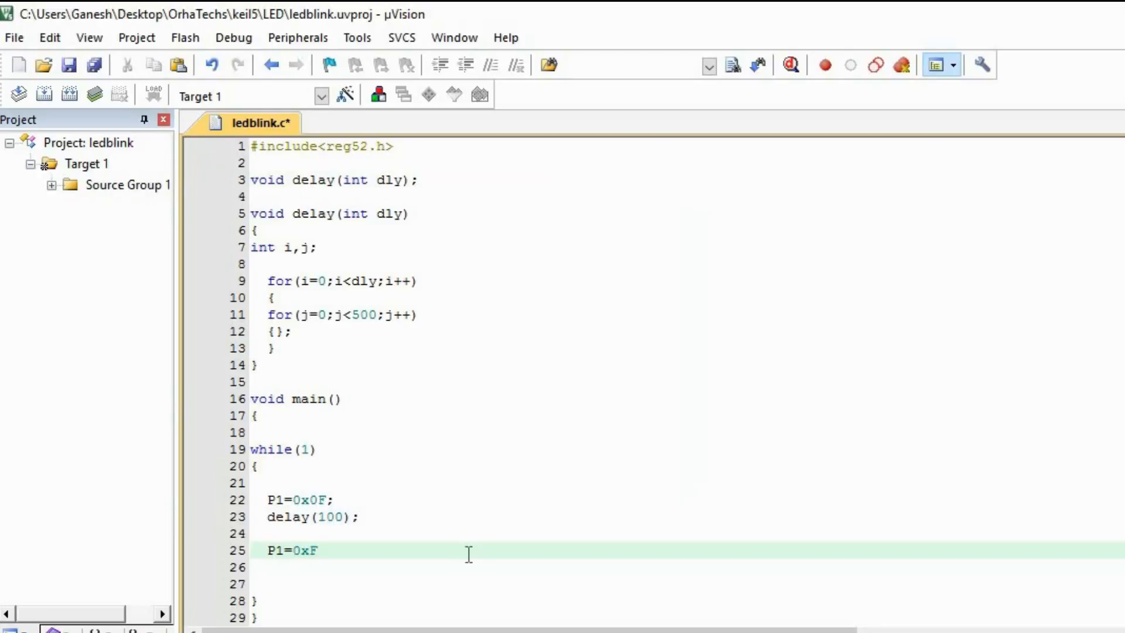
pyautogui.write('0')
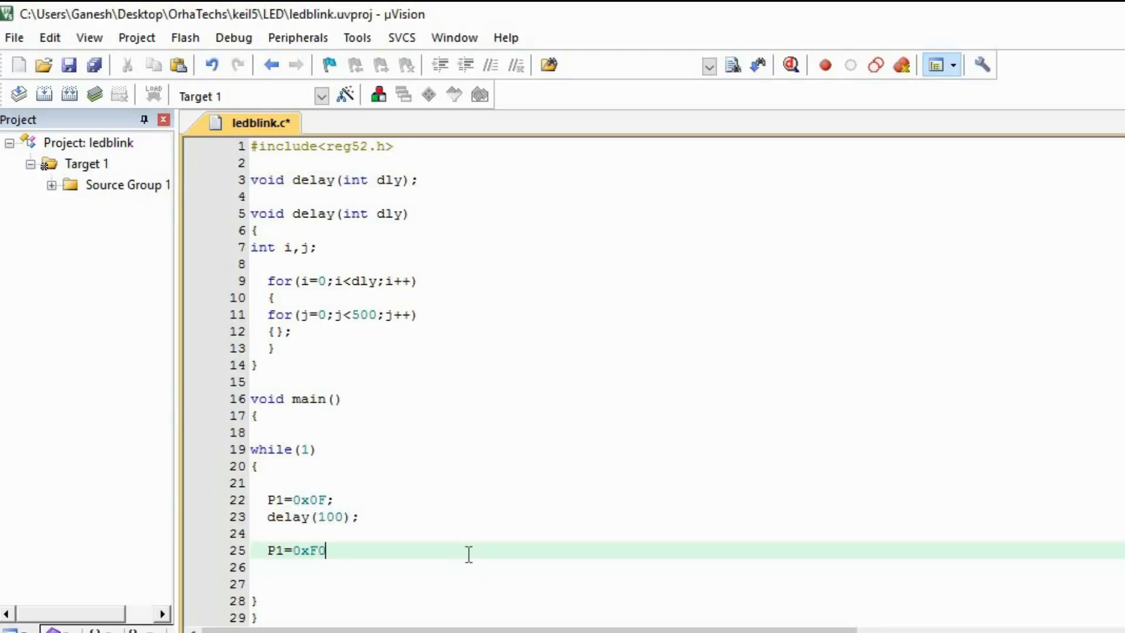
pyautogui.write(';')
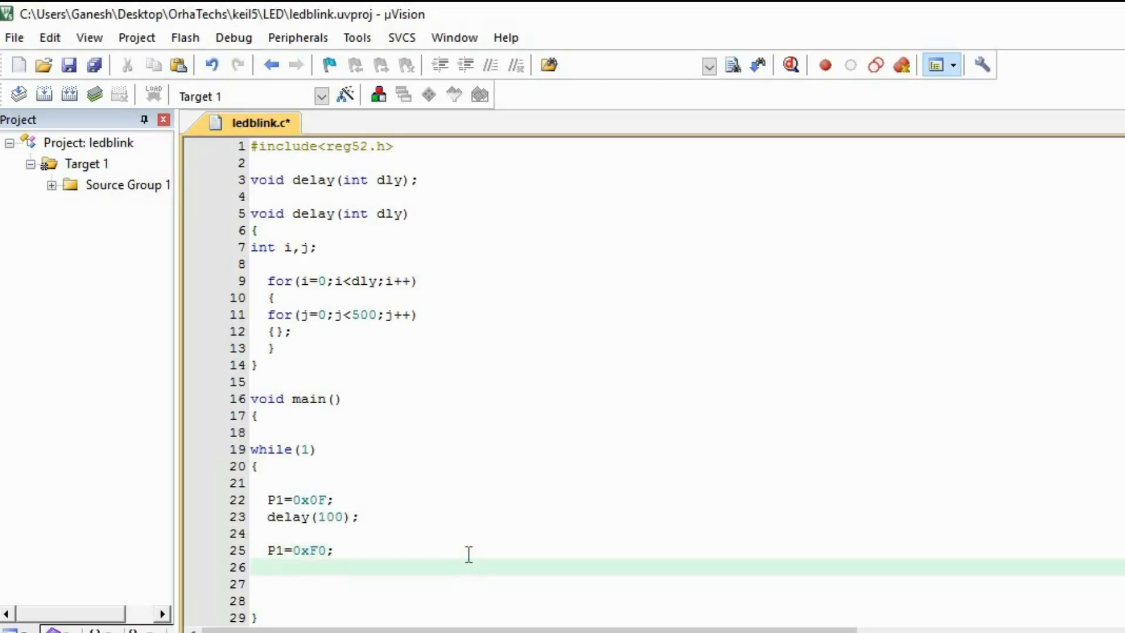
pyautogui.write('delay(')
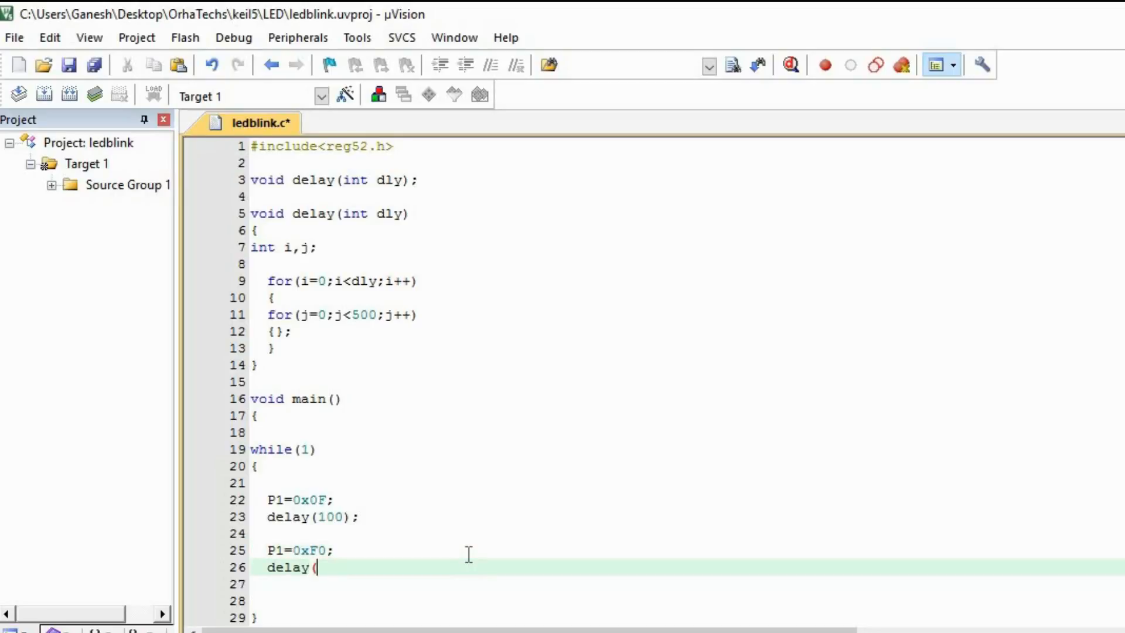
pyautogui.write('100)')
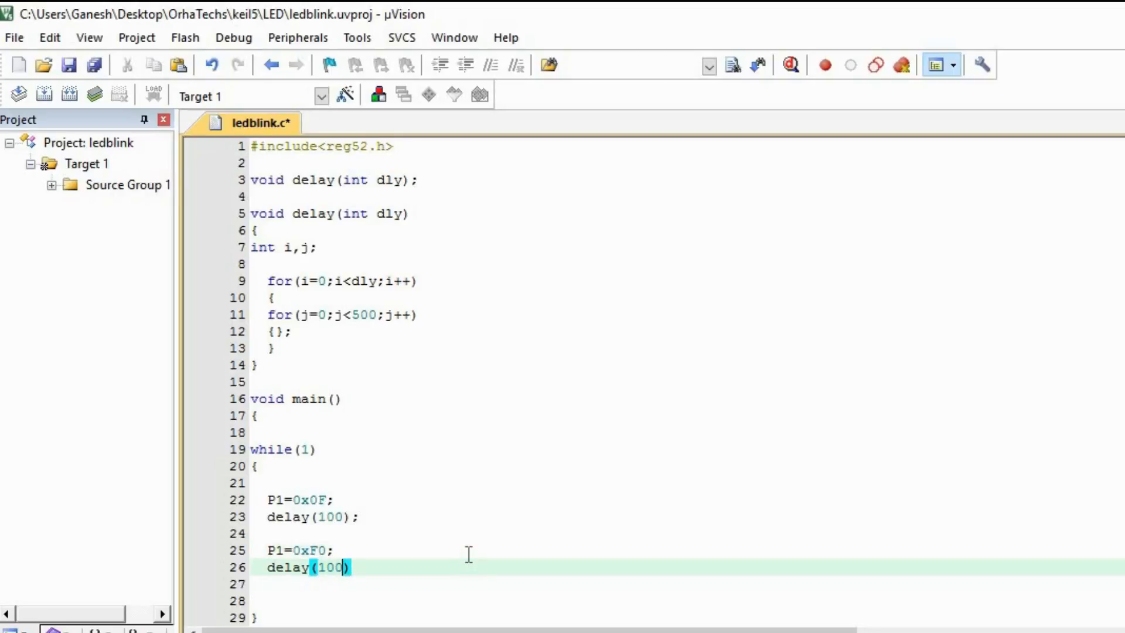
pyautogui.write(';')
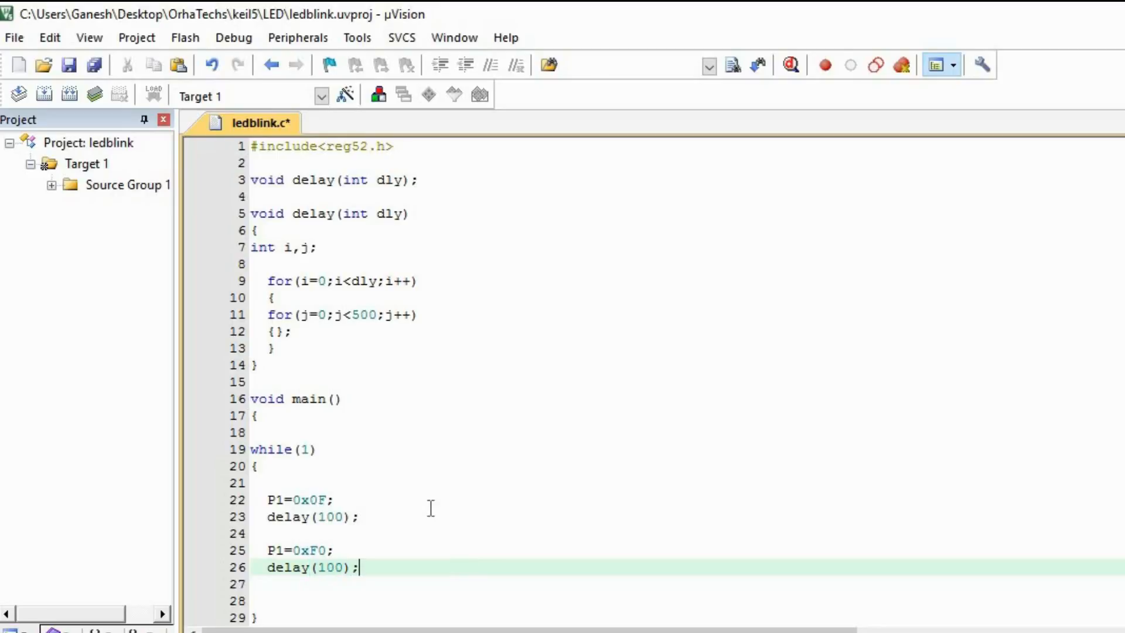
pyautogui.moveTo(267, 500); pyautogui.dragTo(358, 516)
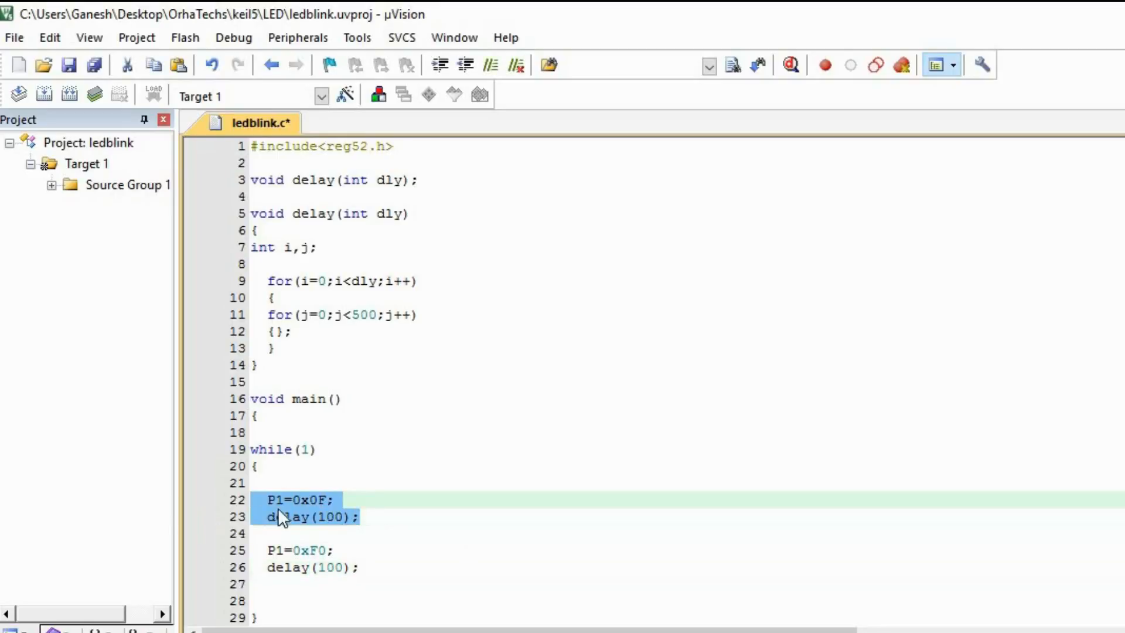
pyautogui.click(323, 500)
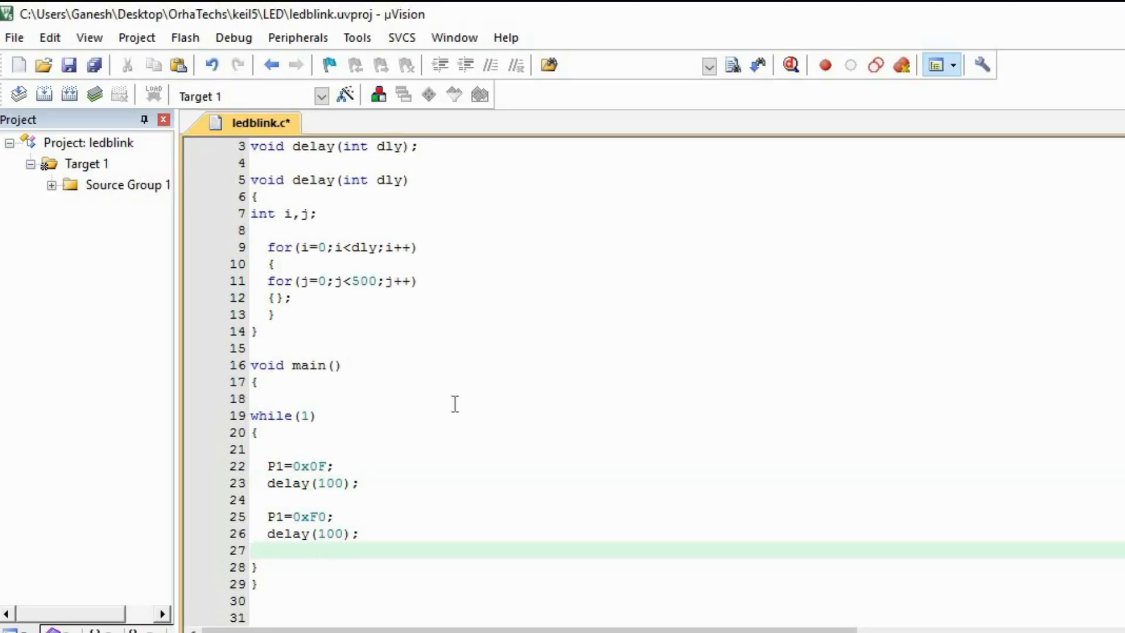
# Rebuild all target files of ledblink, finishing with 0 errors and 0 warnings.
pyautogui.click(256, 382)
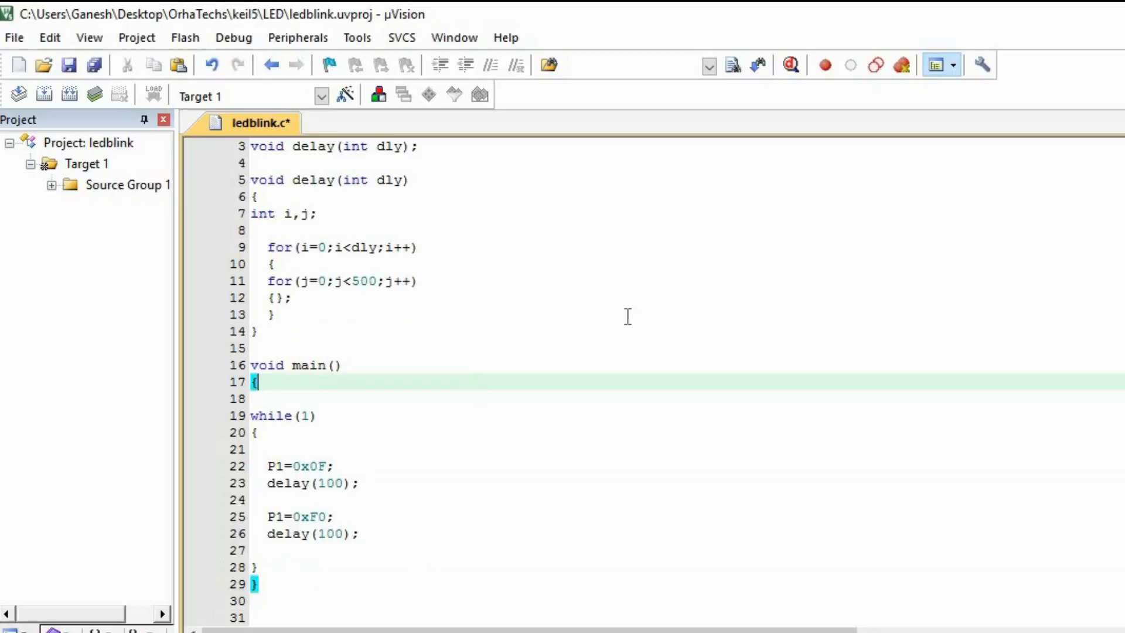
pyautogui.moveTo(226, 308)
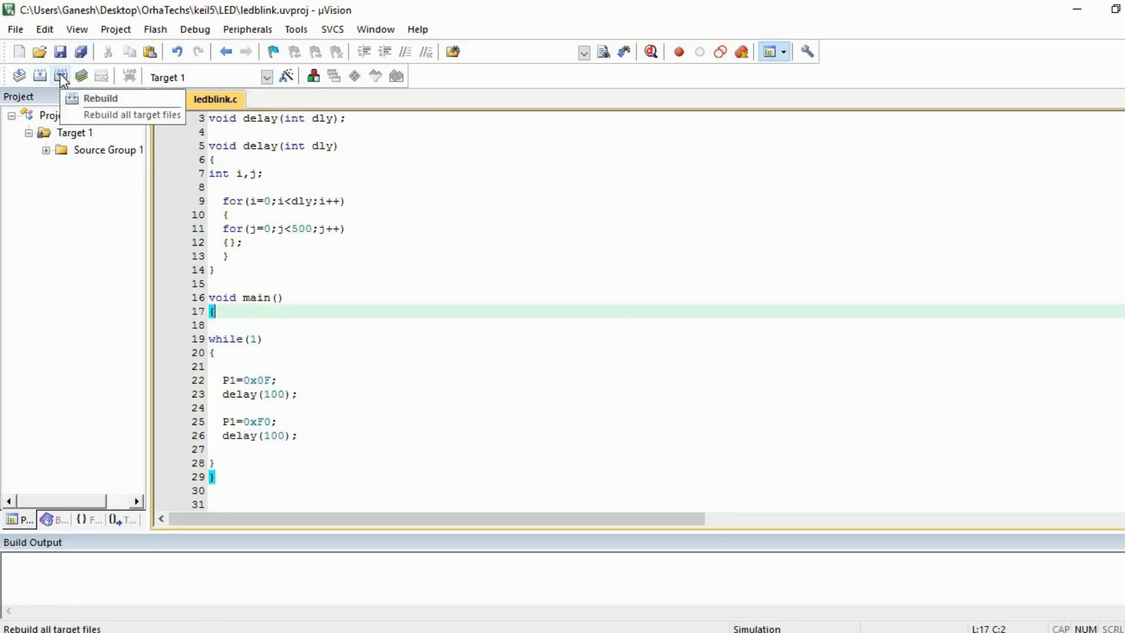
pyautogui.click(100, 98)
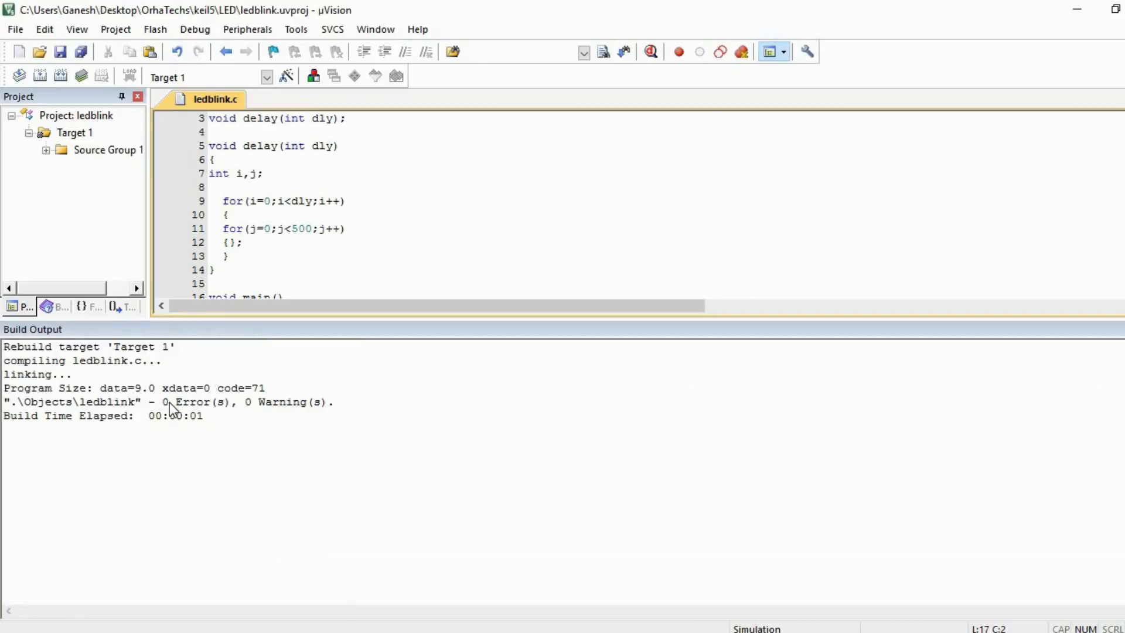
pyautogui.moveTo(348, 324)
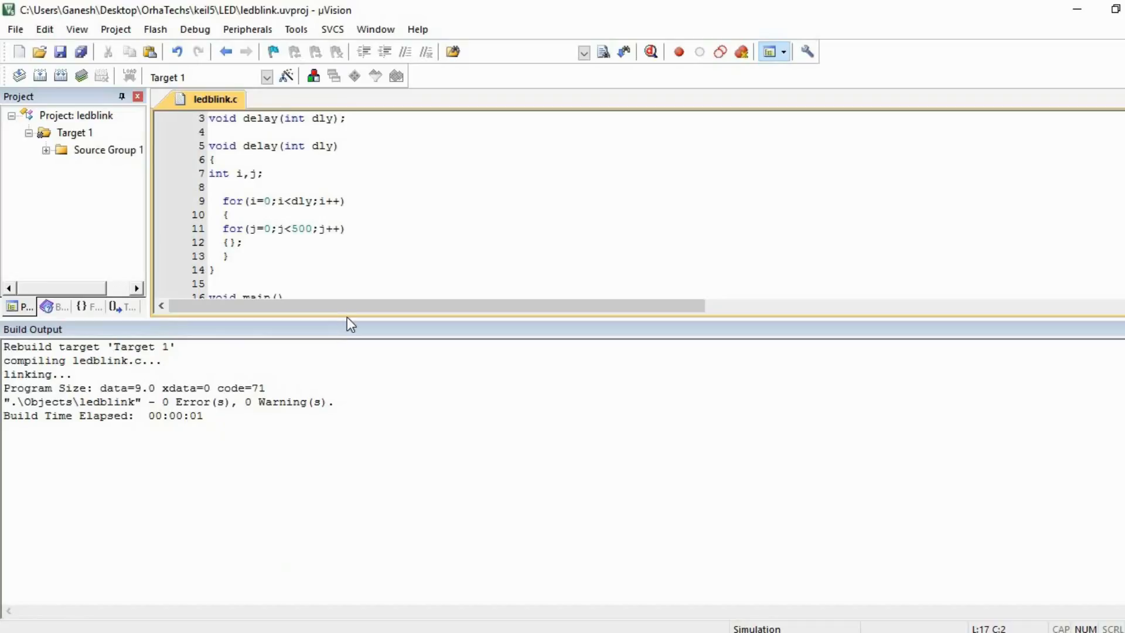
# Shrink the Build Output panel so main and its loop are visible, with the cursor in main.
pyautogui.moveTo(346, 323); pyautogui.dragTo(339, 429)
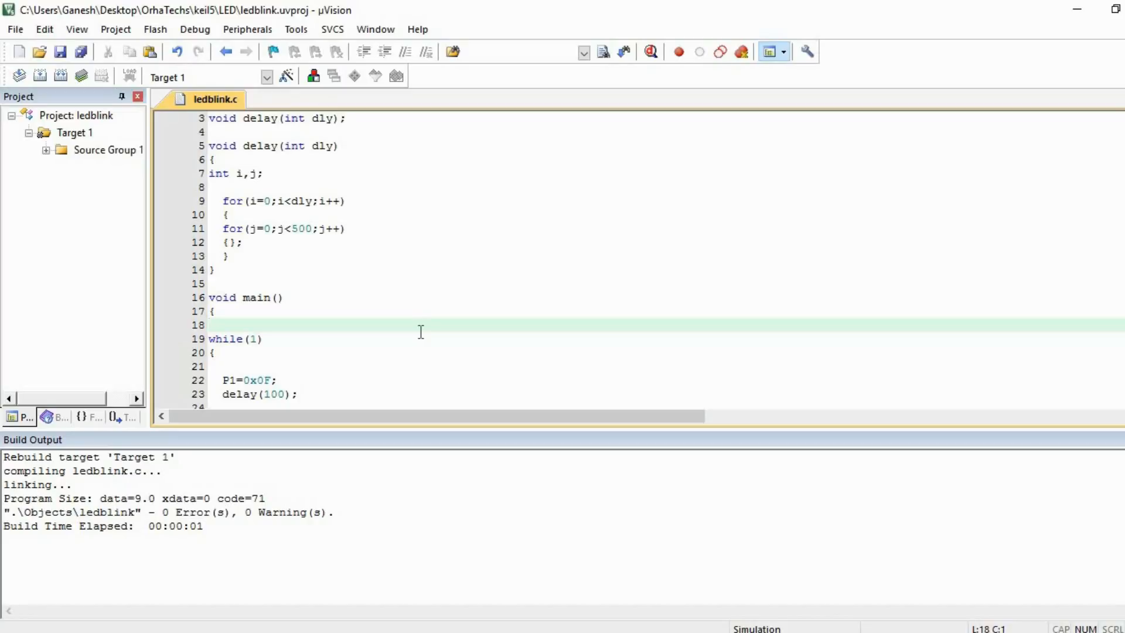
pyautogui.click(210, 325)
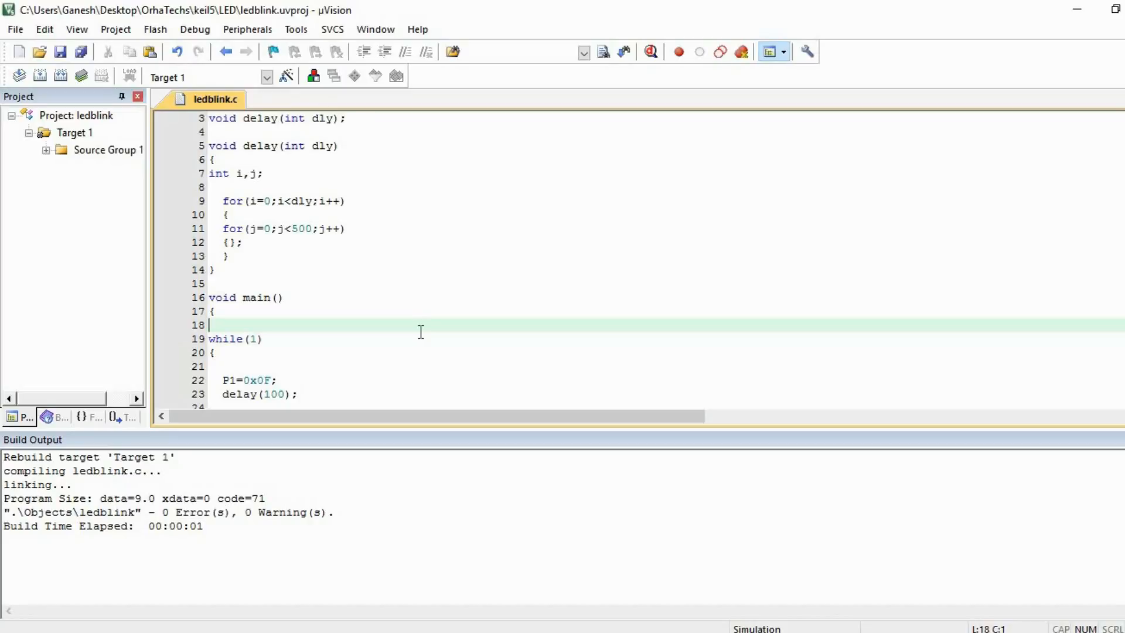